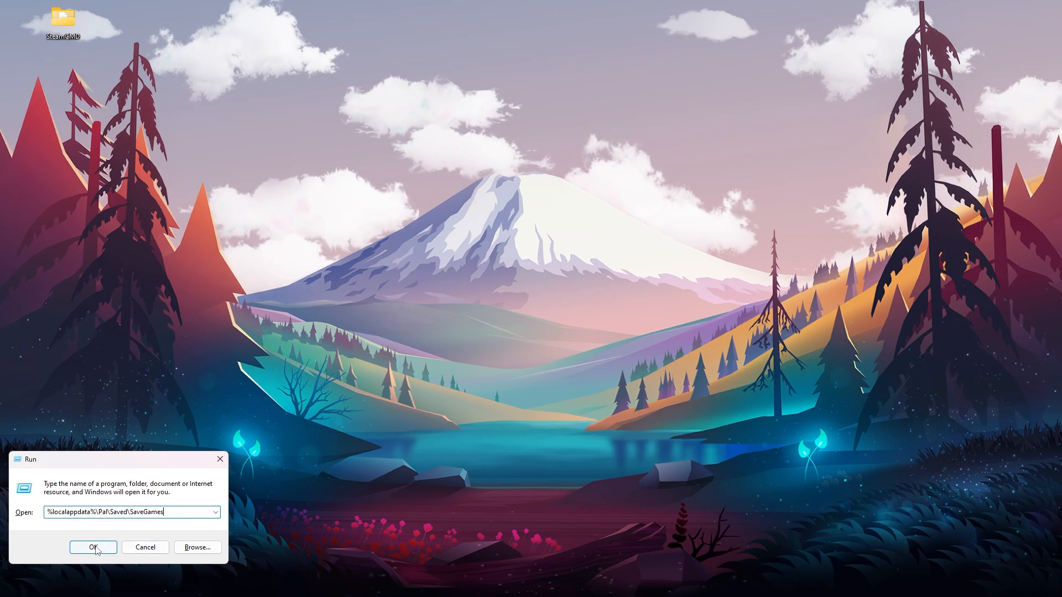
Step: Navigate to %localappdata%\Pal\Saved\SaveGames, enter the Steam ID folder and select the world save folder
click(93, 547)
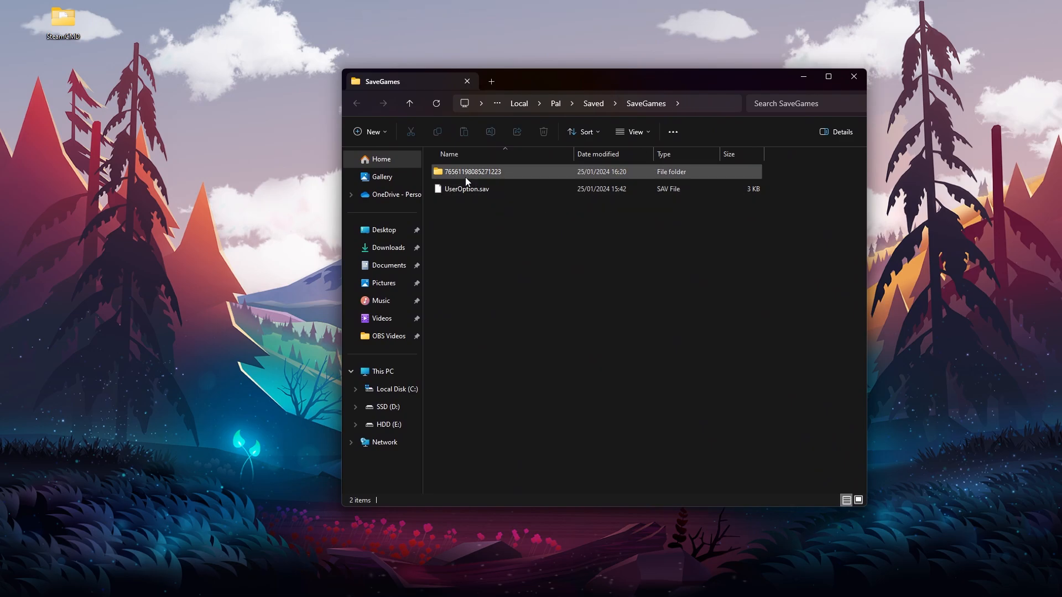
double_click(472, 171)
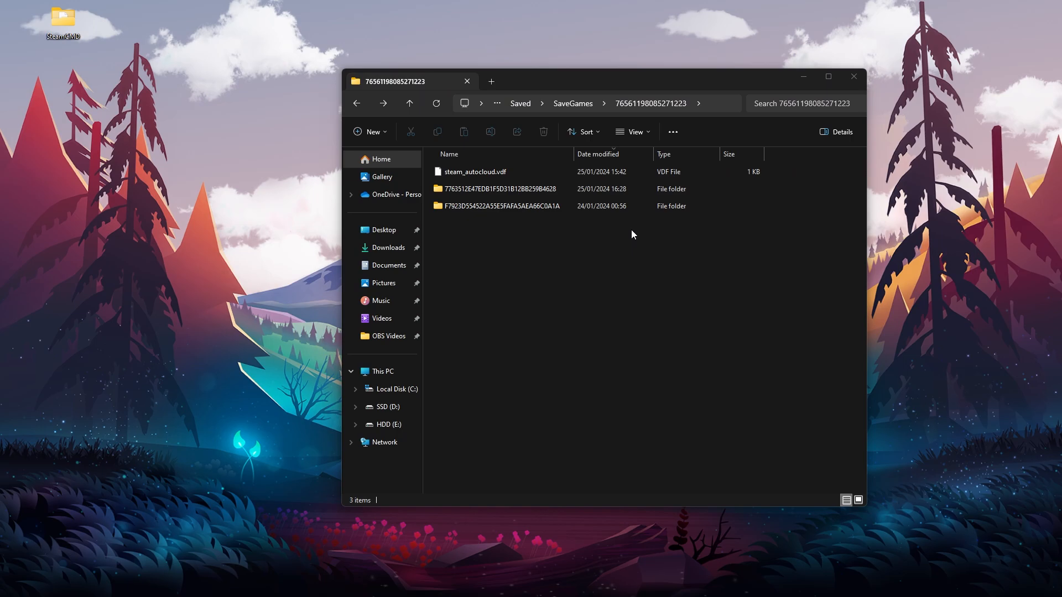
mouse_move(538, 230)
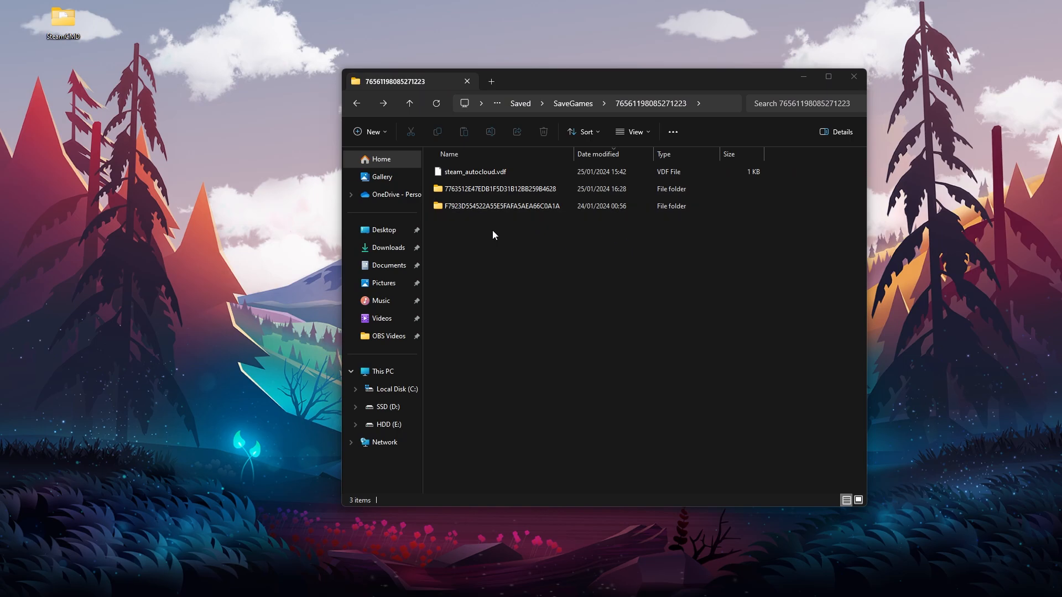
mouse_move(491, 285)
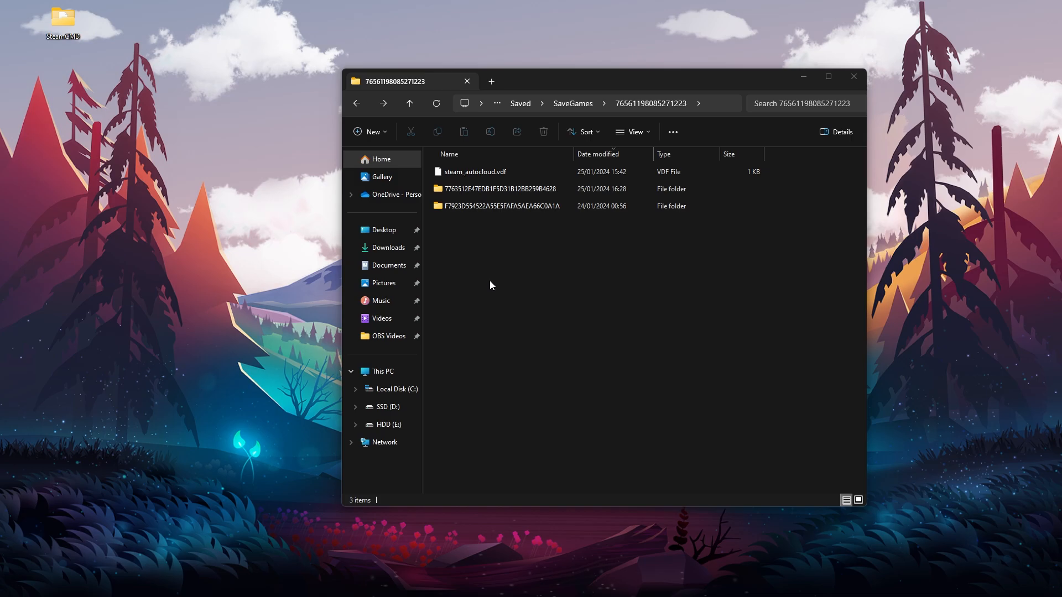
mouse_move(709, 278)
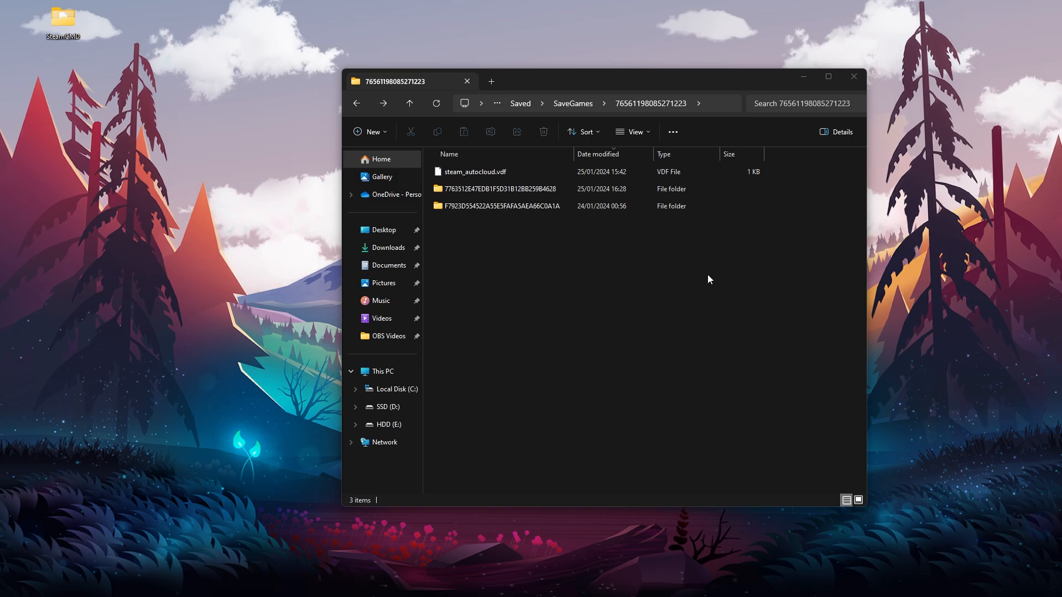
mouse_move(485, 241)
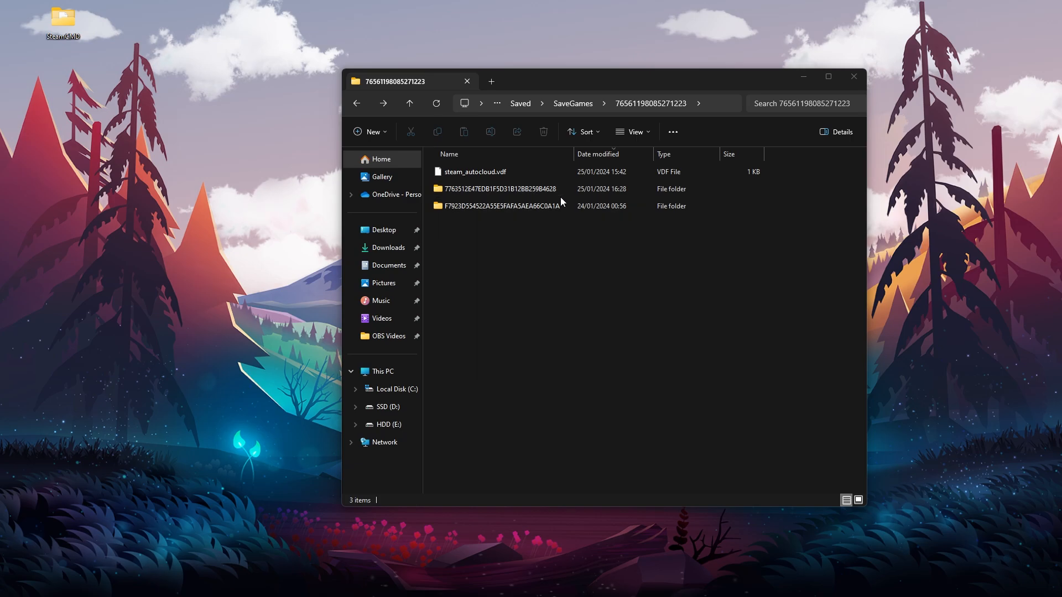
click(499, 188)
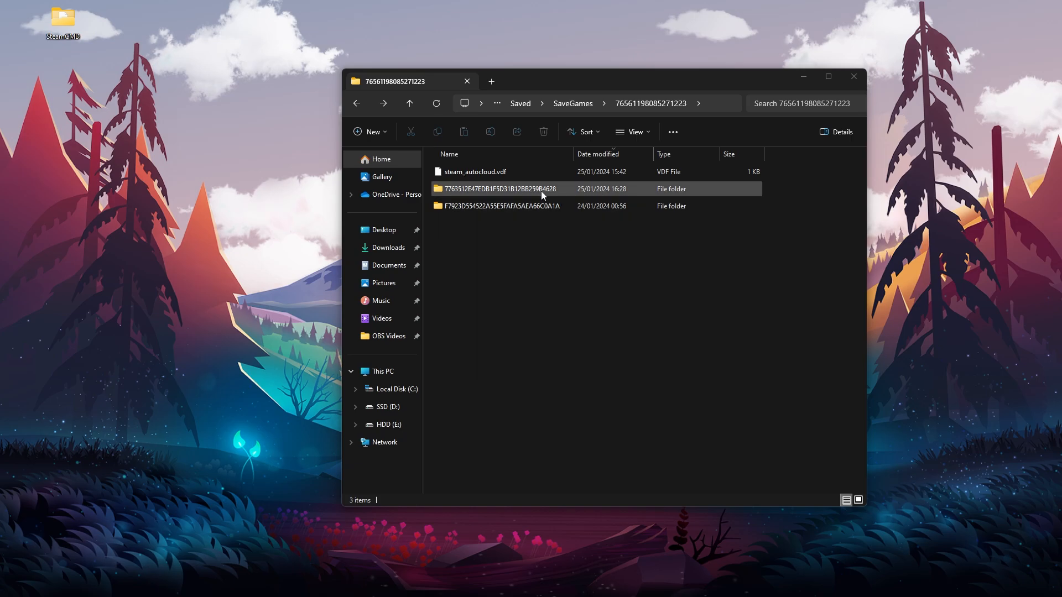
click(551, 230)
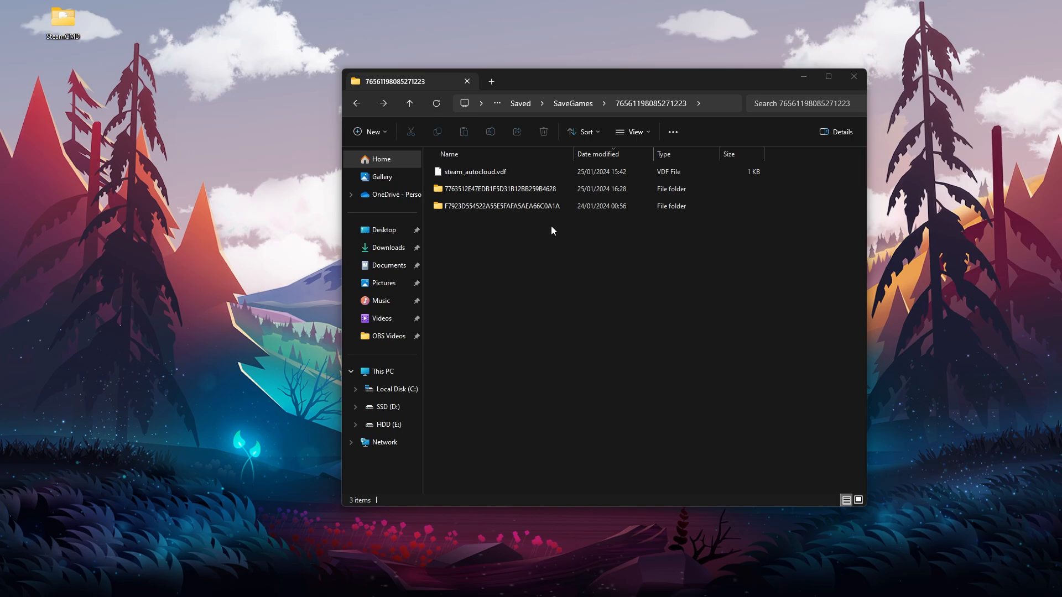
mouse_move(534, 262)
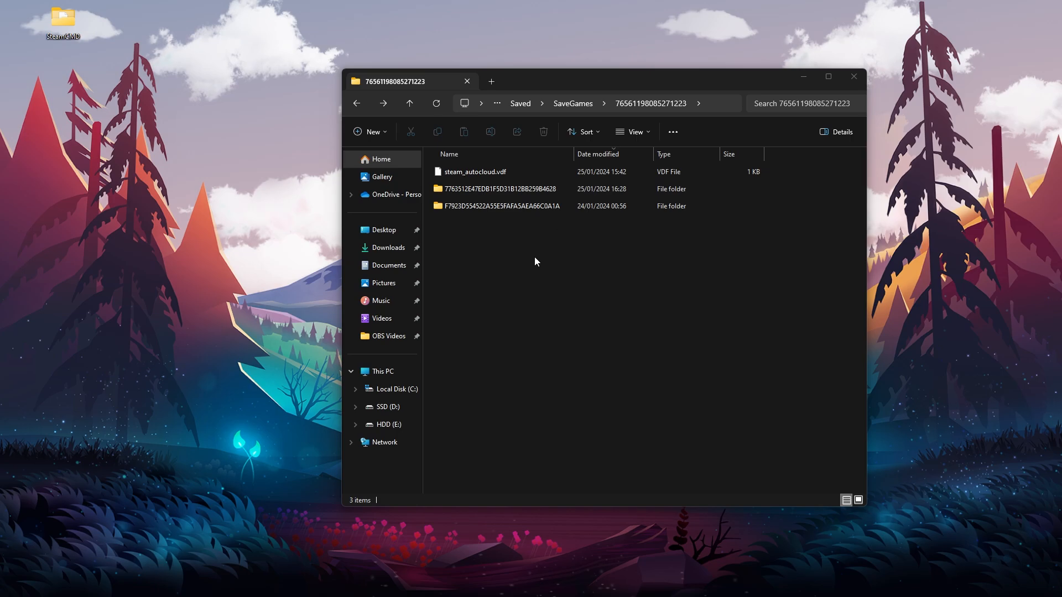
mouse_move(530, 239)
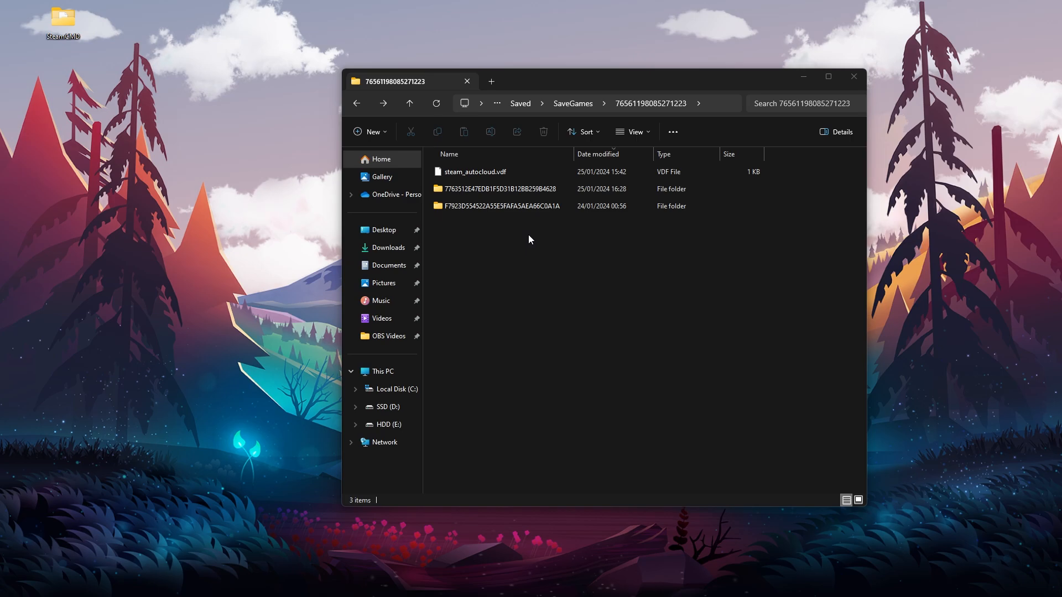
mouse_move(499, 243)
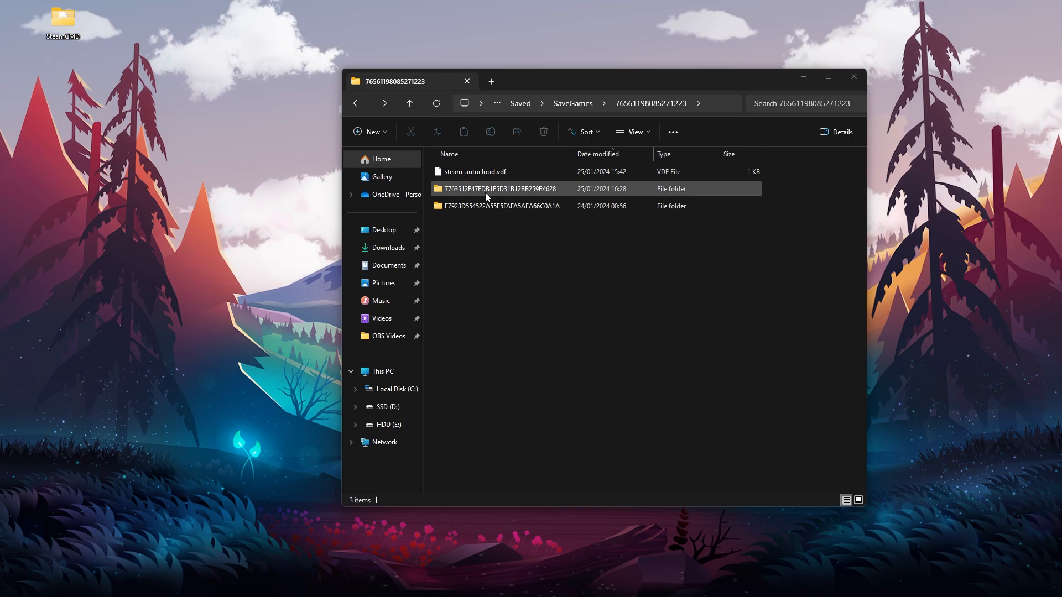
click(499, 188)
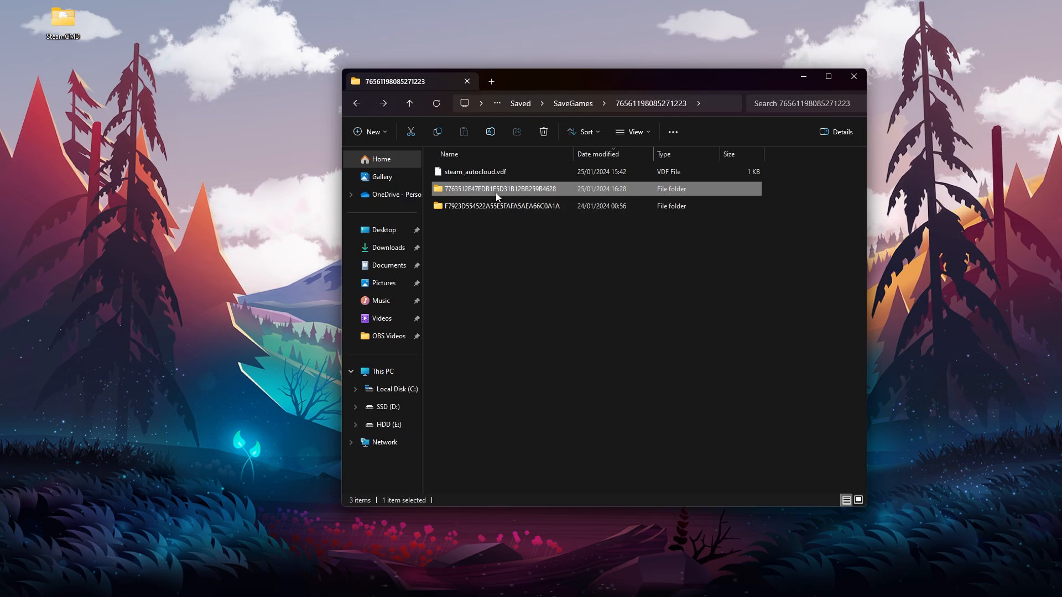
Step: Enter the world save folder, inspect the single player .sav inside Players, then return to the world files
double_click(499, 188)
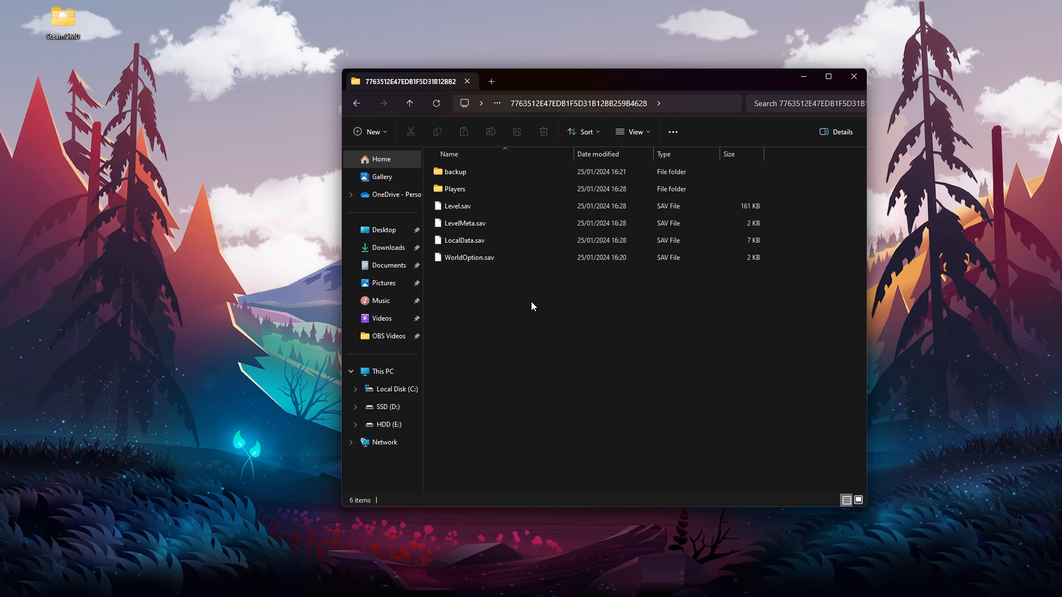
click(454, 188)
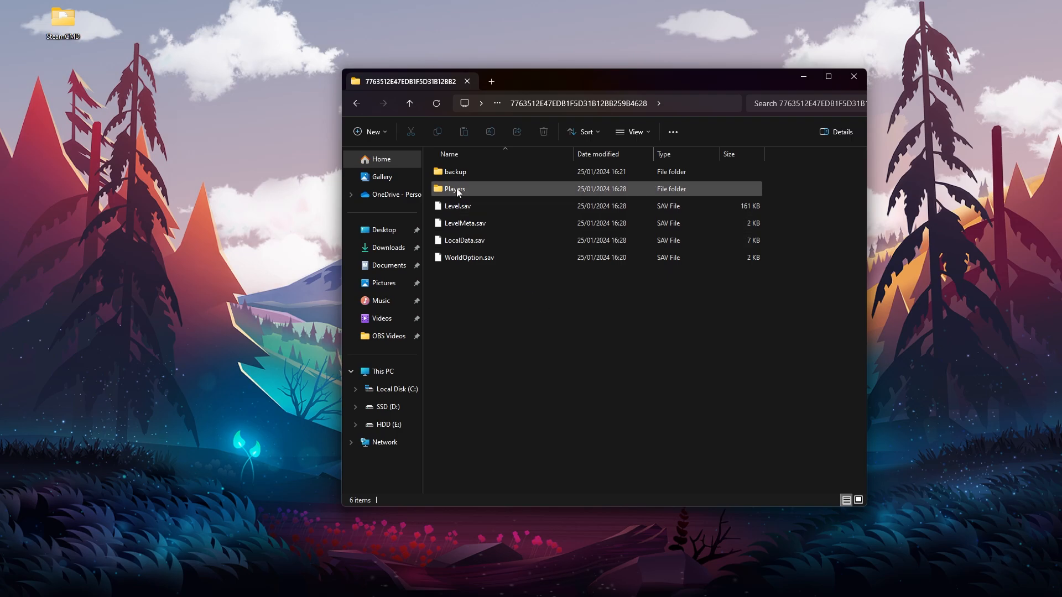
double_click(455, 188)
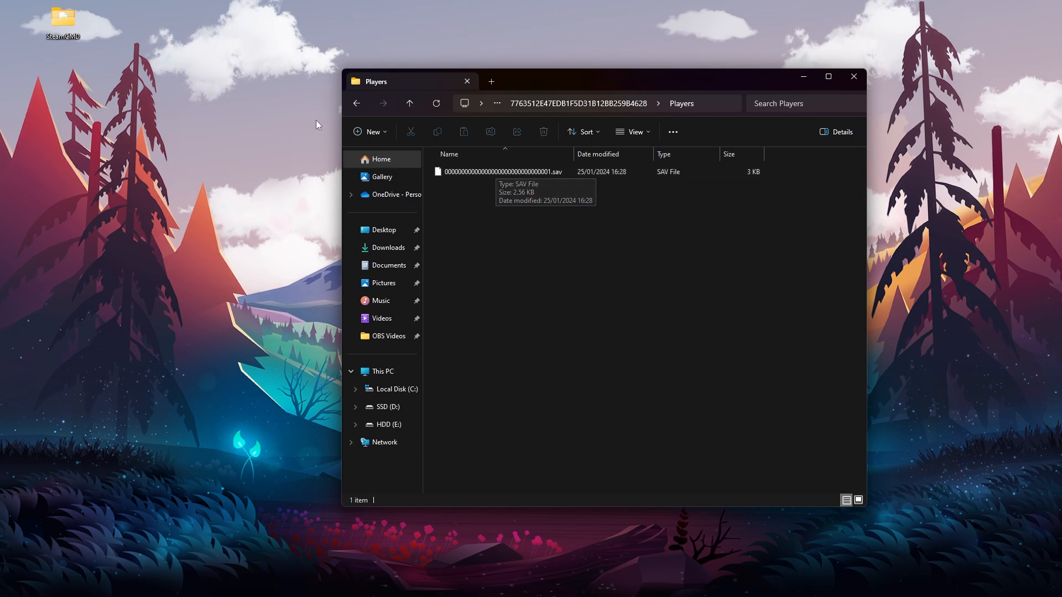
click(501, 172)
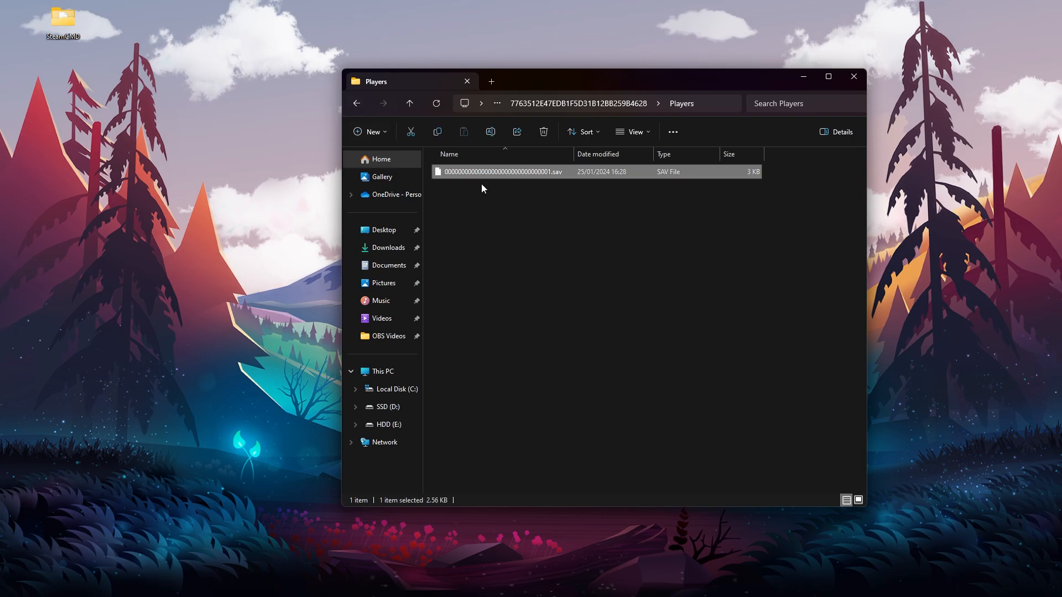
mouse_move(549, 176)
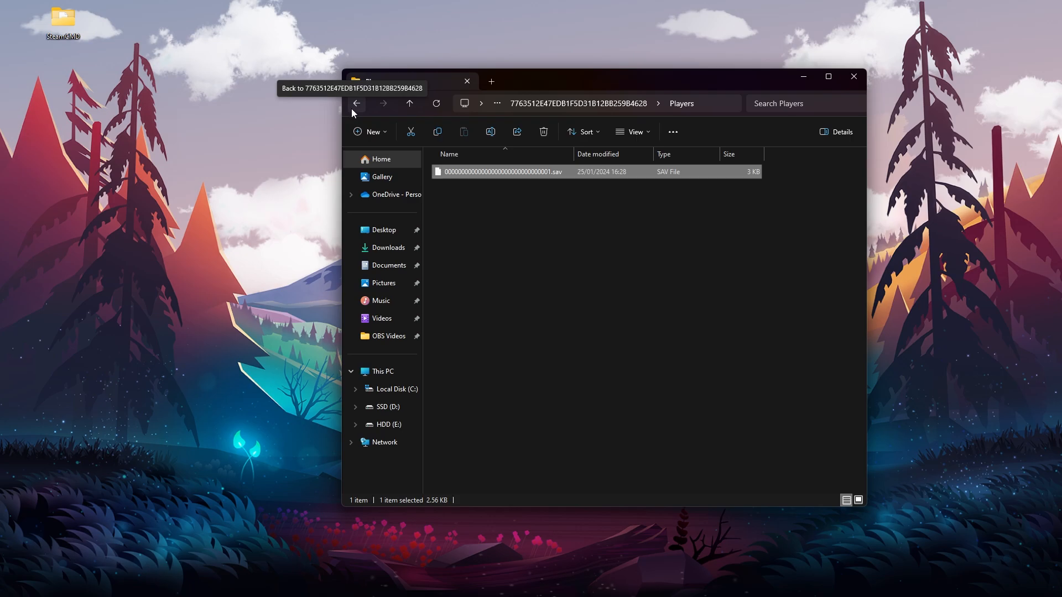
click(355, 103)
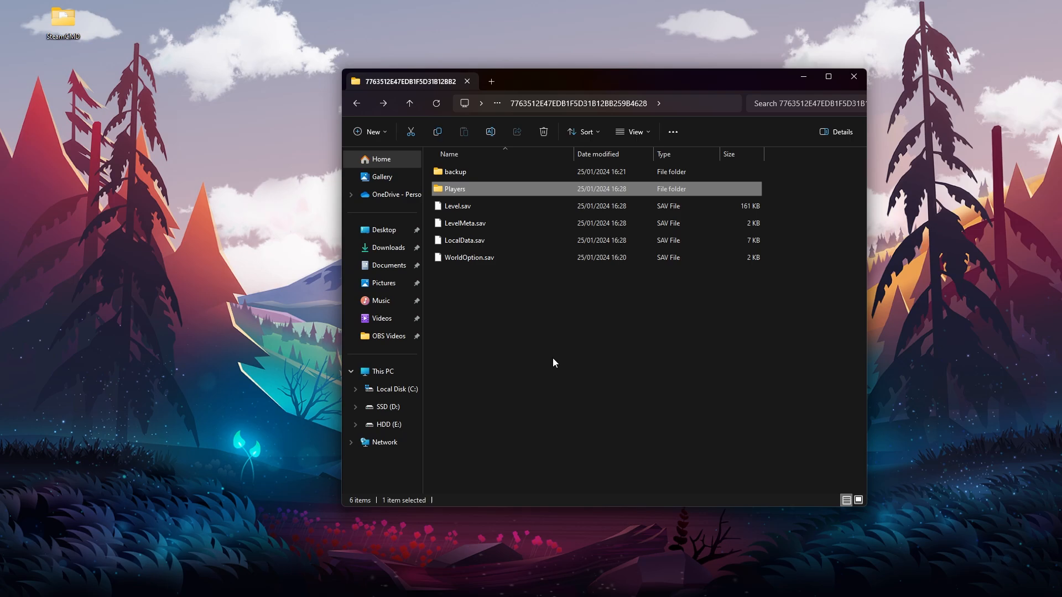
click(552, 354)
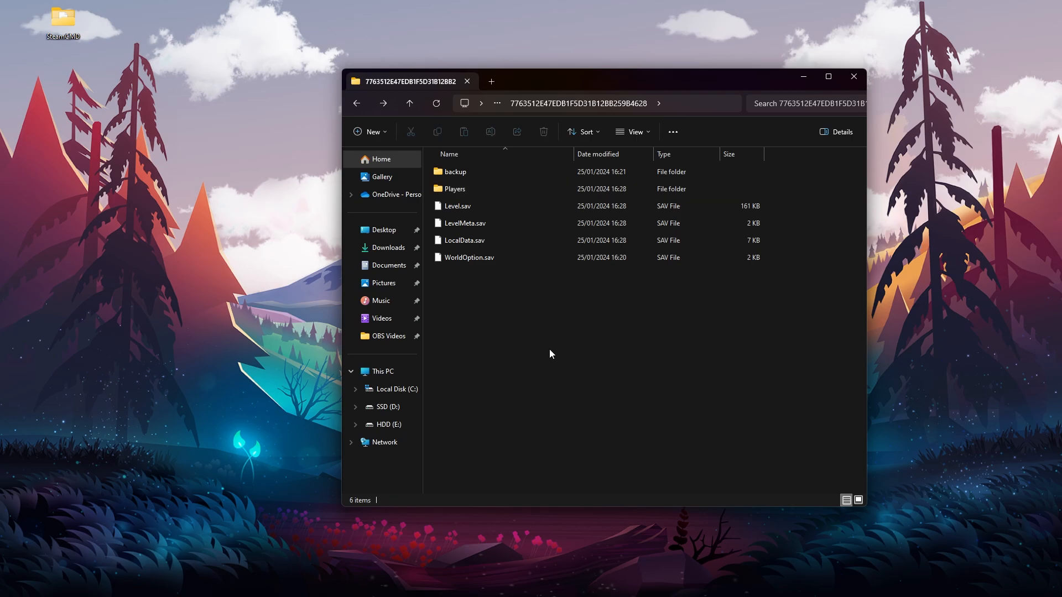
mouse_move(549, 338)
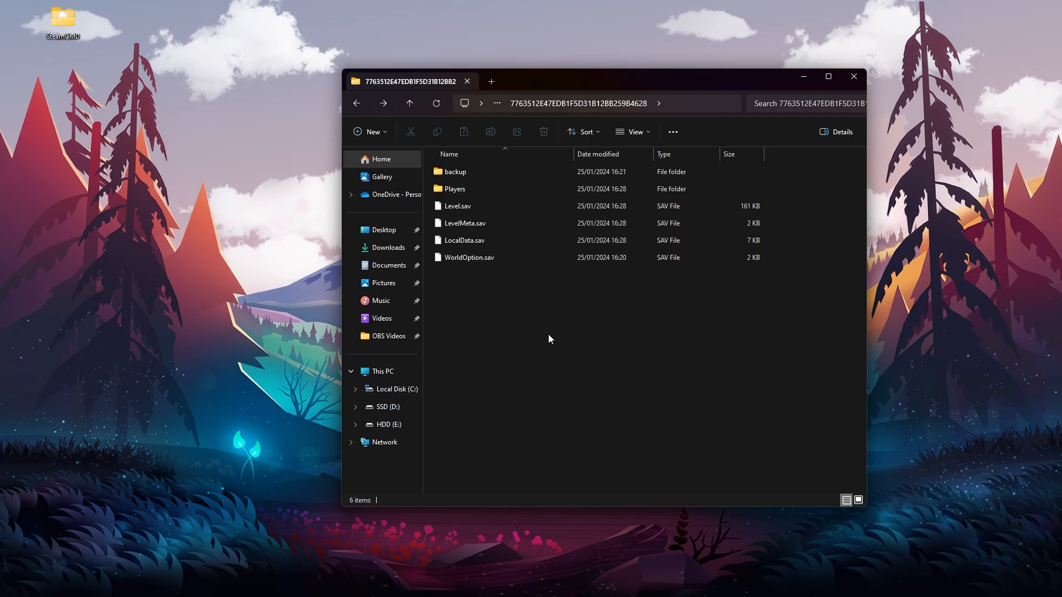
mouse_move(452, 188)
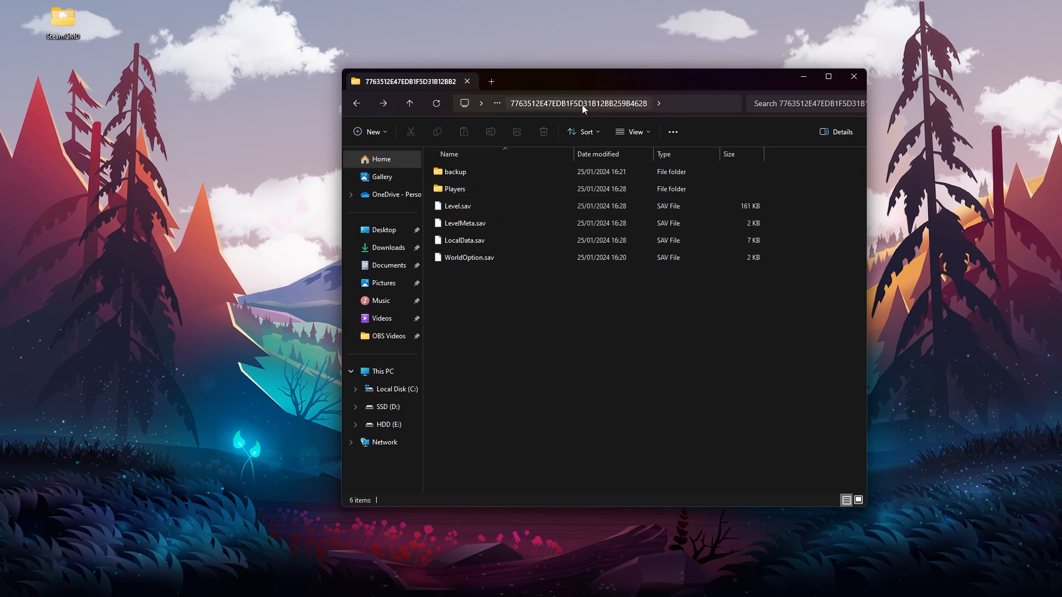
mouse_move(454, 189)
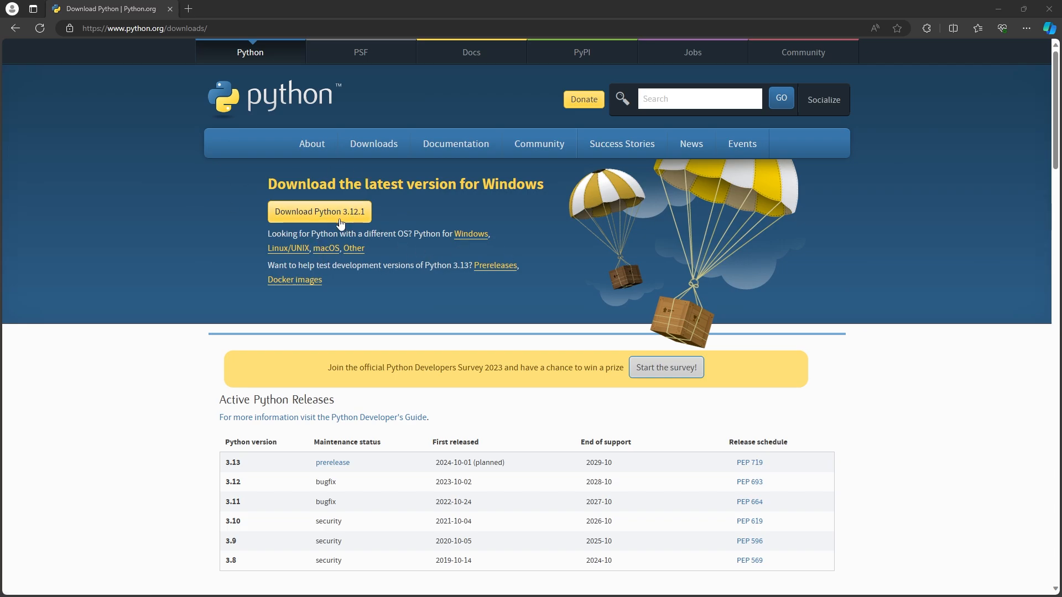
Step: Download Python 3.12.1 for Windows from python.org/downloads
click(318, 211)
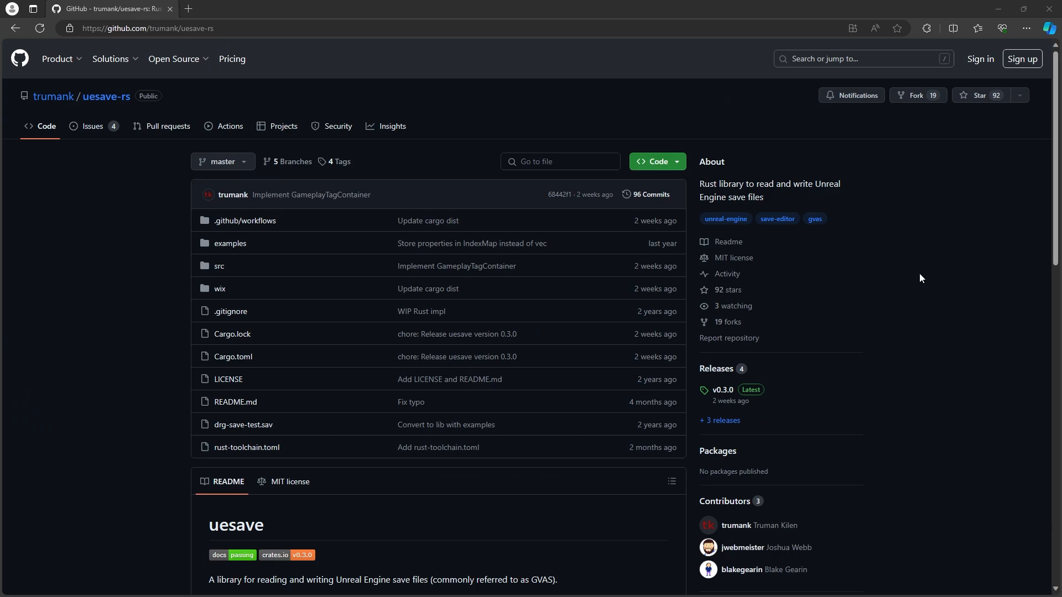
mouse_move(919, 301)
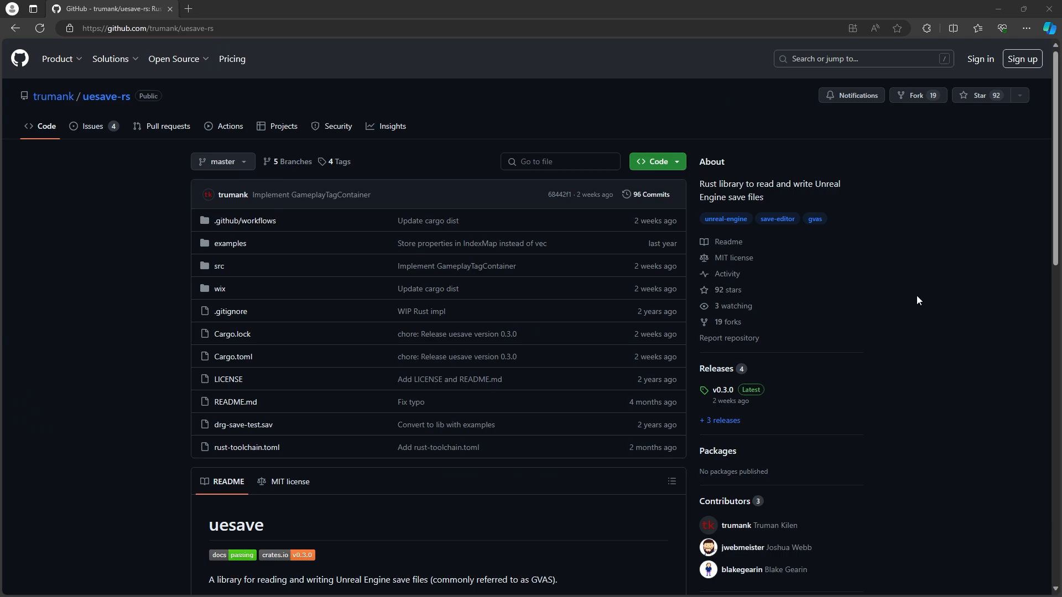
mouse_move(232, 338)
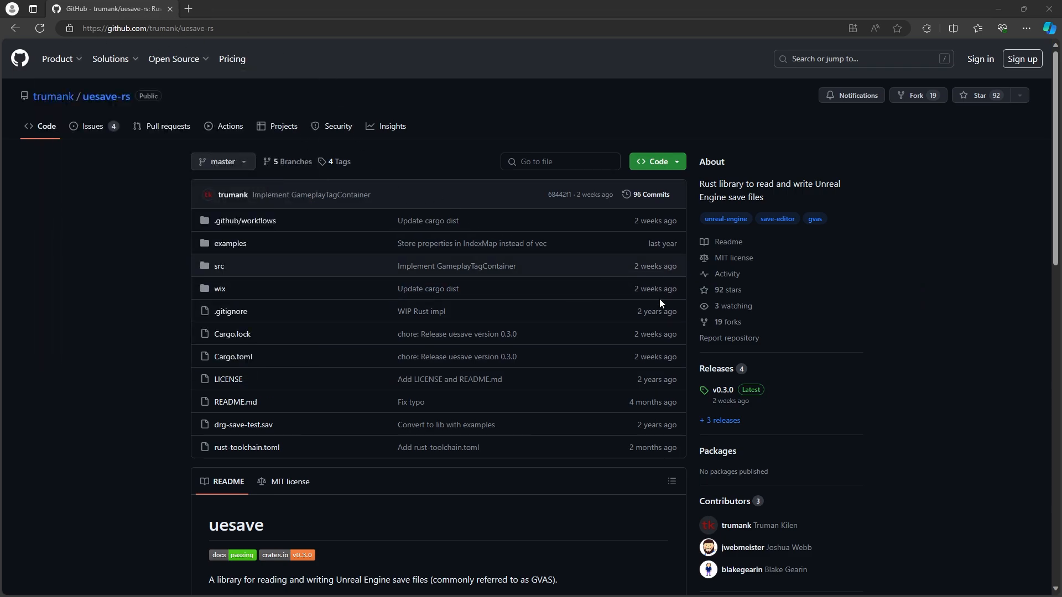
mouse_move(565, 329)
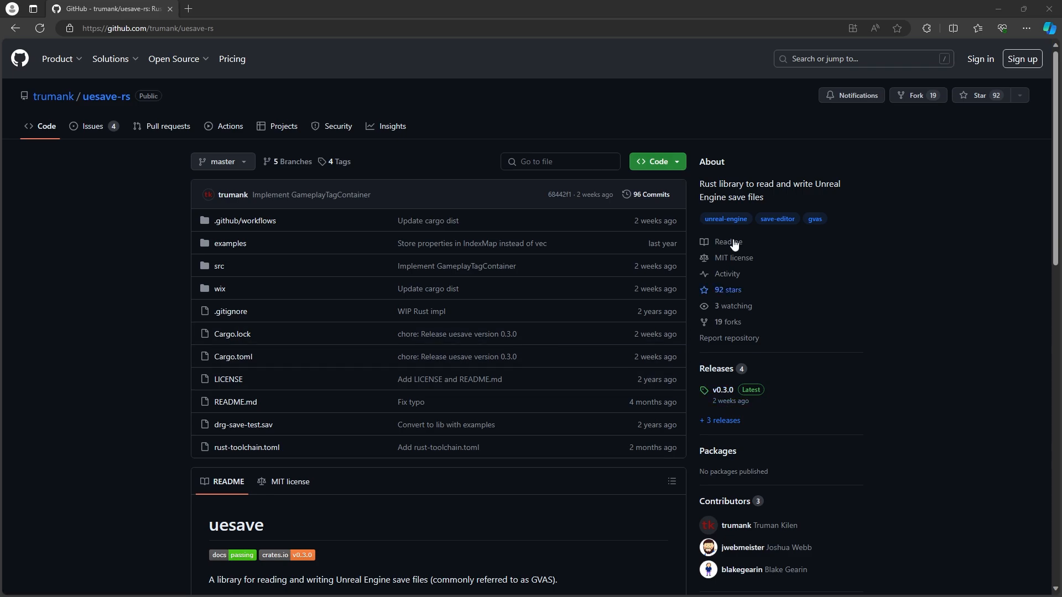
mouse_move(730, 398)
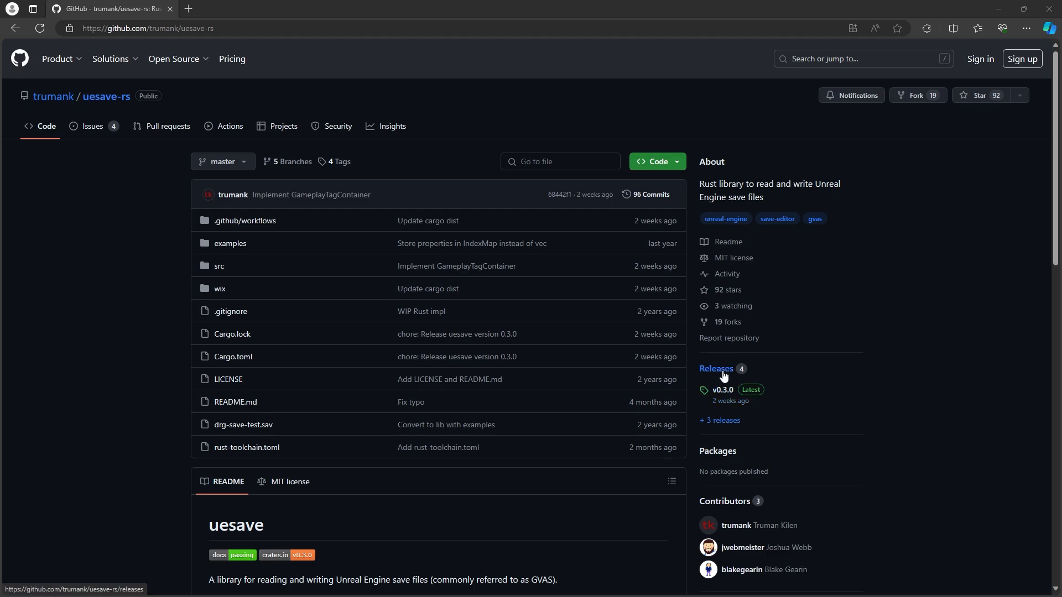
Step: From the uesave-rs releases page, download uesave-x86_64-pc-windows-msvc.zip for uesave 0.3.0
click(715, 369)
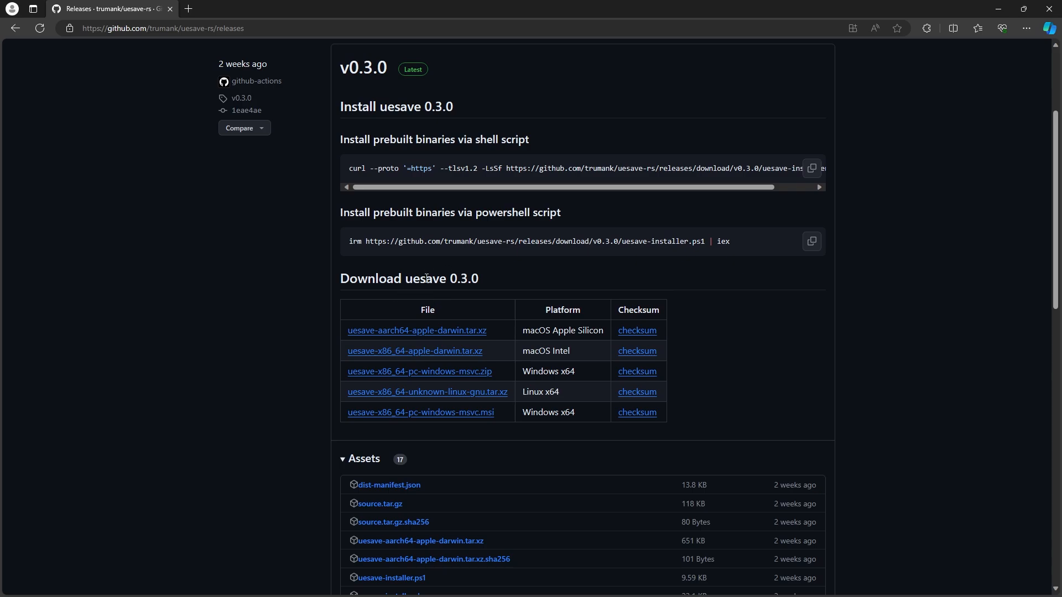
mouse_move(435, 385)
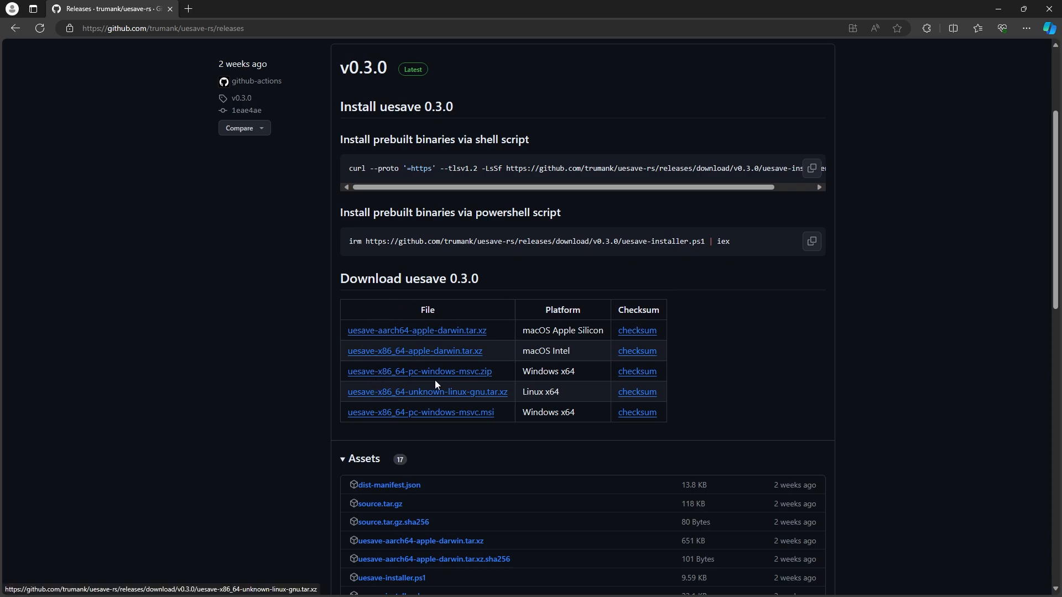
mouse_move(446, 374)
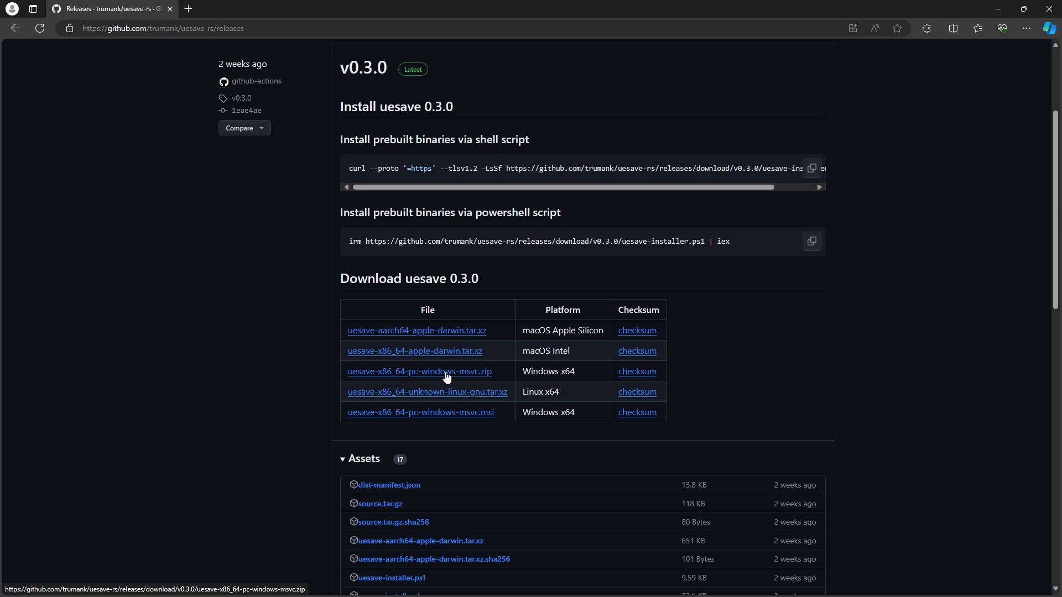
click(419, 371)
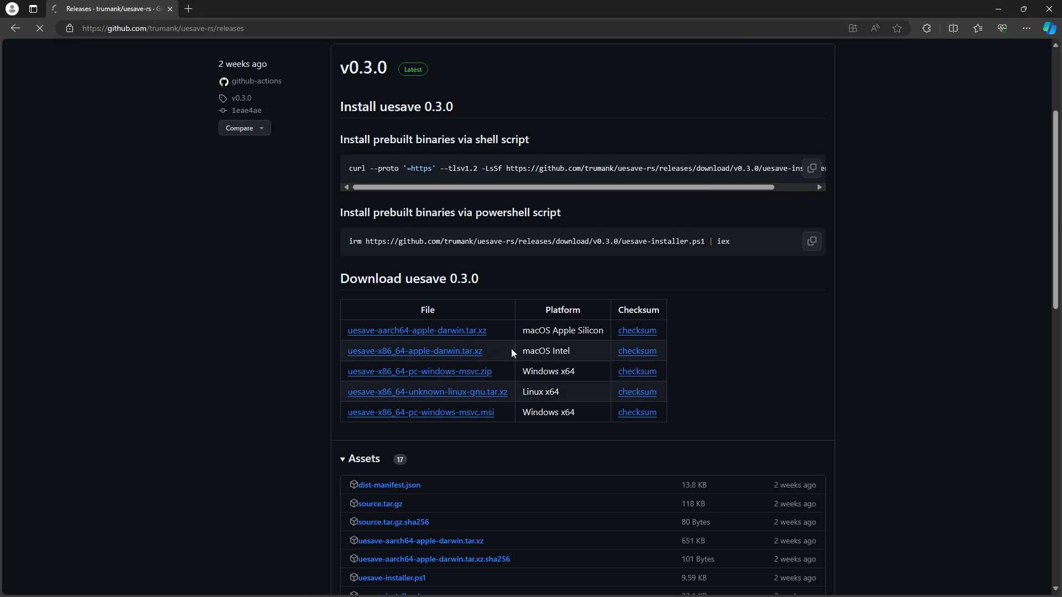
click(977, 28)
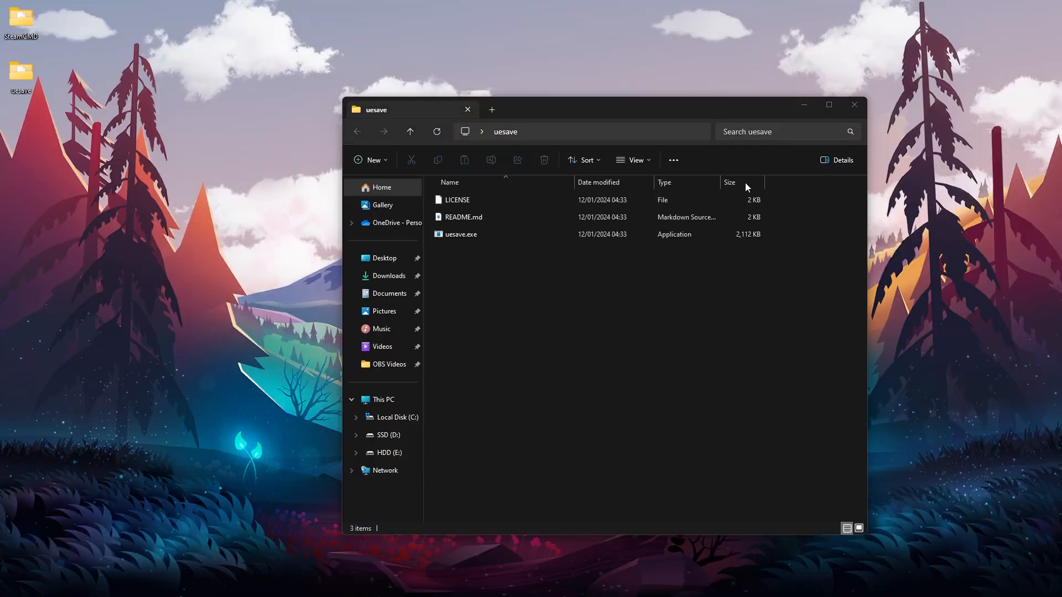
mouse_move(602, 200)
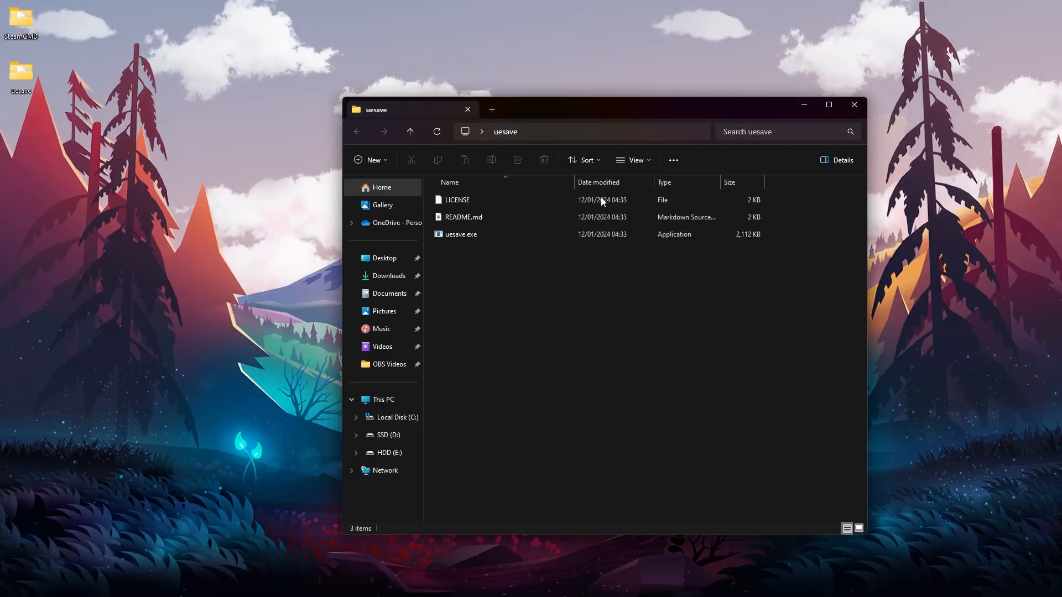
mouse_move(260, 165)
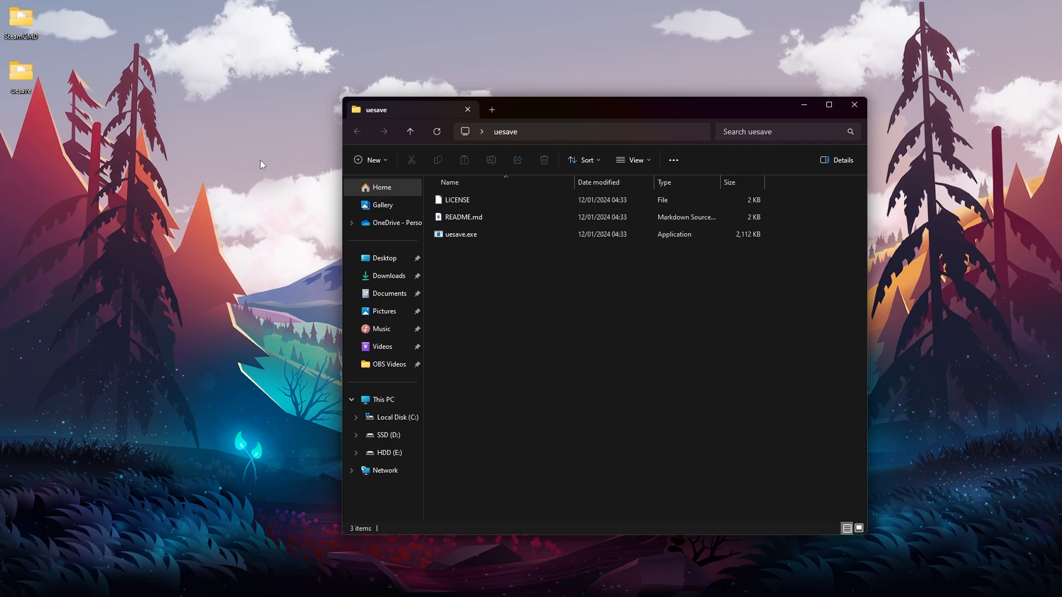
mouse_move(392, 11)
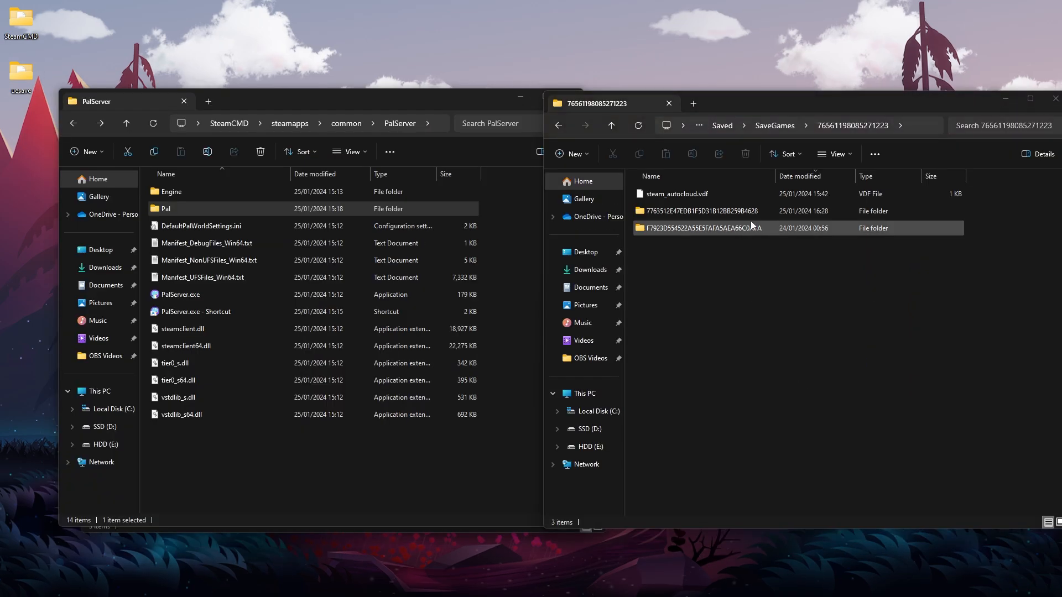
Step: Copy the fixed 7763512E47EDB1F5D31B12BB259B4628 world into the server's SaveGames 0, replacing the C772830C world
click(704, 210)
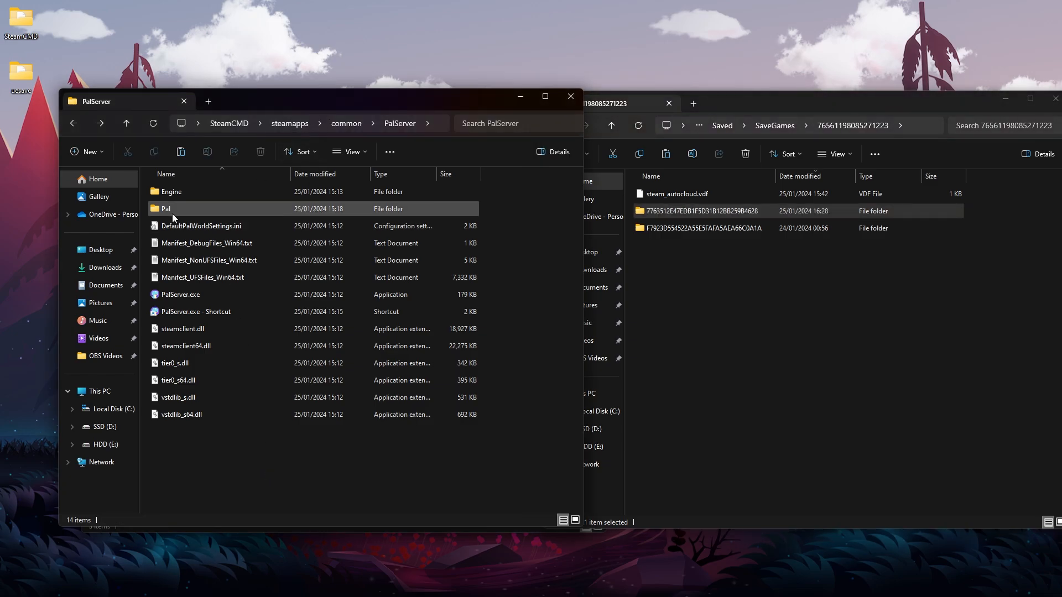
mouse_move(165, 208)
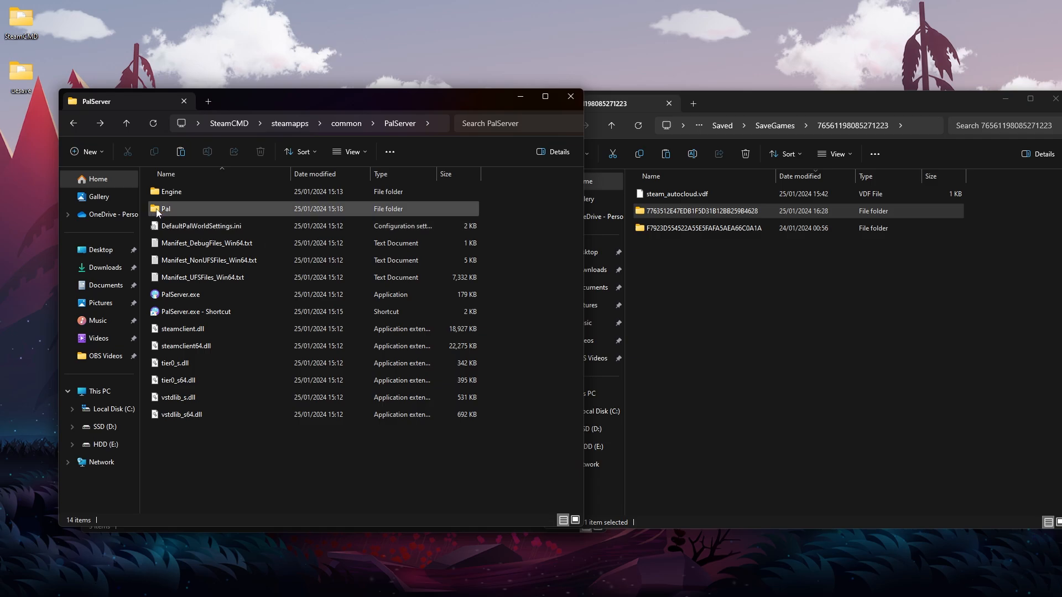
double_click(166, 208)
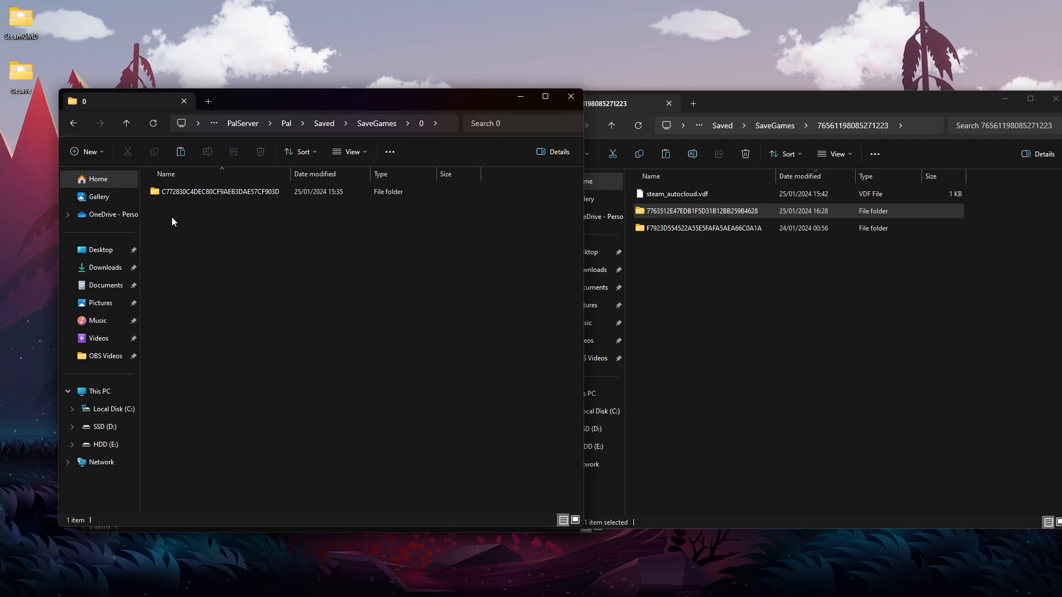
click(216, 192)
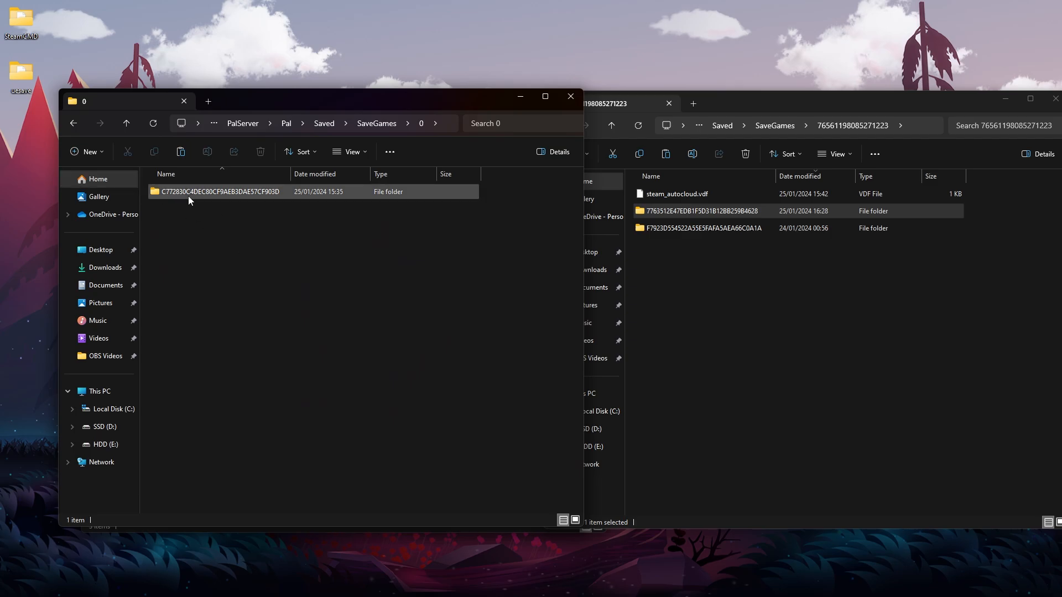
click(221, 192)
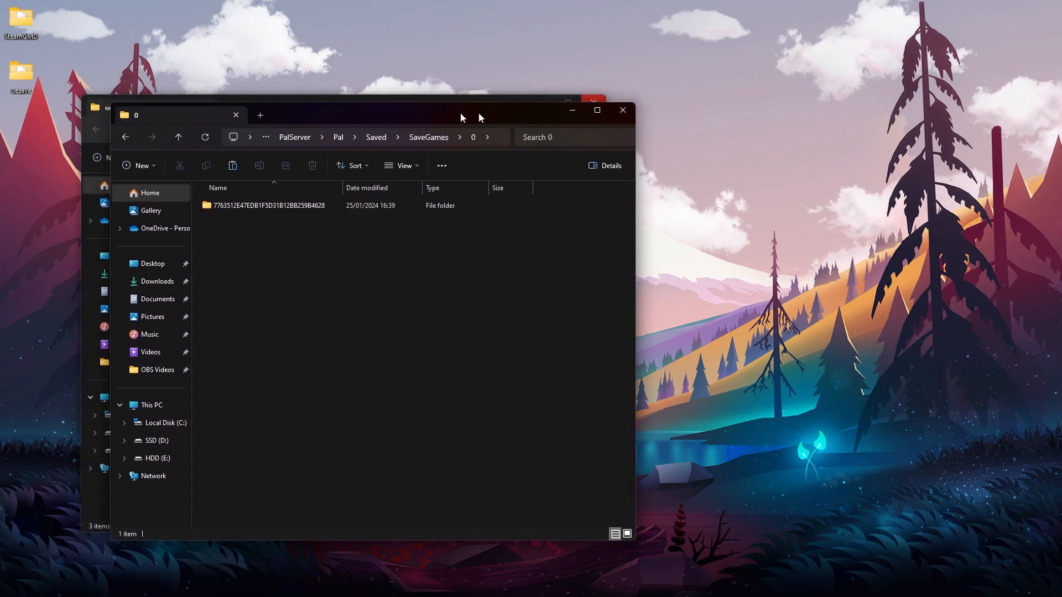
drag(460, 117, 420, 131)
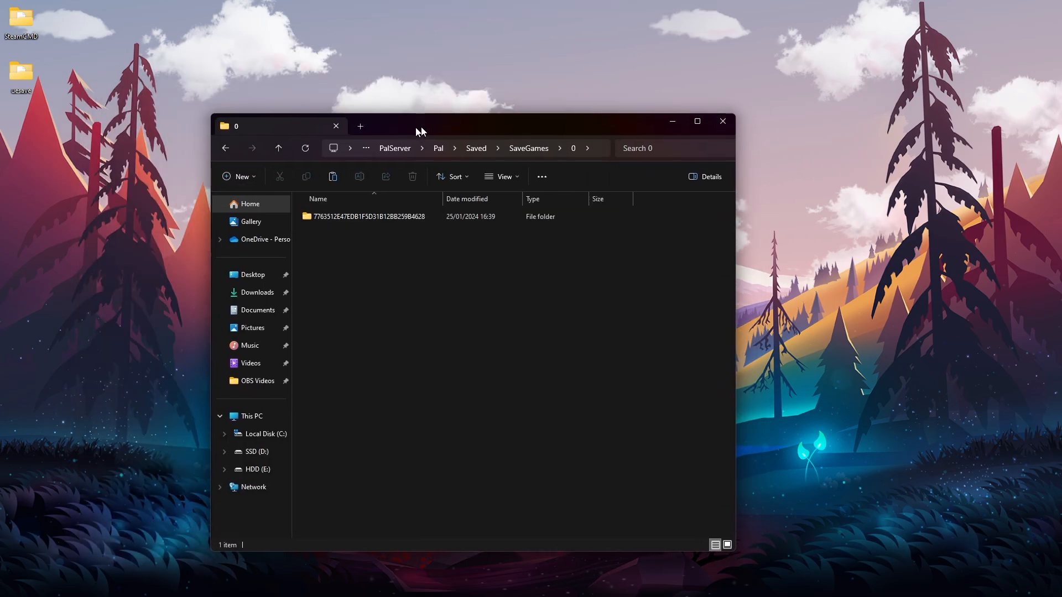
Step: Go to Saved\Config\WindowsServer and open GameUserSettings.ini for editing in Notepad++
click(226, 148)
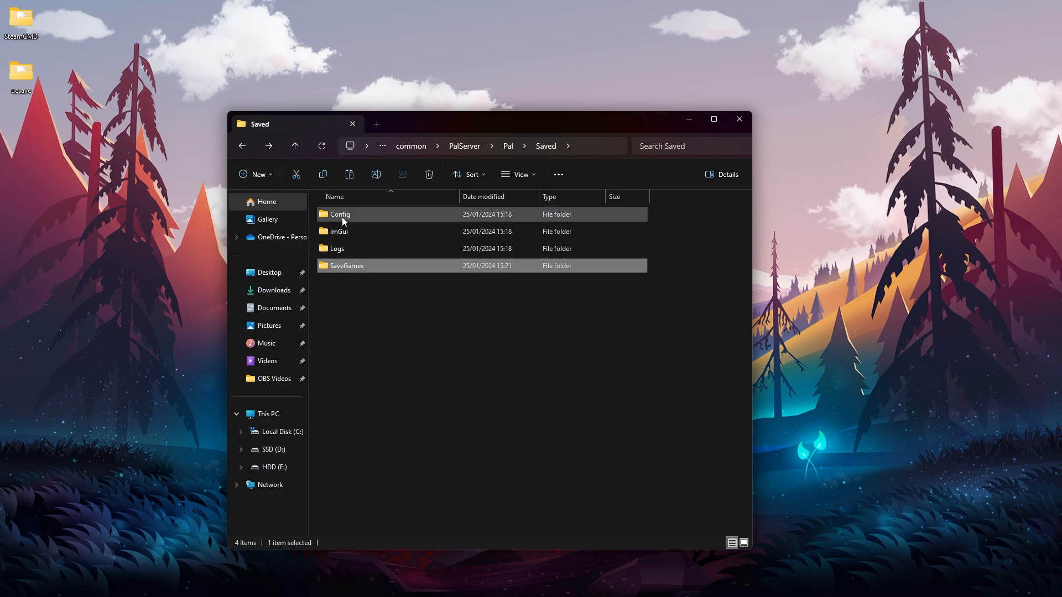
click(340, 214)
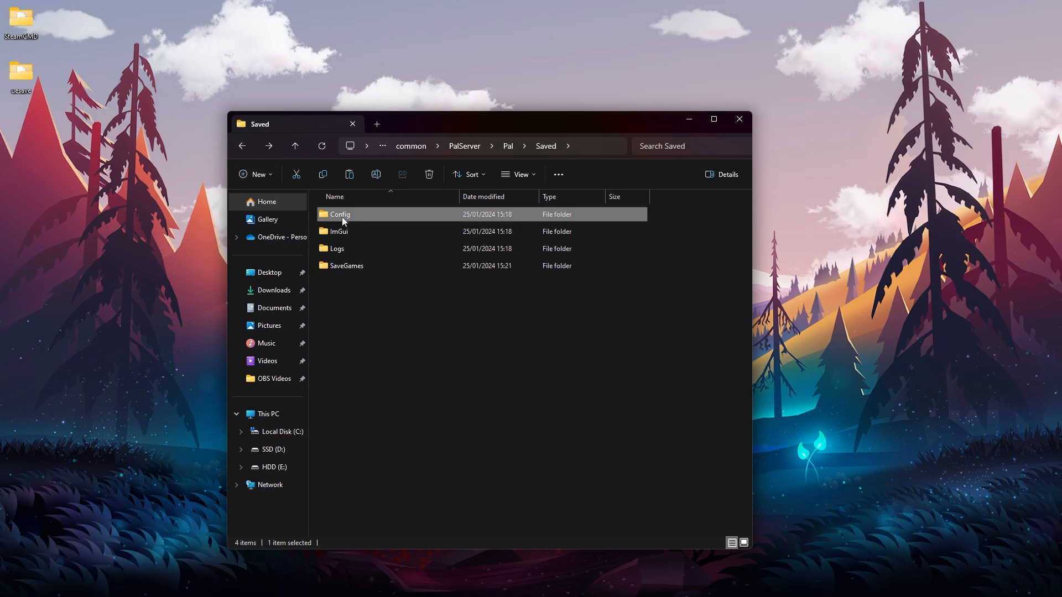
double_click(339, 214)
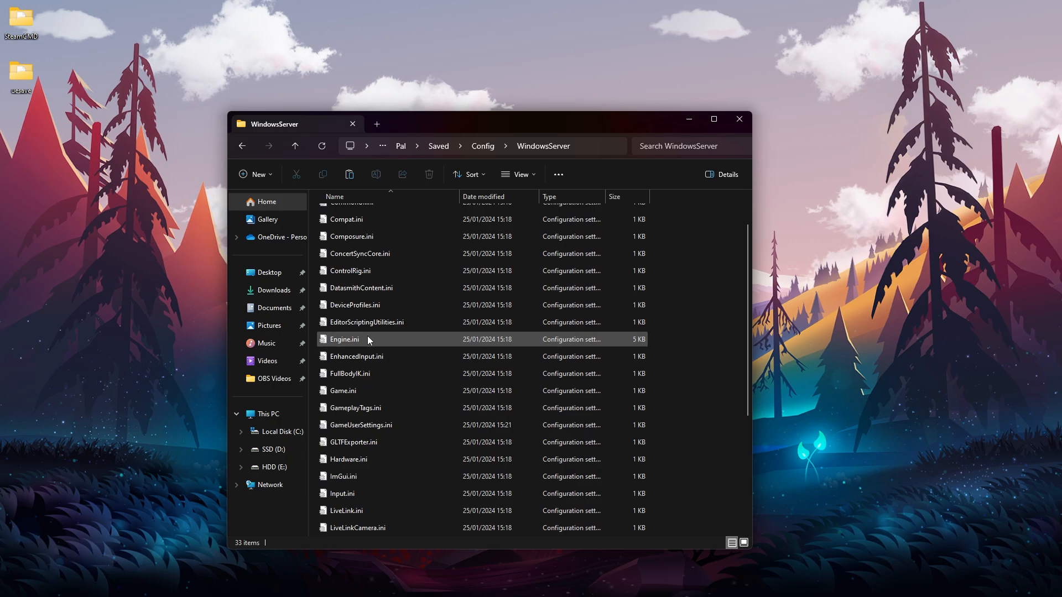
scroll(down, 3)
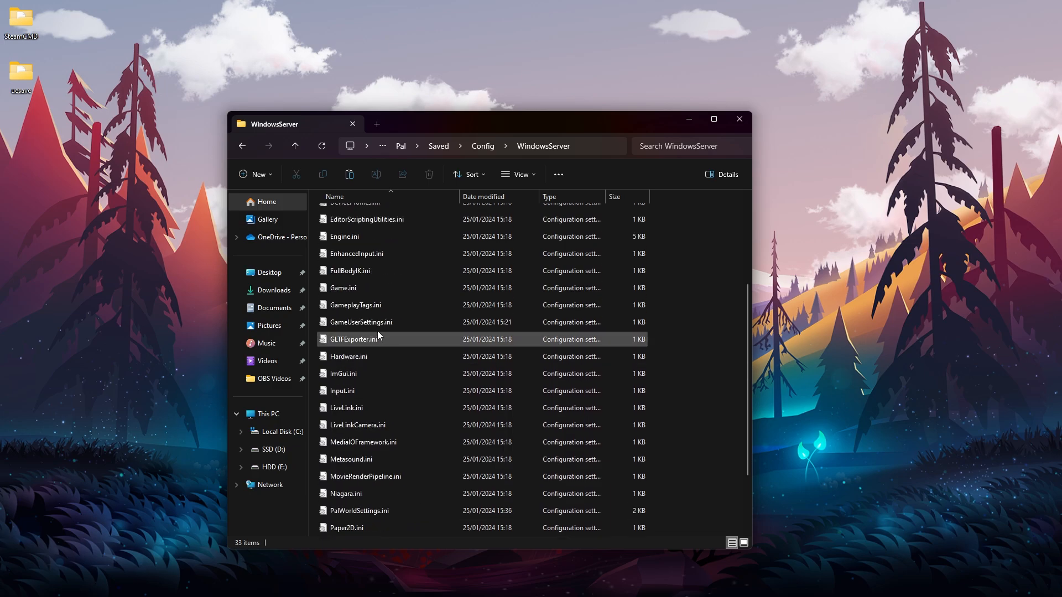
click(361, 322)
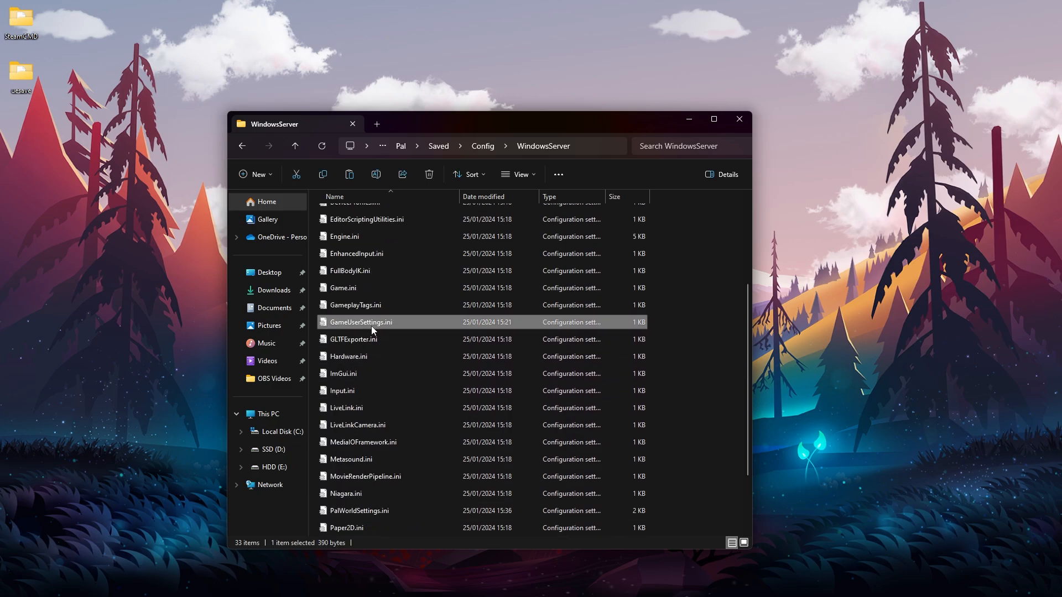
mouse_move(371, 330)
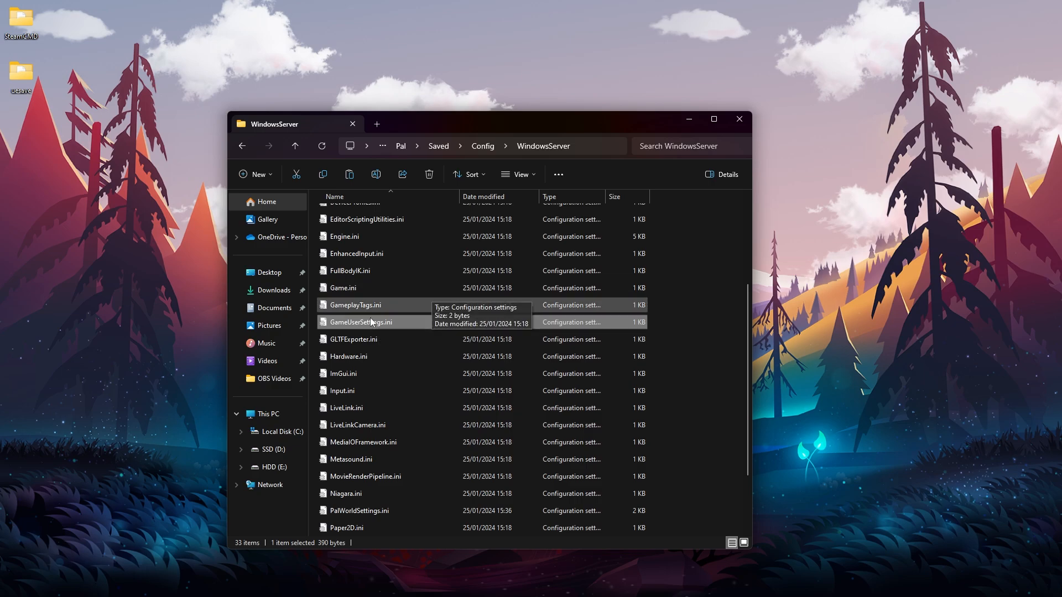
right_click(360, 321)
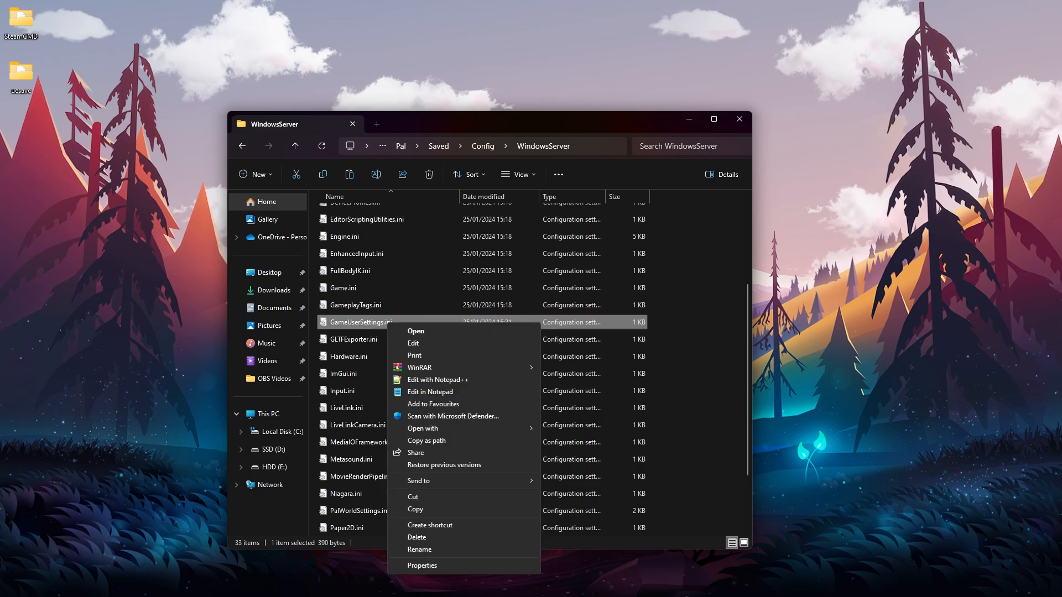
click(437, 379)
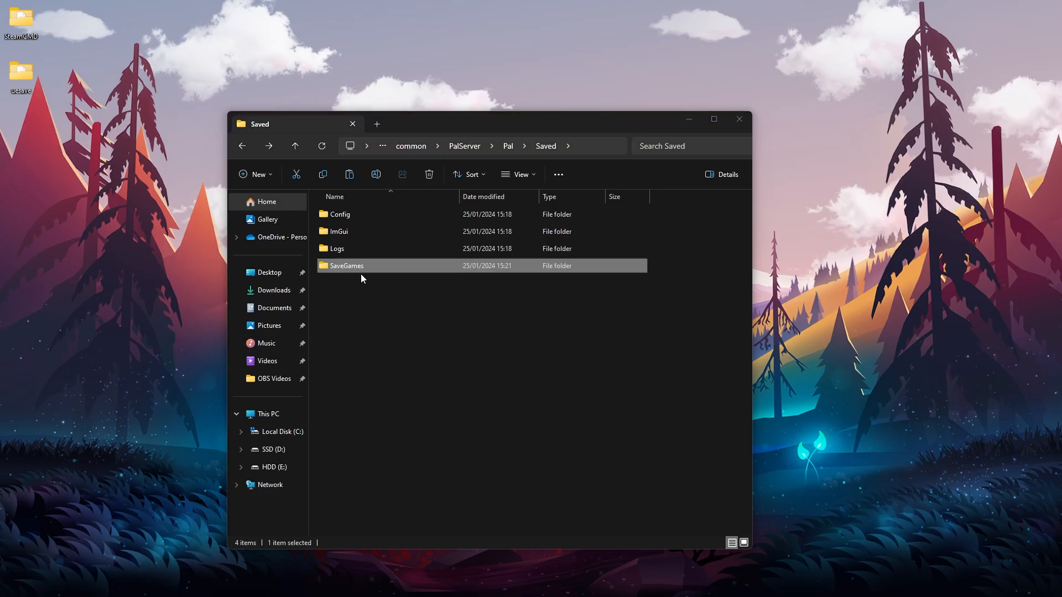
Step: Enter 7763512E47EDB1F5D31B12BB259B4628 as the DedicatedServerName value in GameUserSettings.ini
double_click(346, 266)
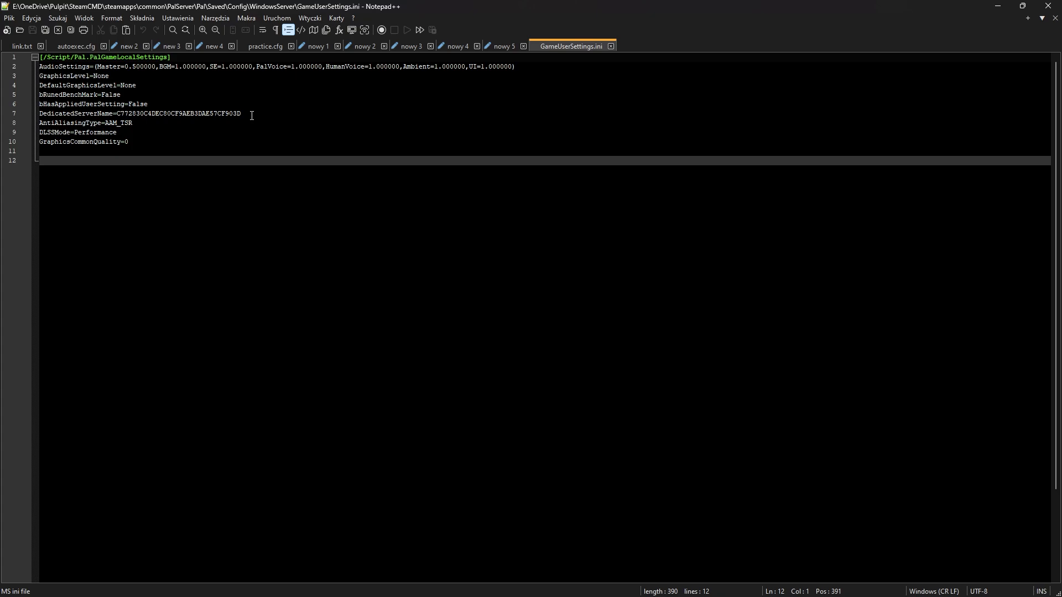
text(7763512E47EDB1F5D31B12BB259B4628)
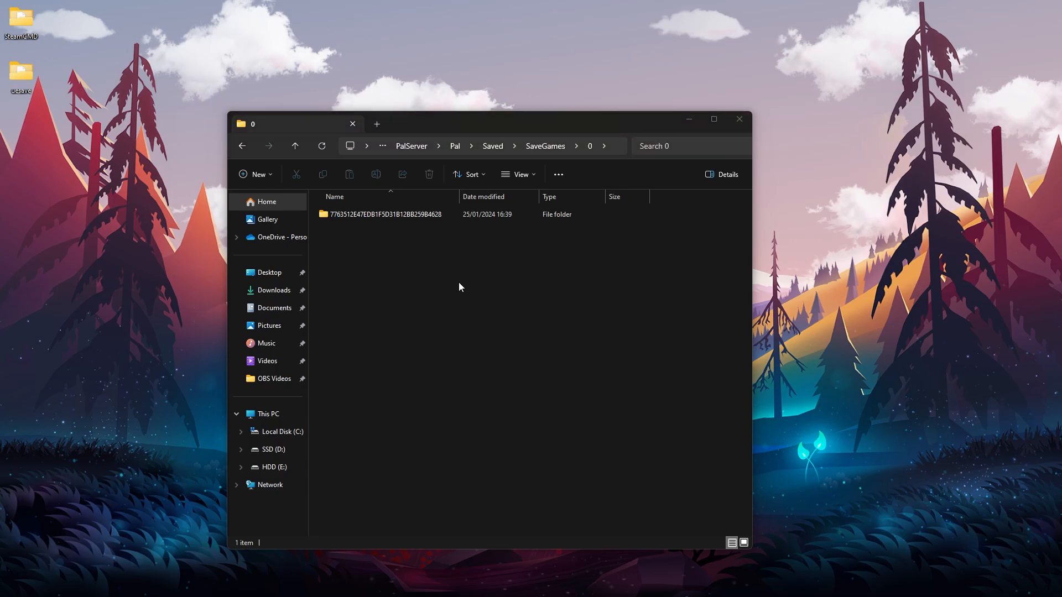
Step: Delete WorldOption.sav from the copied world folder on the server
click(386, 214)
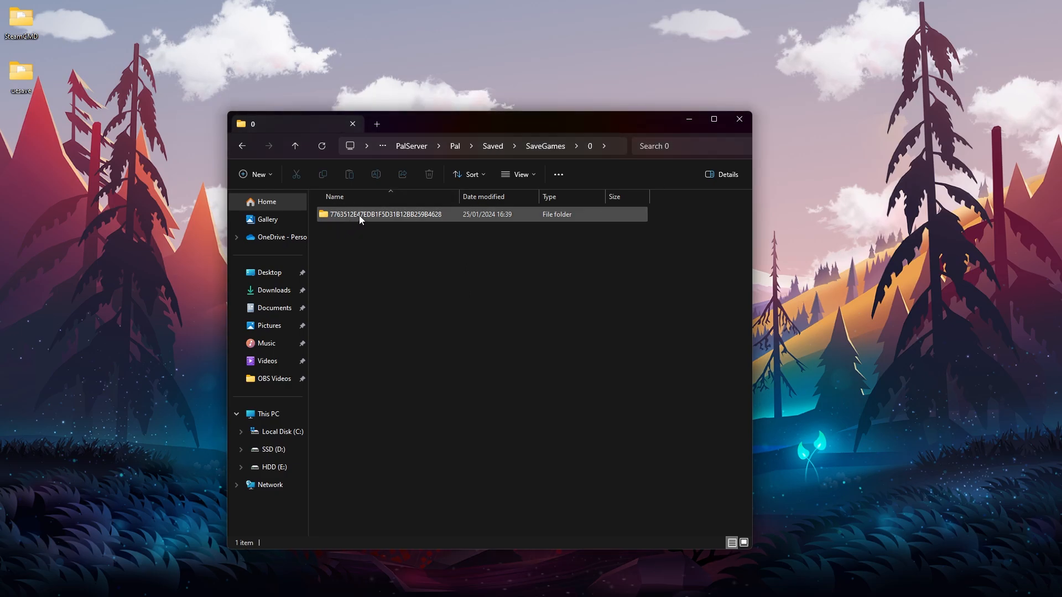
double_click(386, 214)
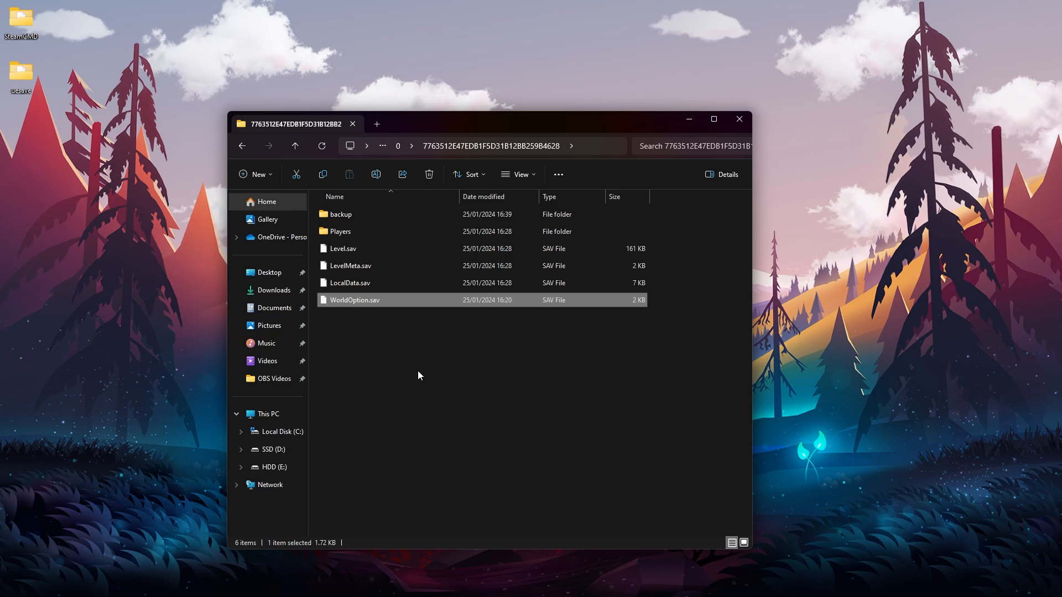
click(428, 174)
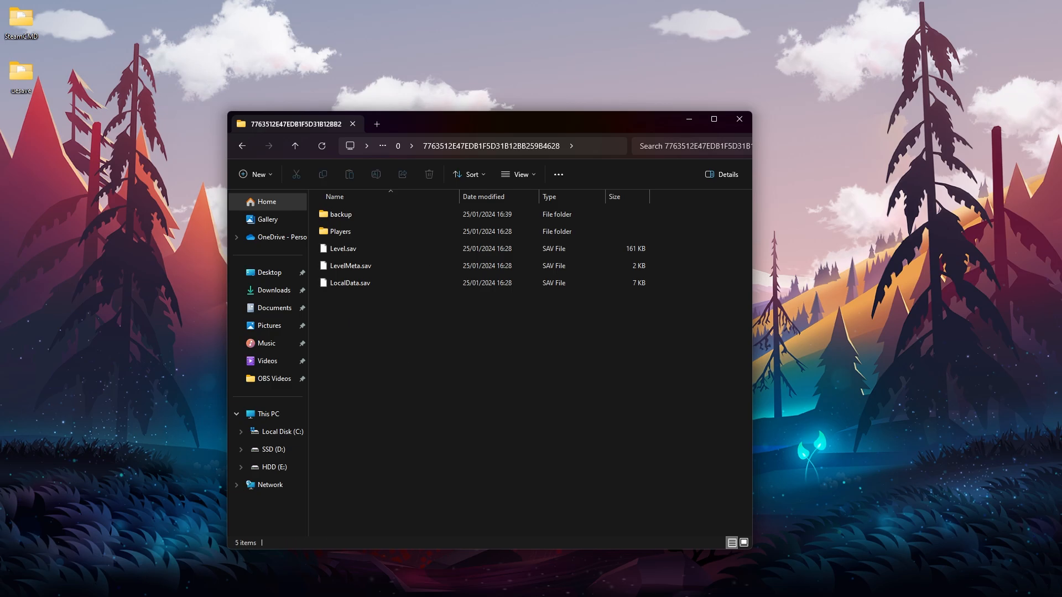
mouse_move(473, 349)
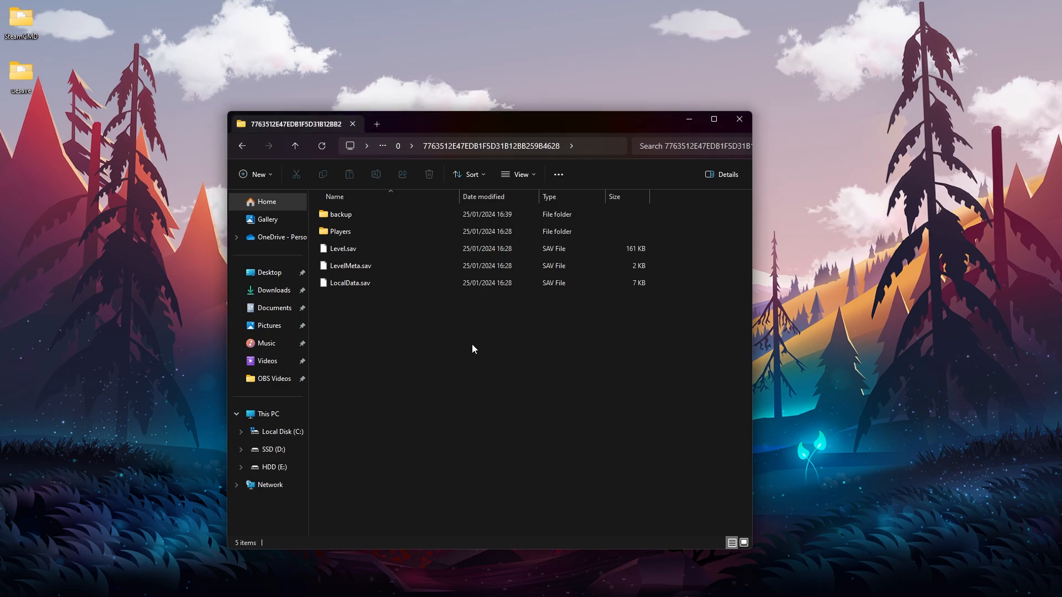
Step: Return to the PalServer folder and launch the dedicated server via PalServer.exe - Shortcut
click(242, 145)
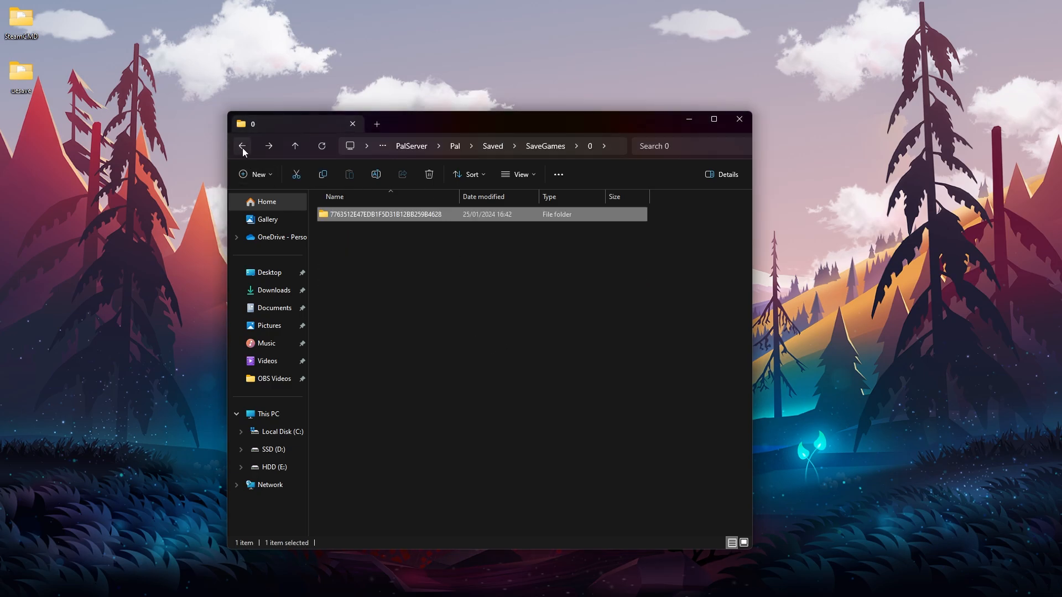
click(241, 145)
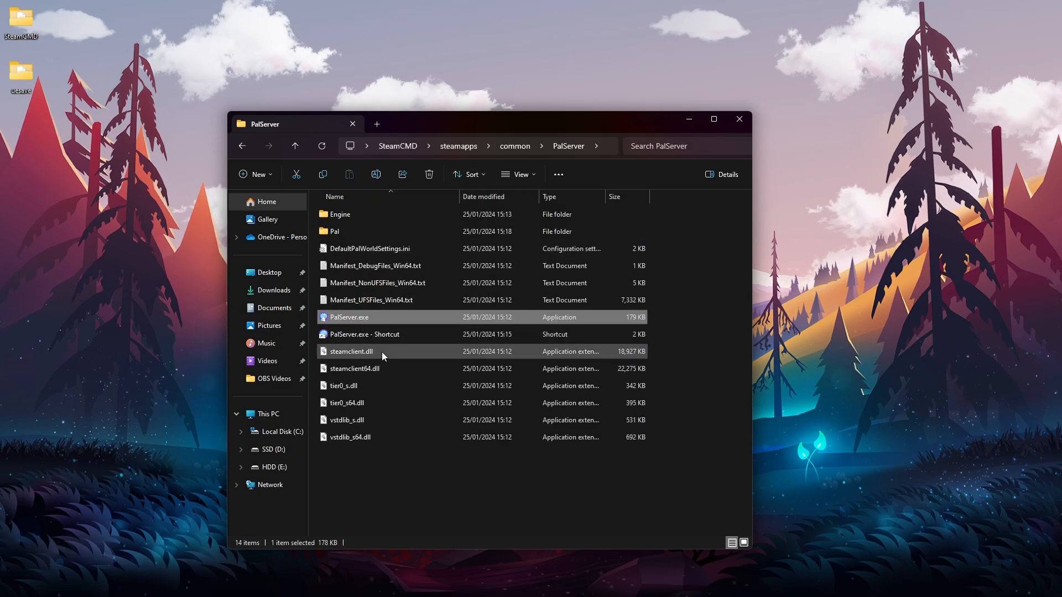
click(364, 334)
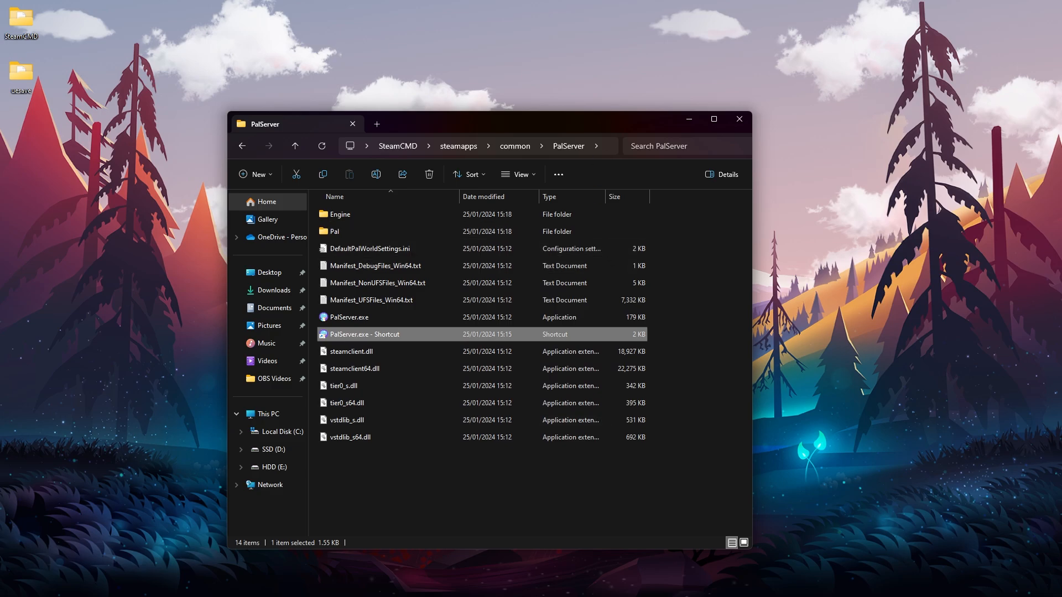
double_click(364, 334)
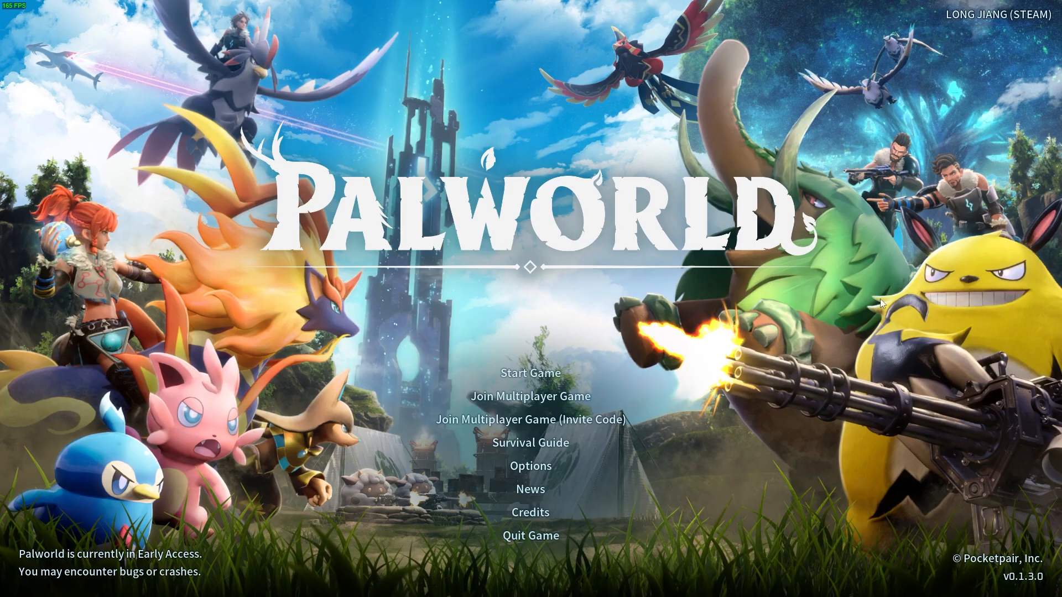
mouse_move(549, 401)
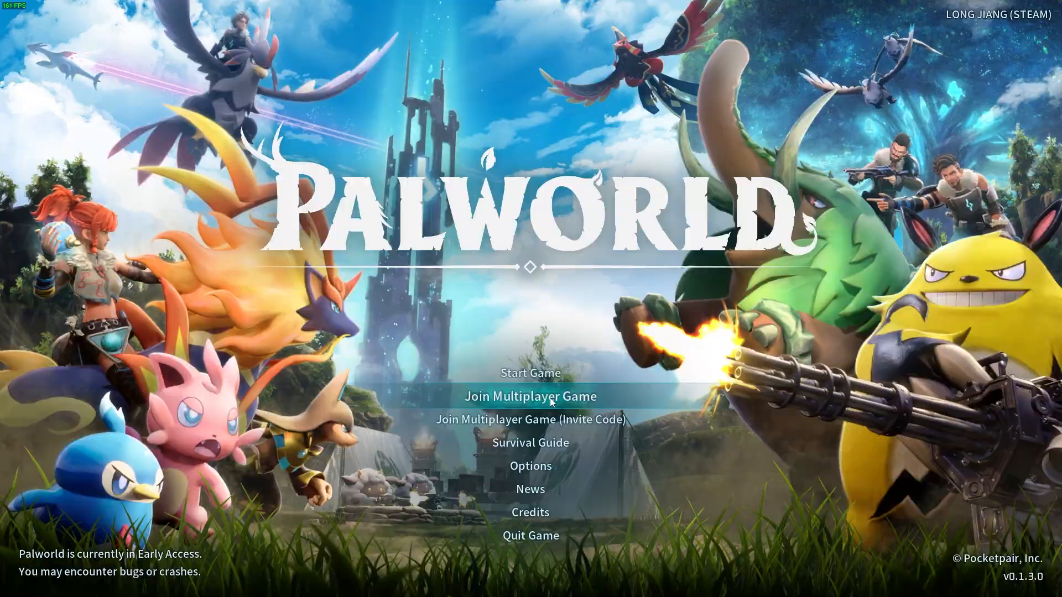
Step: Join the multiplayer server, confirm the new character's name and respawn point on the map
click(530, 396)
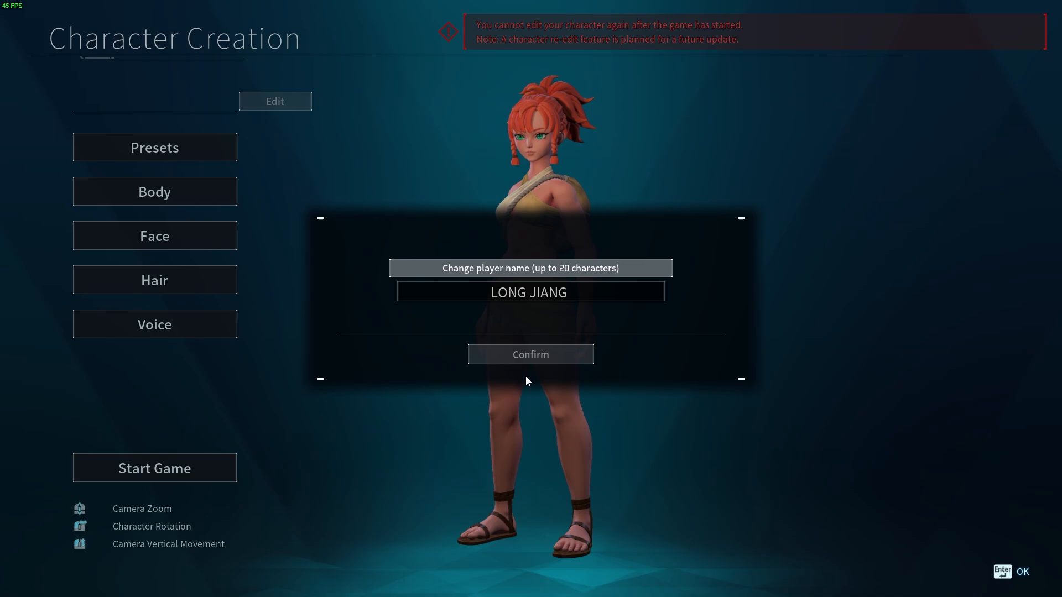
click(530, 354)
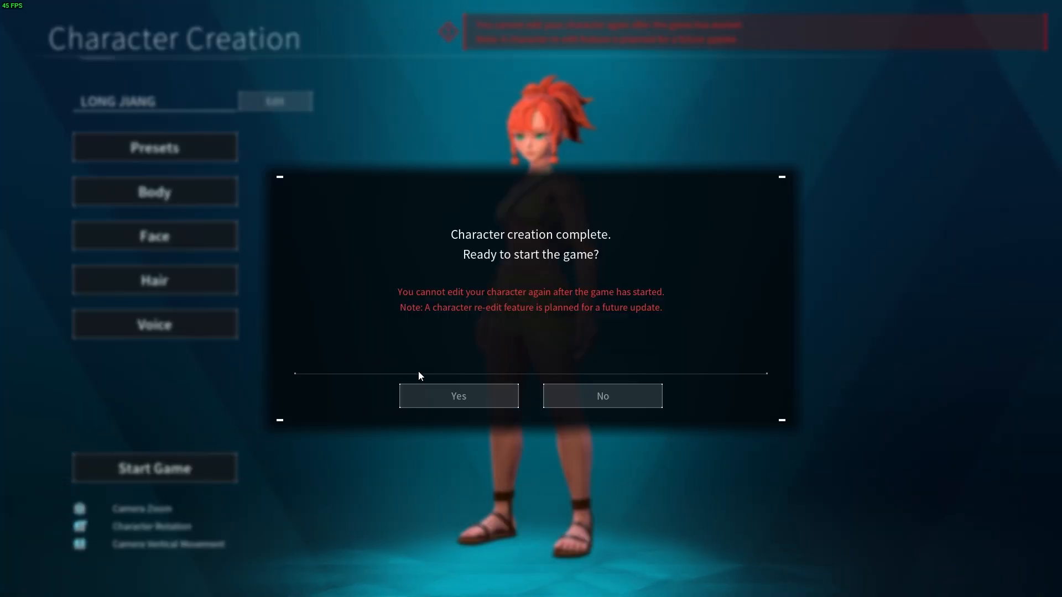
click(458, 396)
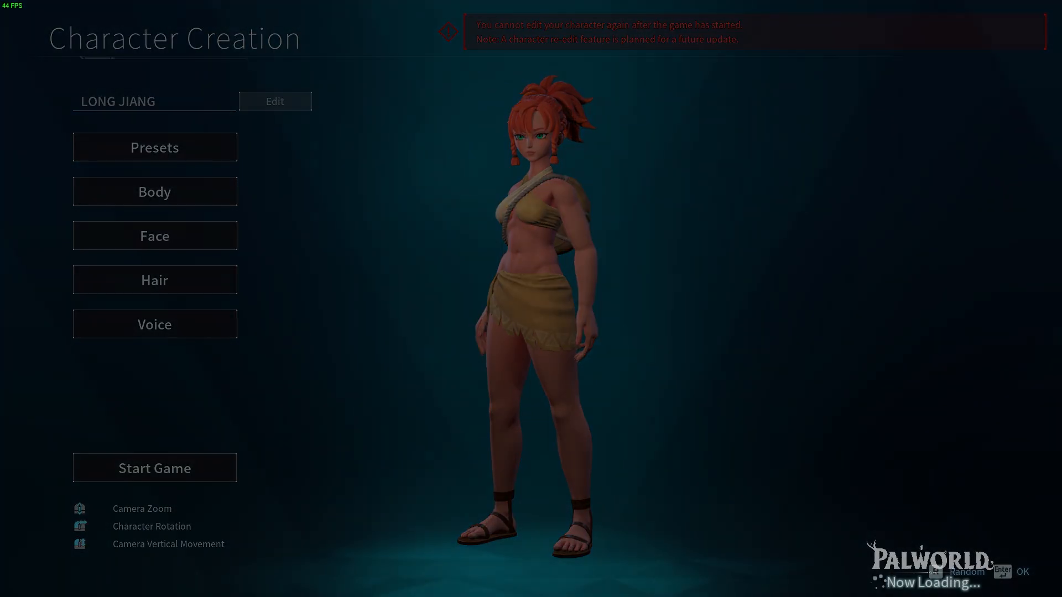
click(154, 467)
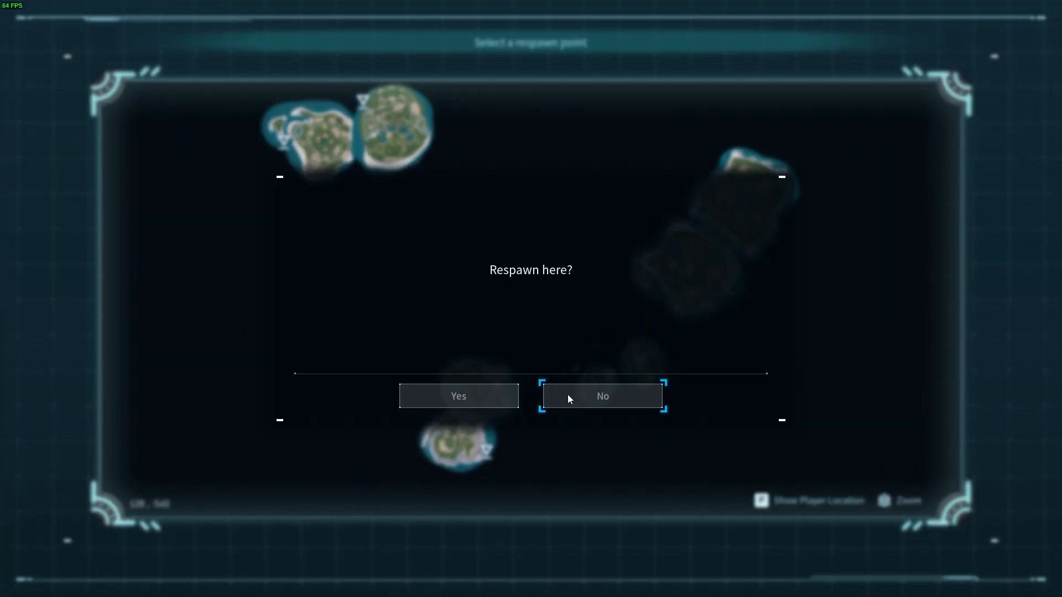
click(458, 396)
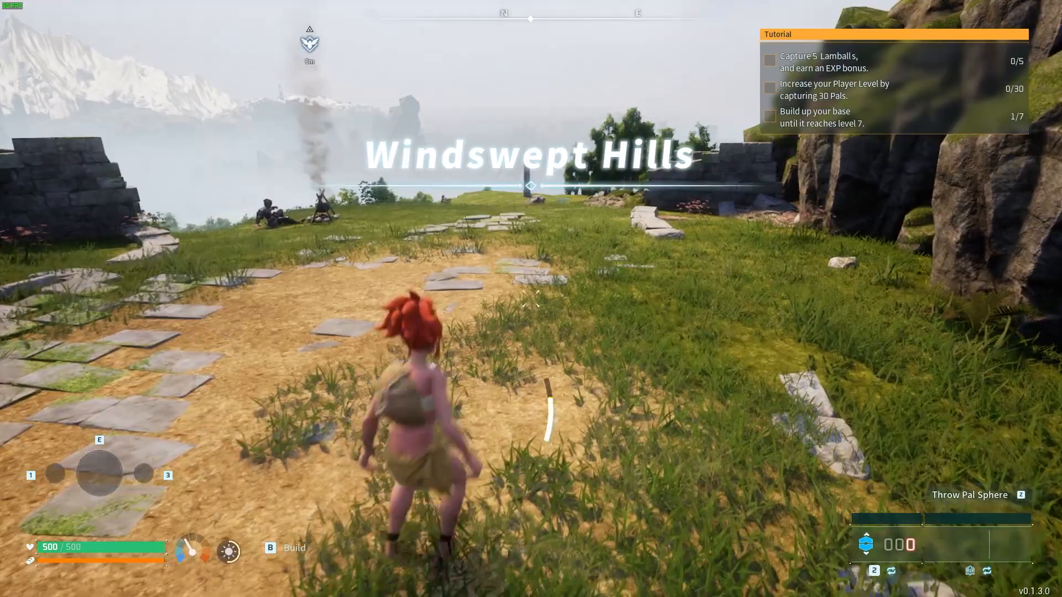
Step: Walk the new level 1 character across Windswept Hills and close the inventory screen
key(w)
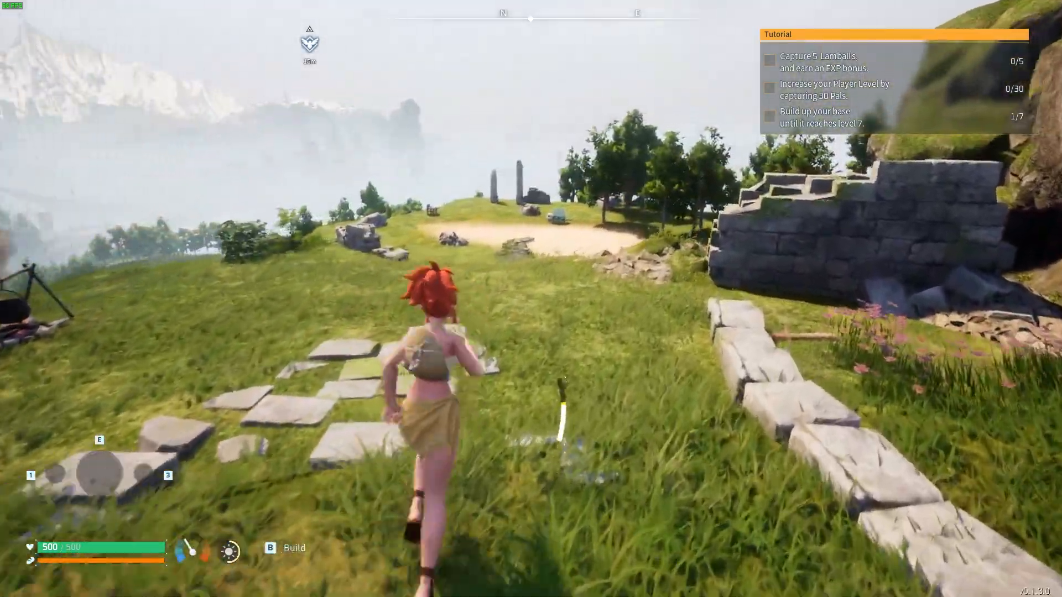
key(w)
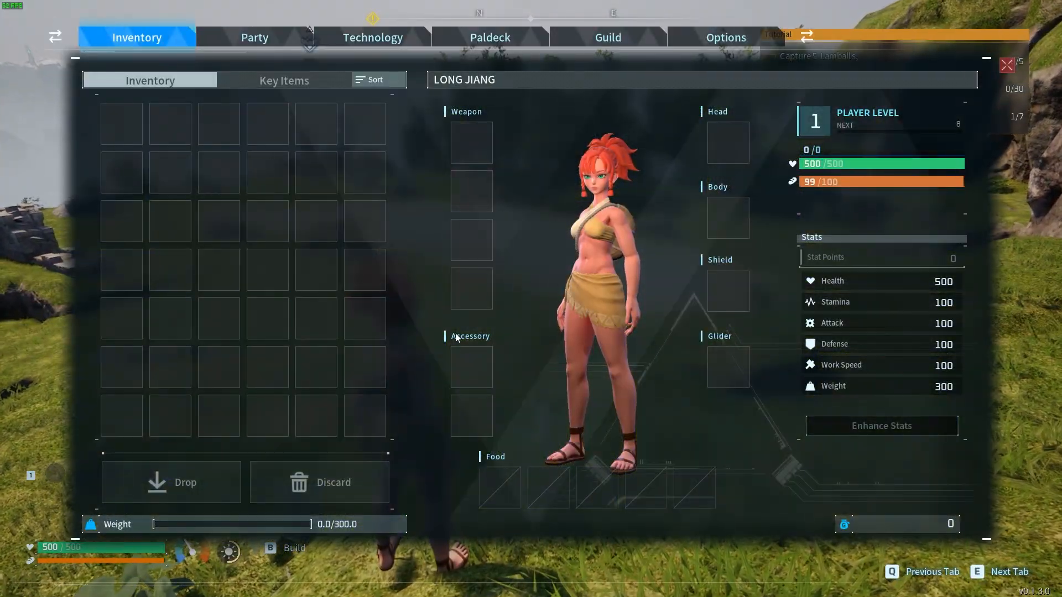
key(Escape)
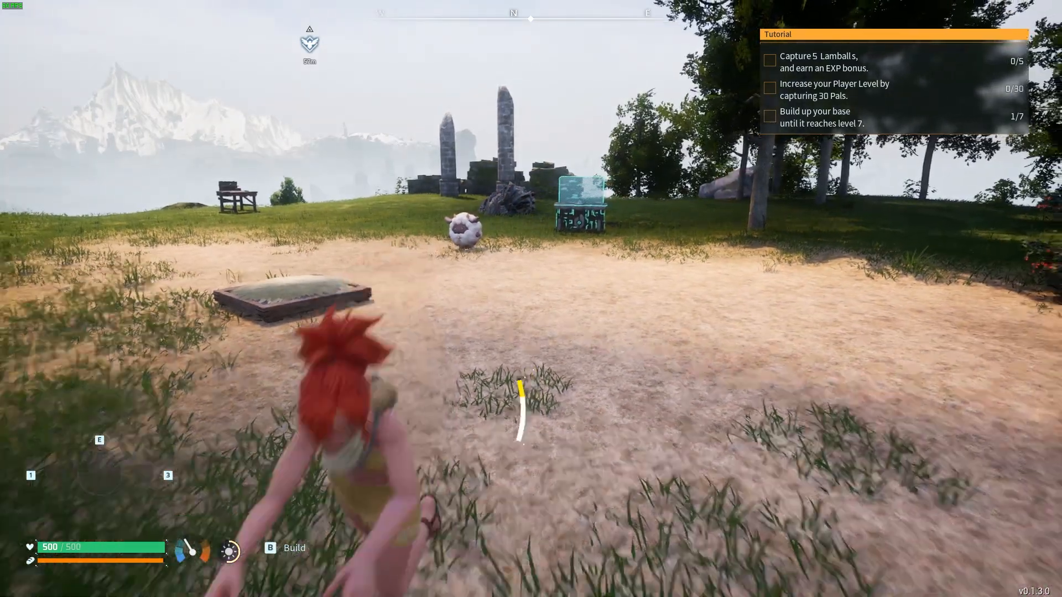
click(254, 476)
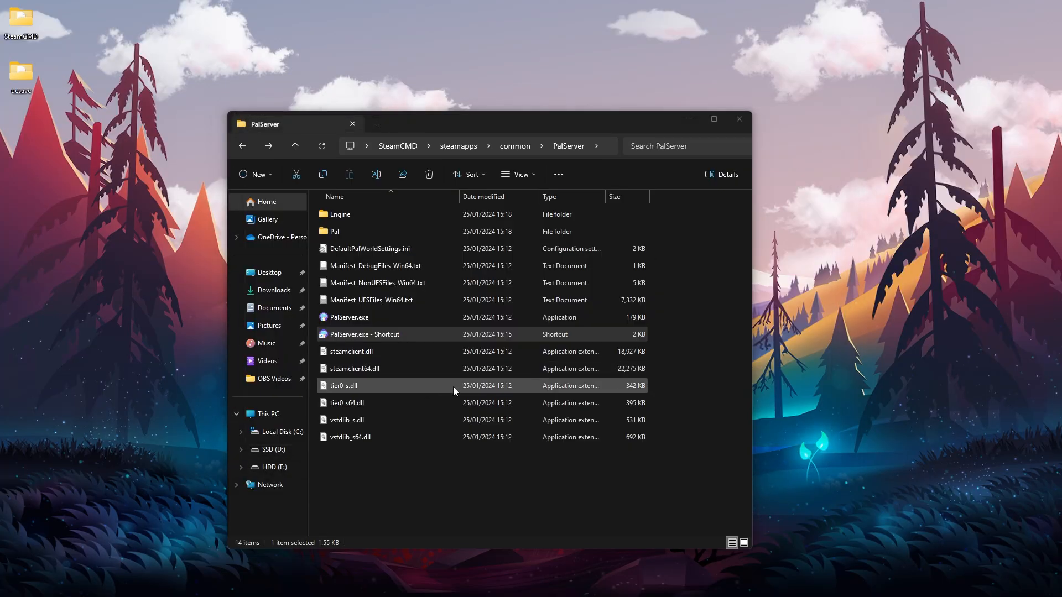
Step: Browse into the server world's Players folder, inspect its two player saves, then return to SaveGames 0
double_click(334, 231)
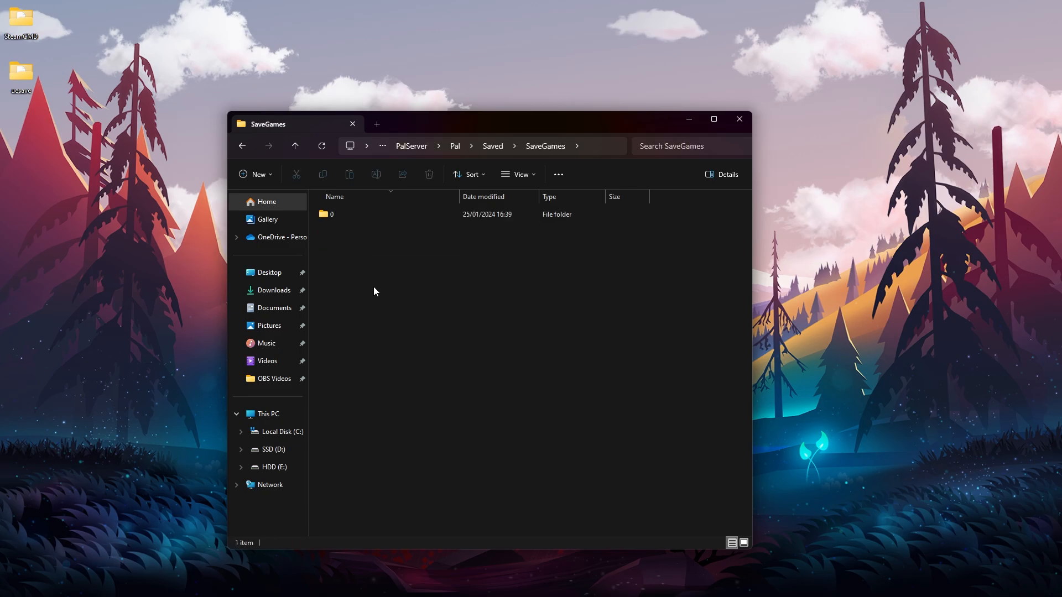
double_click(331, 214)
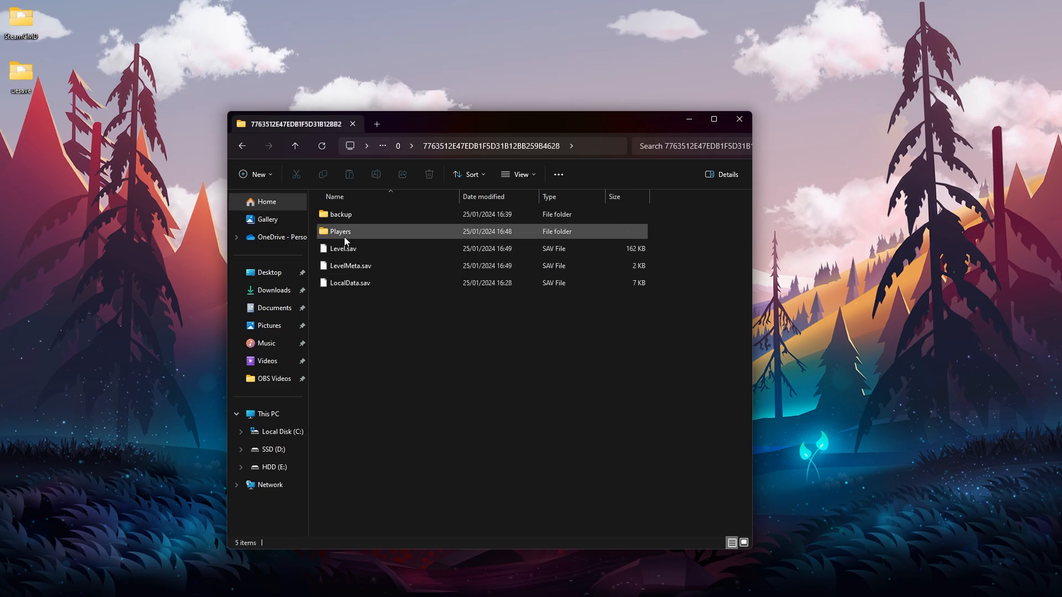
double_click(340, 231)
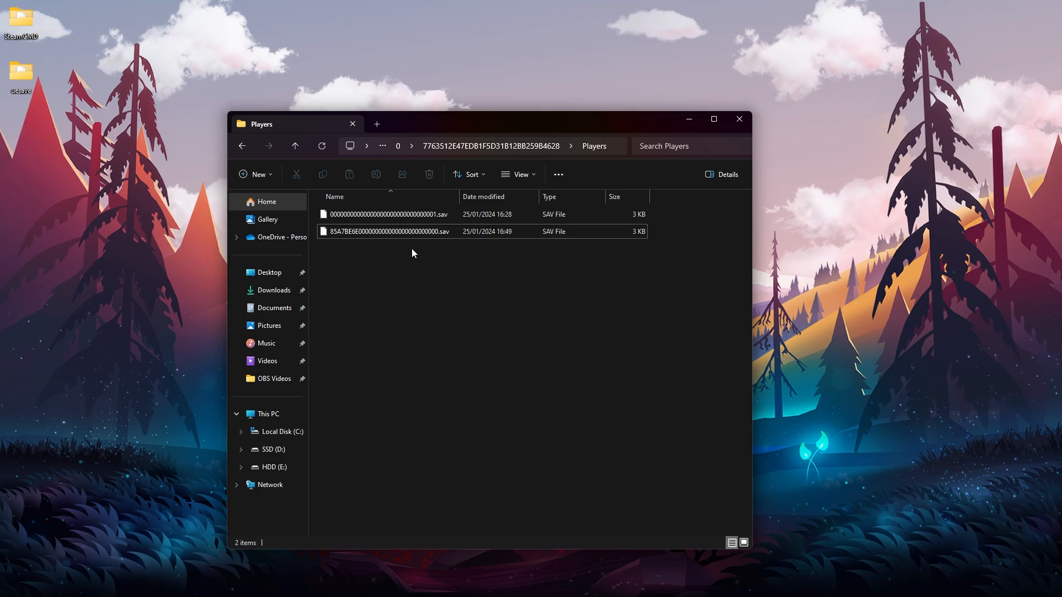
click(386, 214)
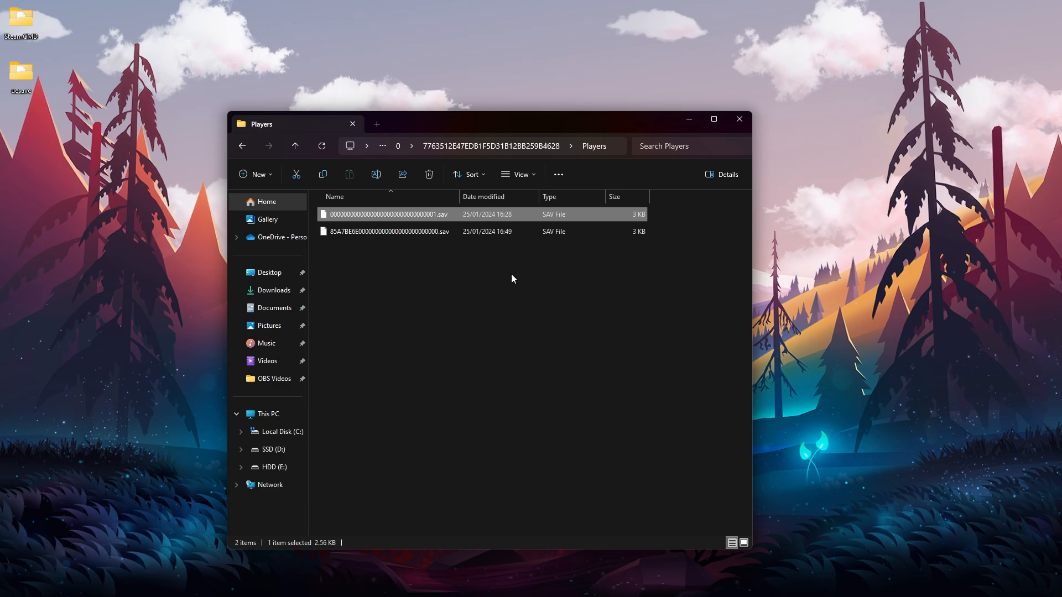
click(386, 231)
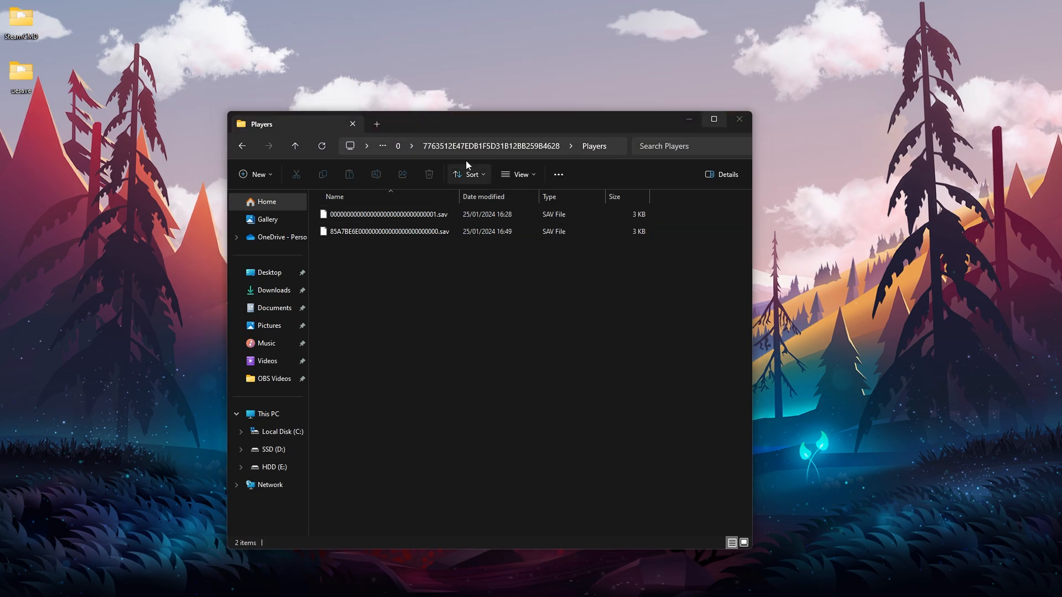
click(242, 146)
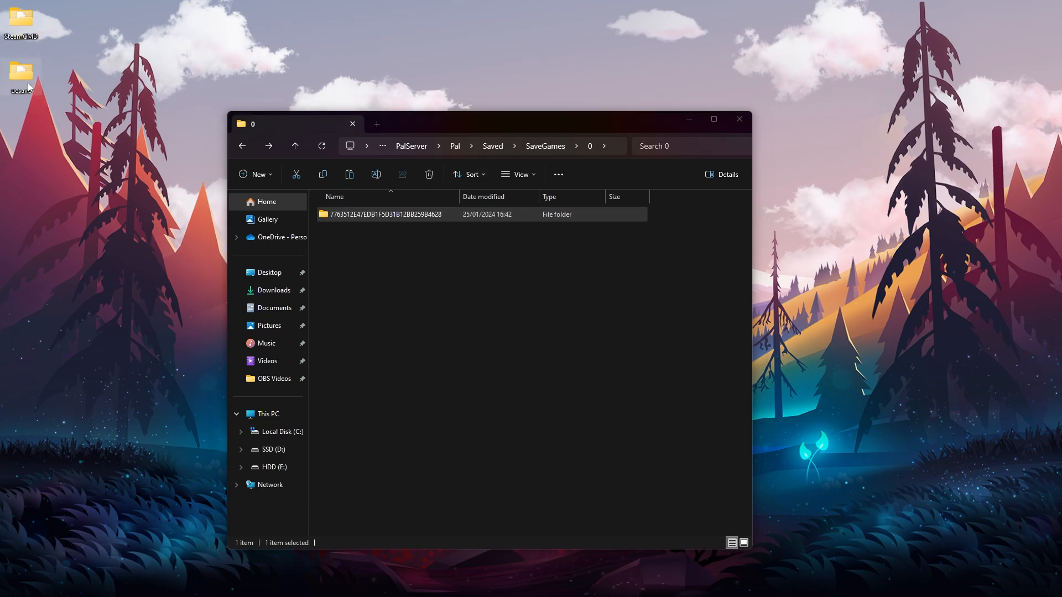
Step: Open the desktop uesave folder and check the copied 7763512E world folder and uesave.exe inside it
double_click(21, 75)
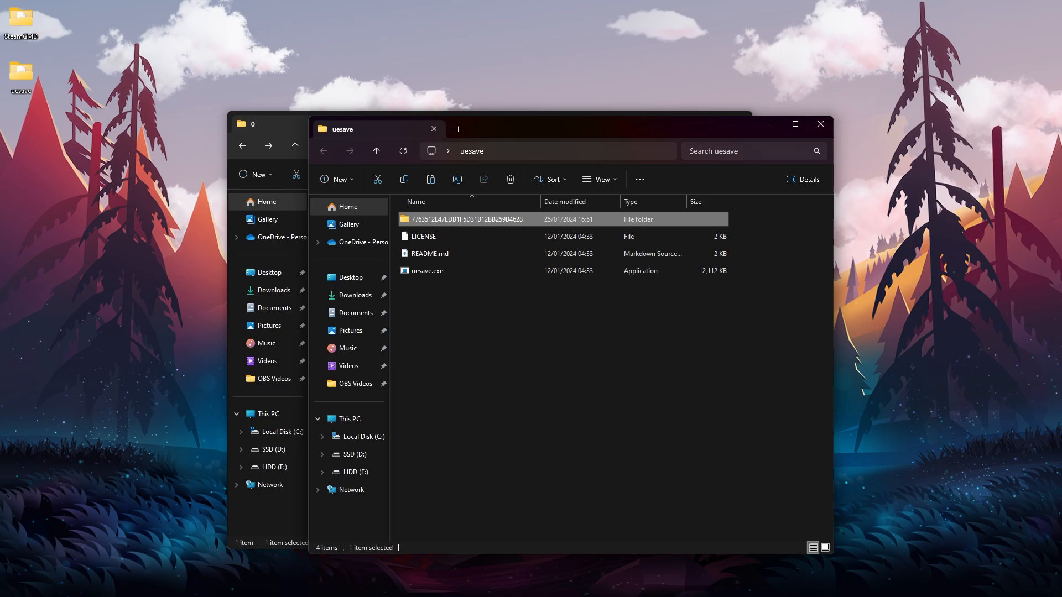
click(427, 271)
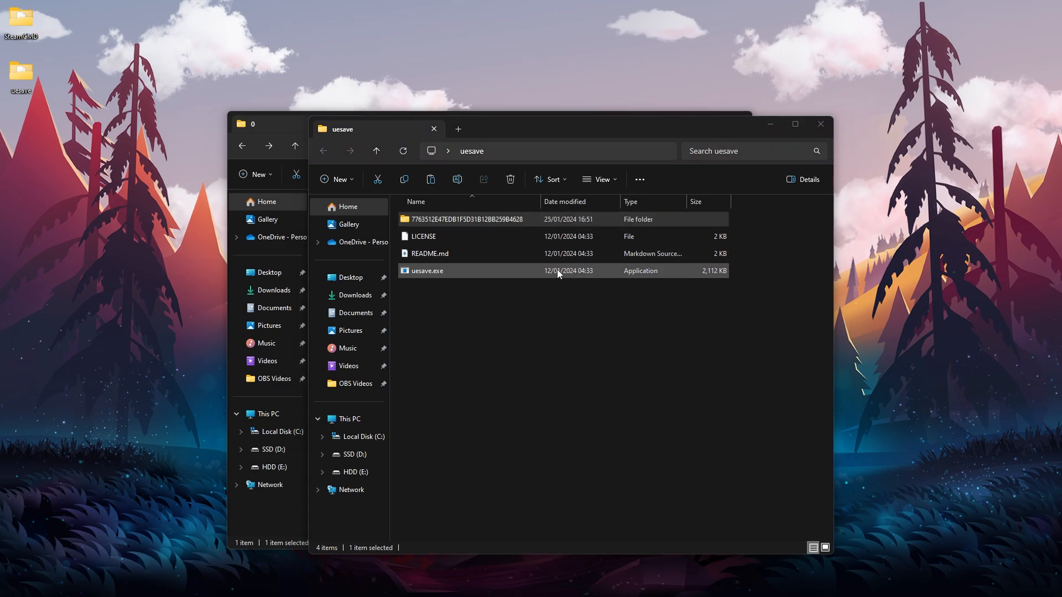
click(472, 324)
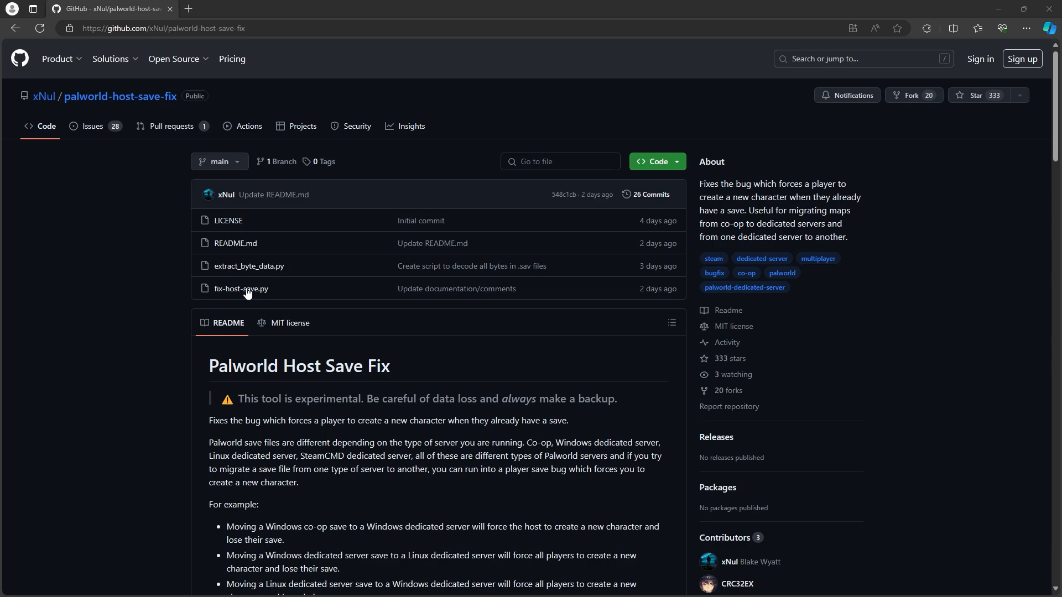
mouse_move(101, 259)
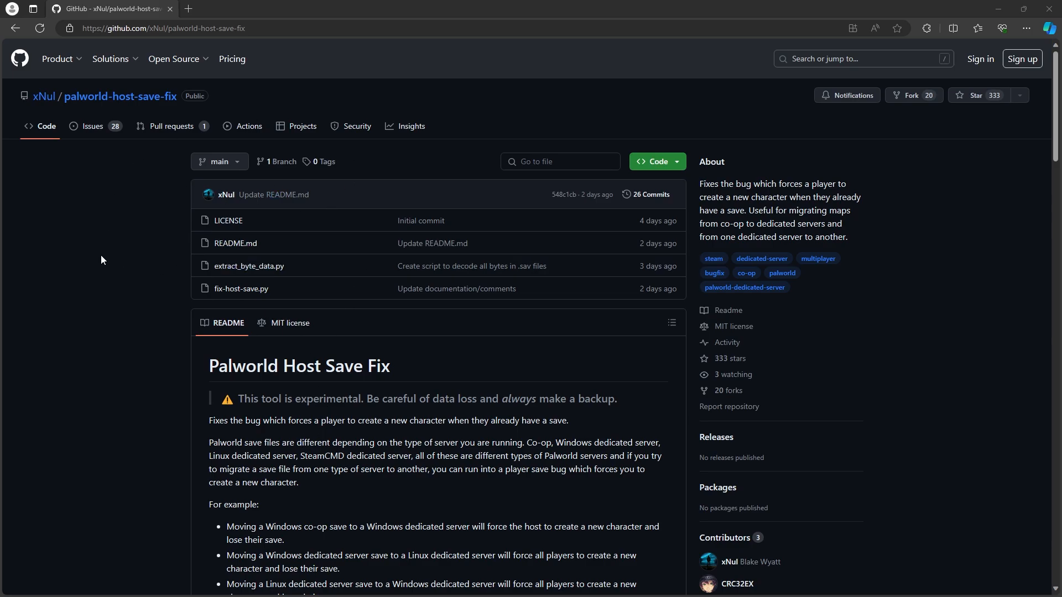
mouse_move(242, 295)
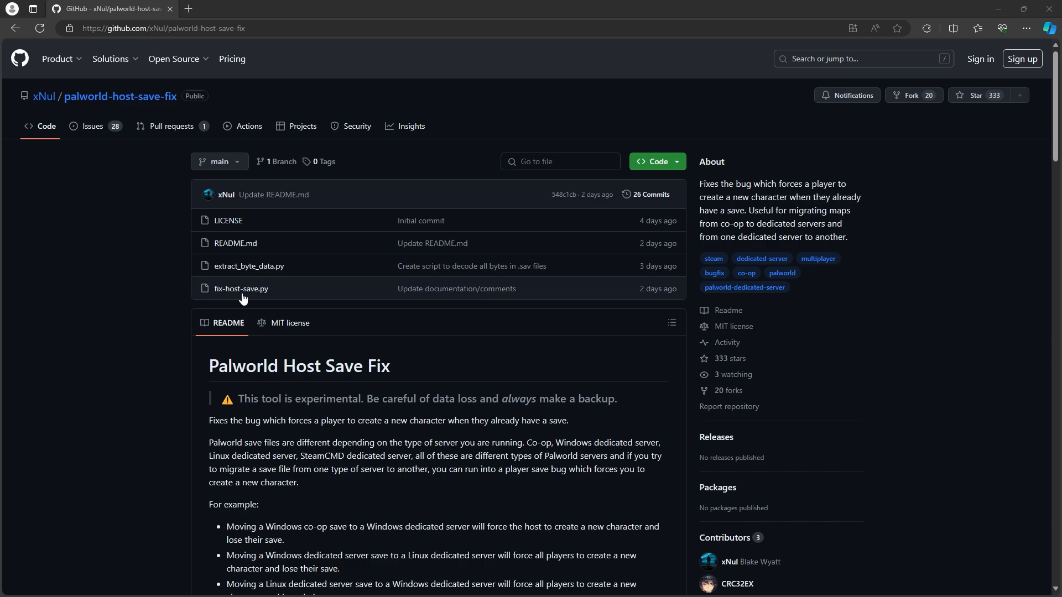
mouse_move(241, 288)
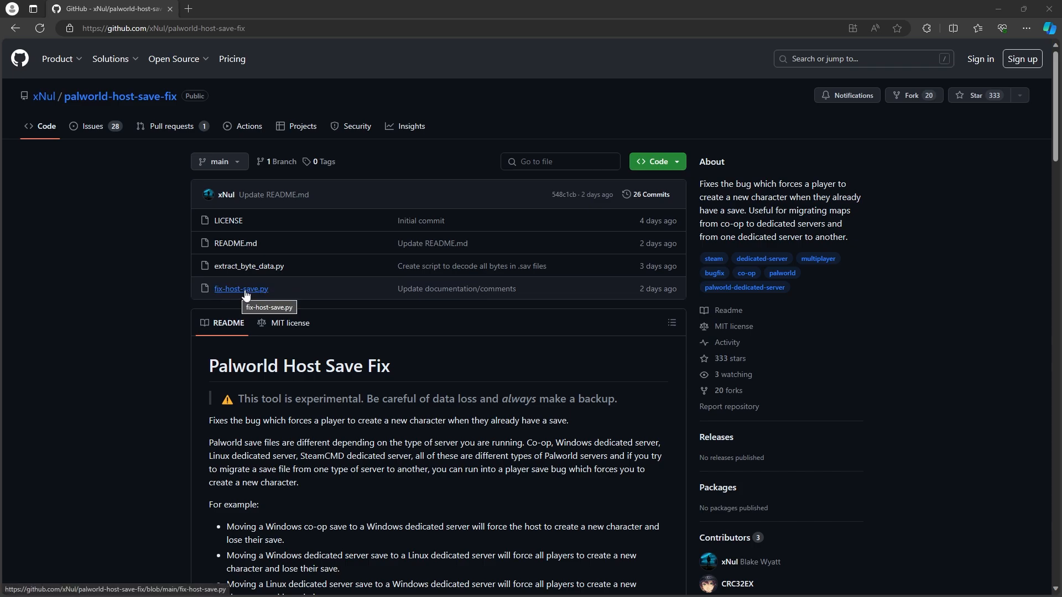
Step: Open fix-host-save.py from the palworld-host-save-fix repository's file list
click(241, 289)
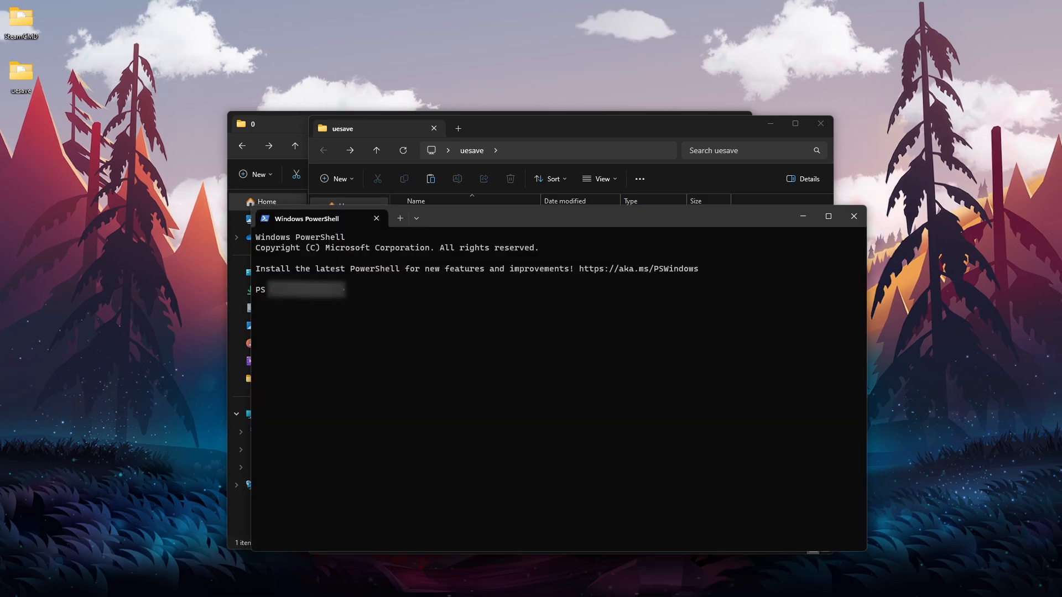
mouse_move(551, 178)
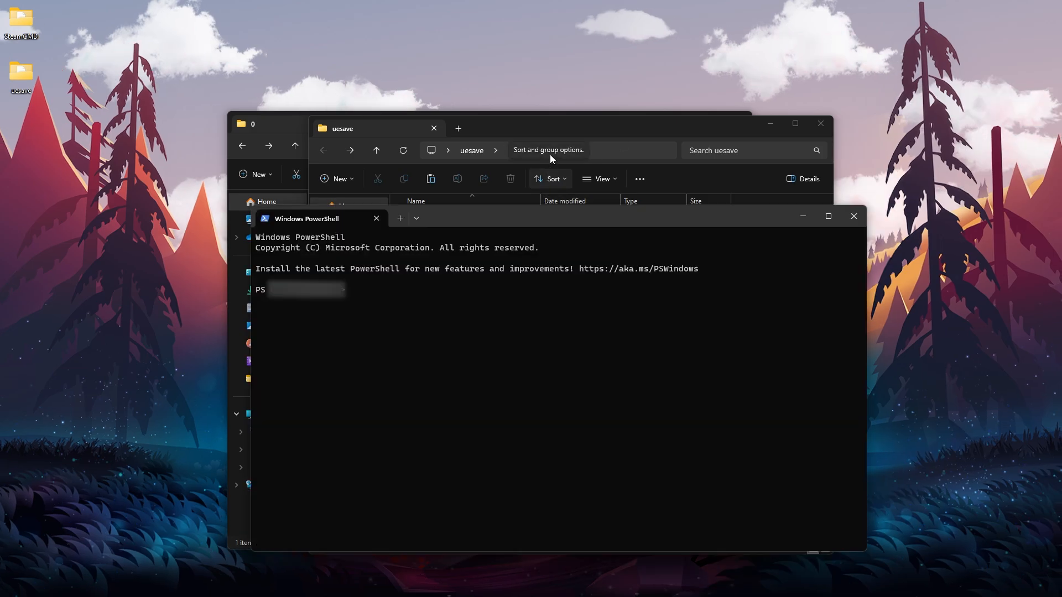
mouse_move(640, 151)
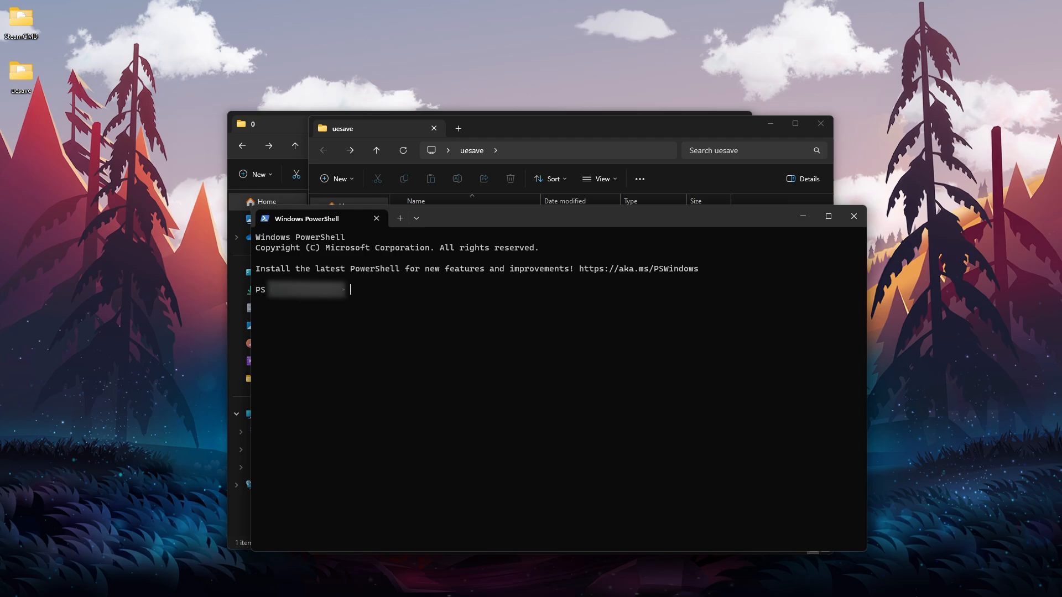
Step: Change directory to E:\OneDrive\Pulpit\uesave and begin the python command
text(cd E:\OneDrive\Pulpit\uesave)
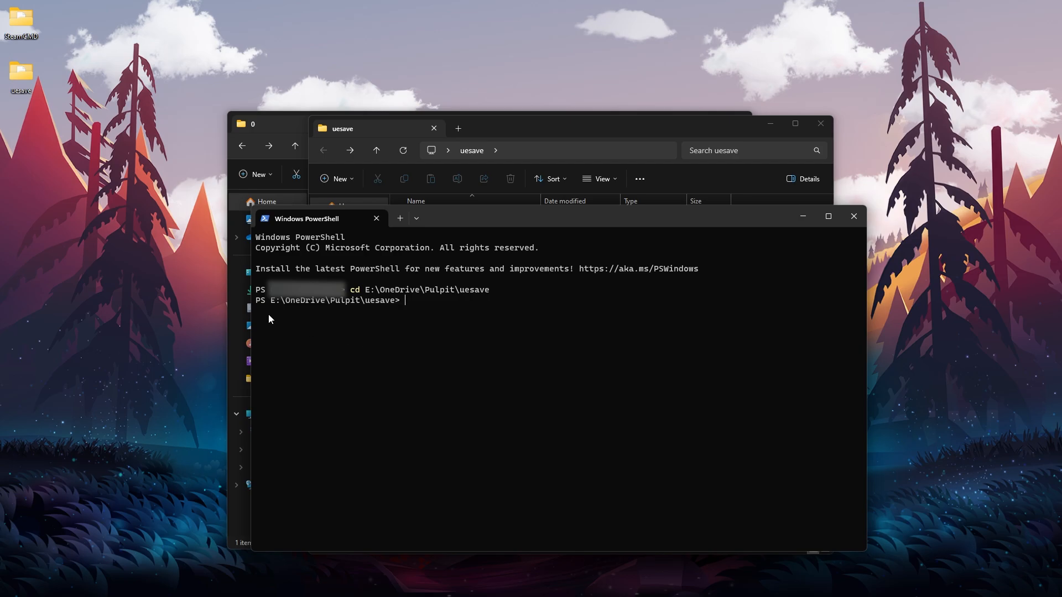
mouse_move(538, 323)
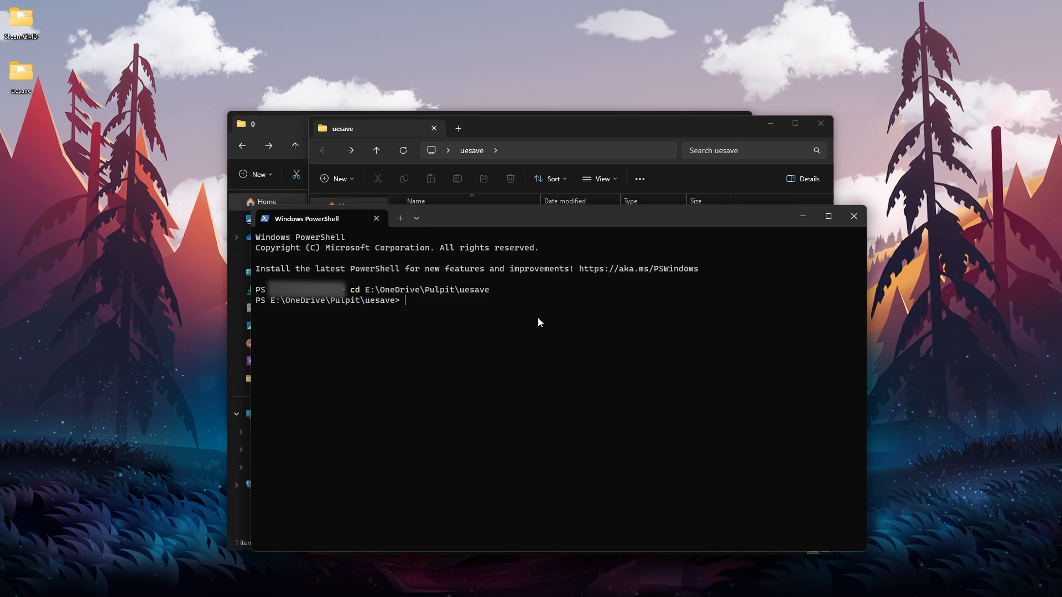
text(python)
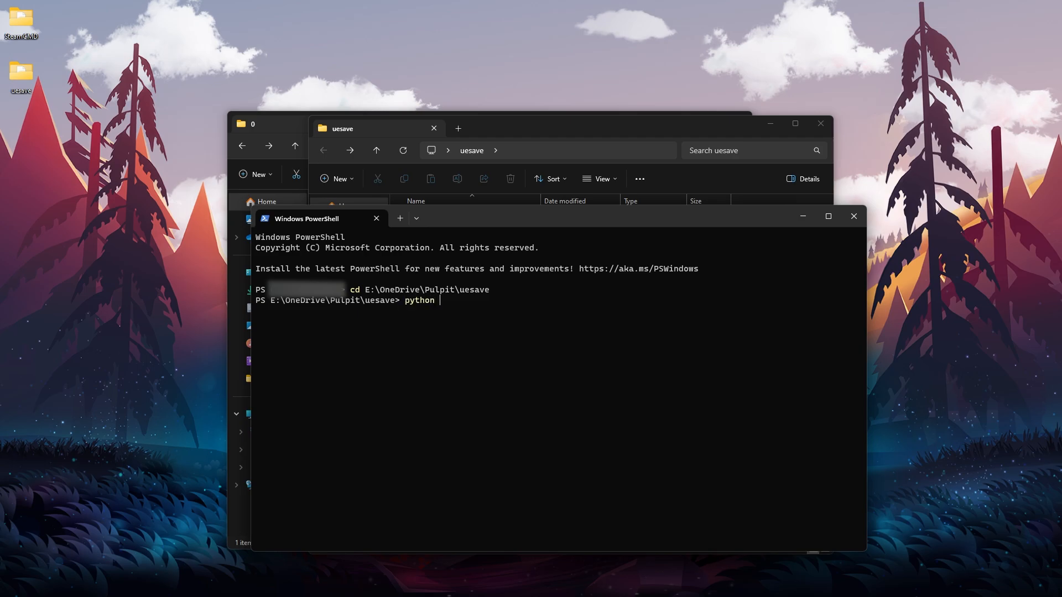
Step: Build the command: python fix-host-save.py E:\OneDrive\Pulpit\uesave\uesave.exe plus the save folder path
text(f)
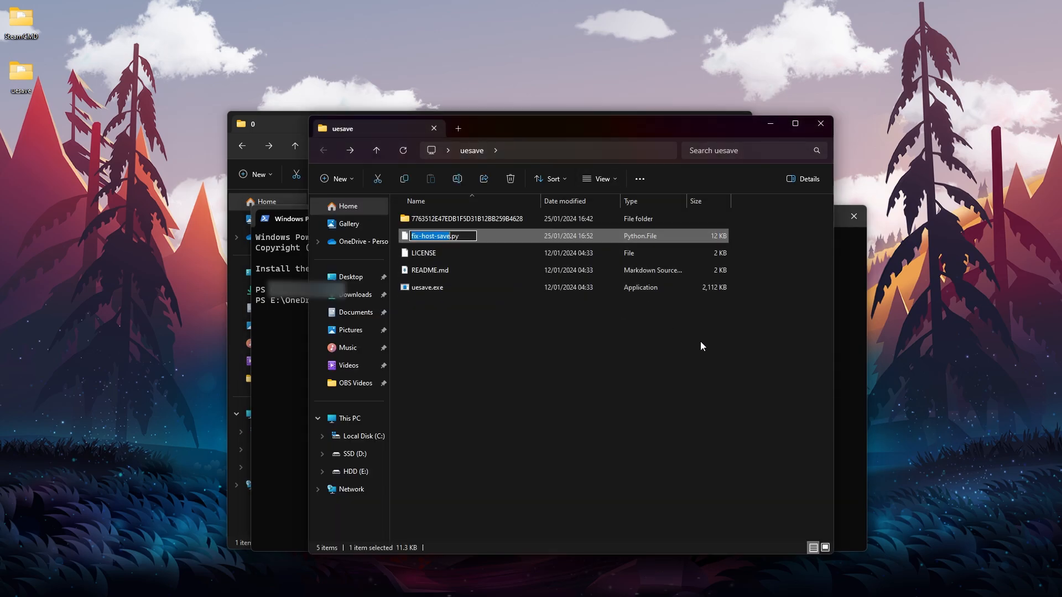
text(python fix-host-save)
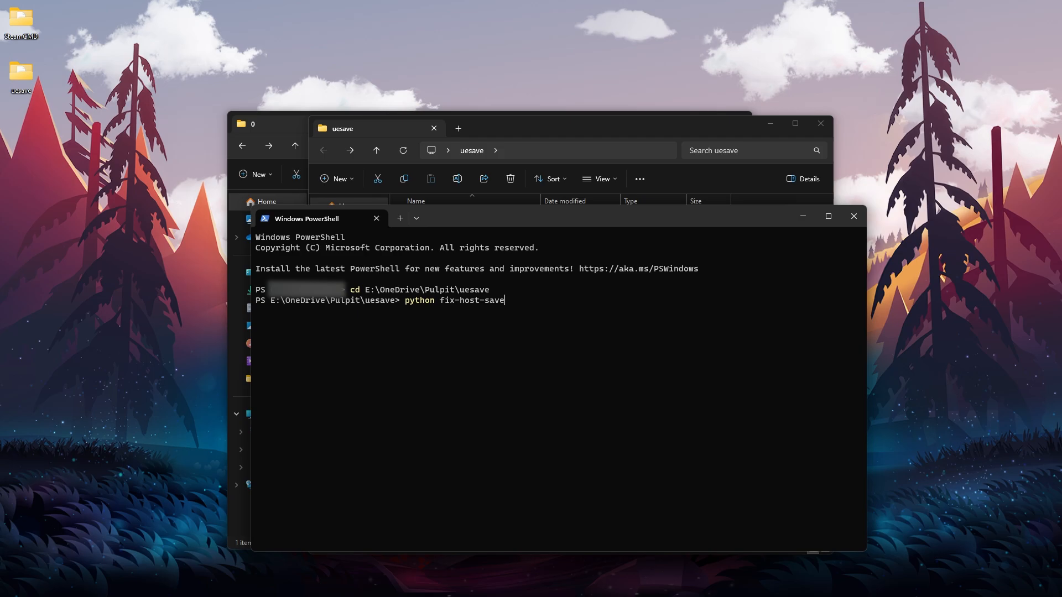
text(.py)
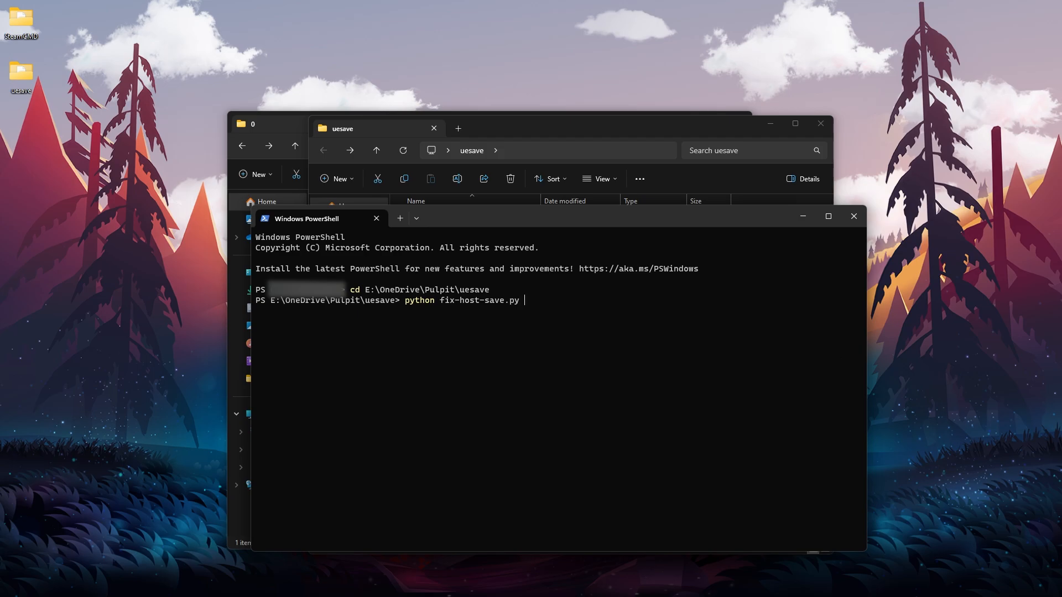
mouse_move(596, 345)
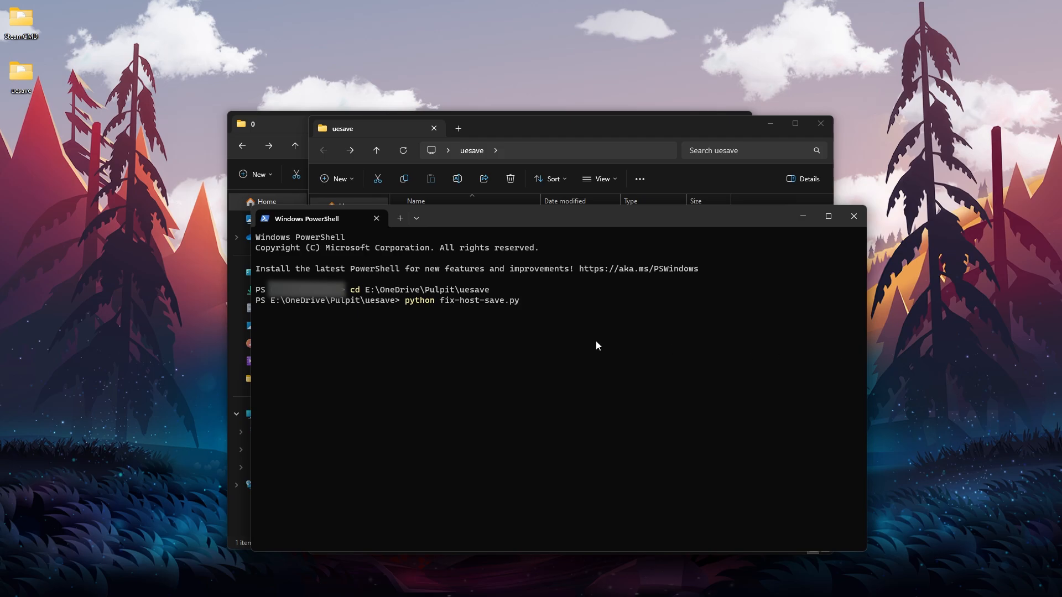
mouse_move(518, 249)
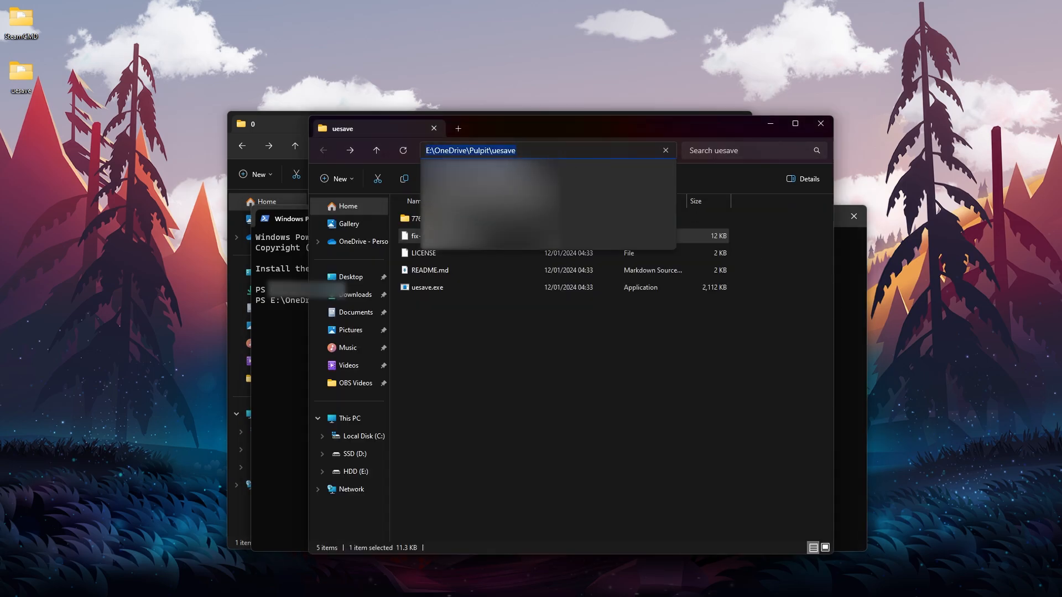
text(python fix-host-save.py E:\OneDrive\Pulpit\uesave)
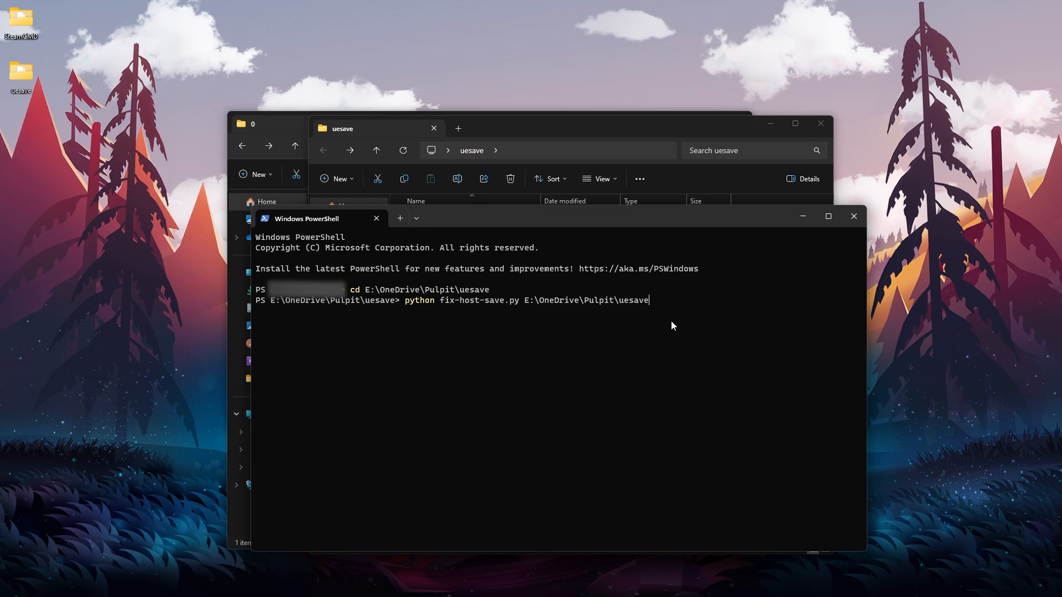
text(\)
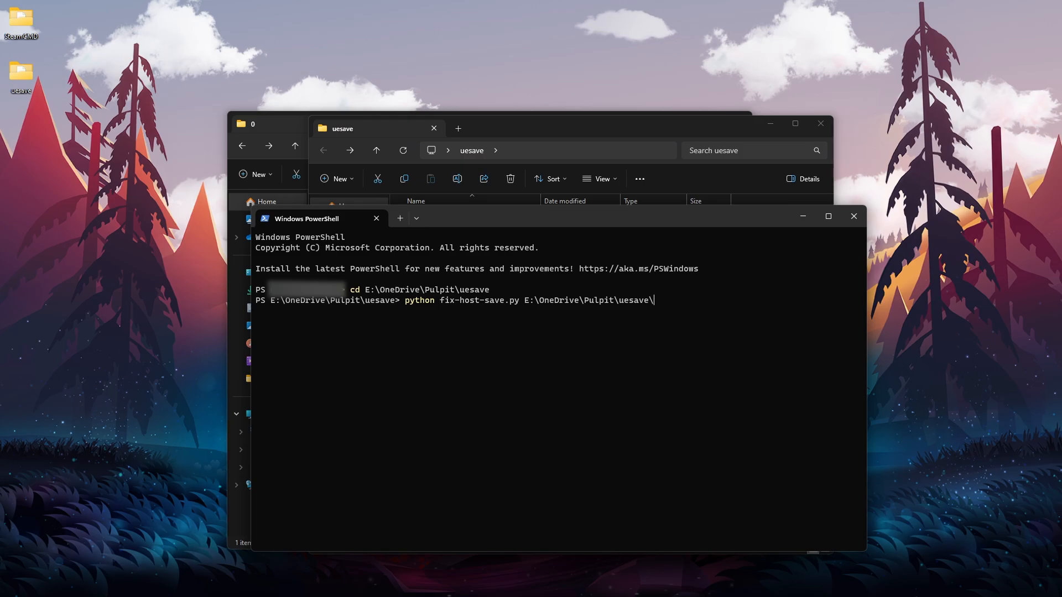
text(uesave.exe)
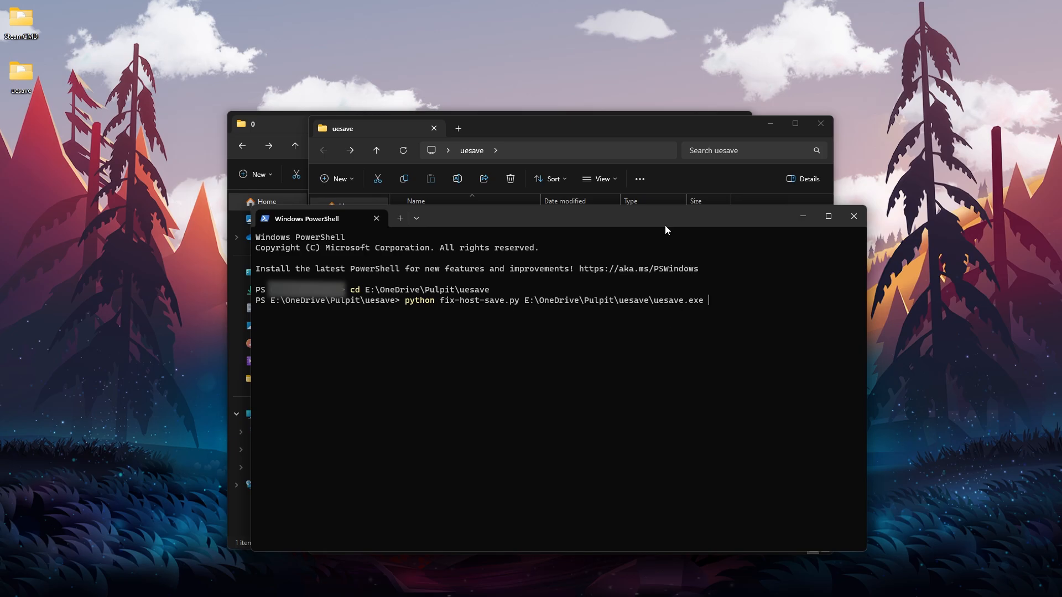
text(E:\OneDrive\Pulpit\uesave\7763512E47EDB1F5D31B12BB259B4628)
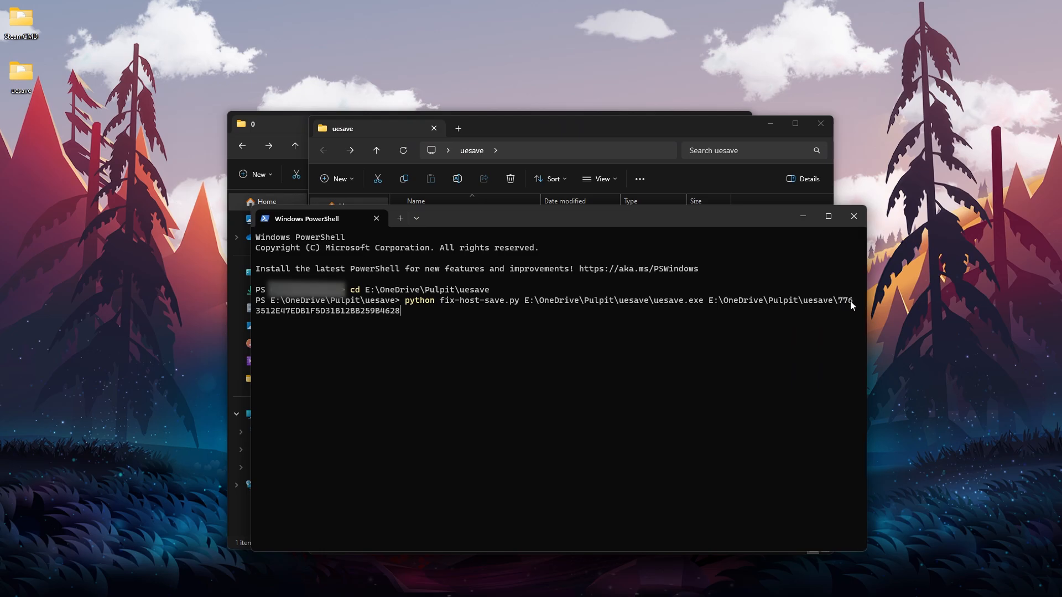
mouse_move(824, 296)
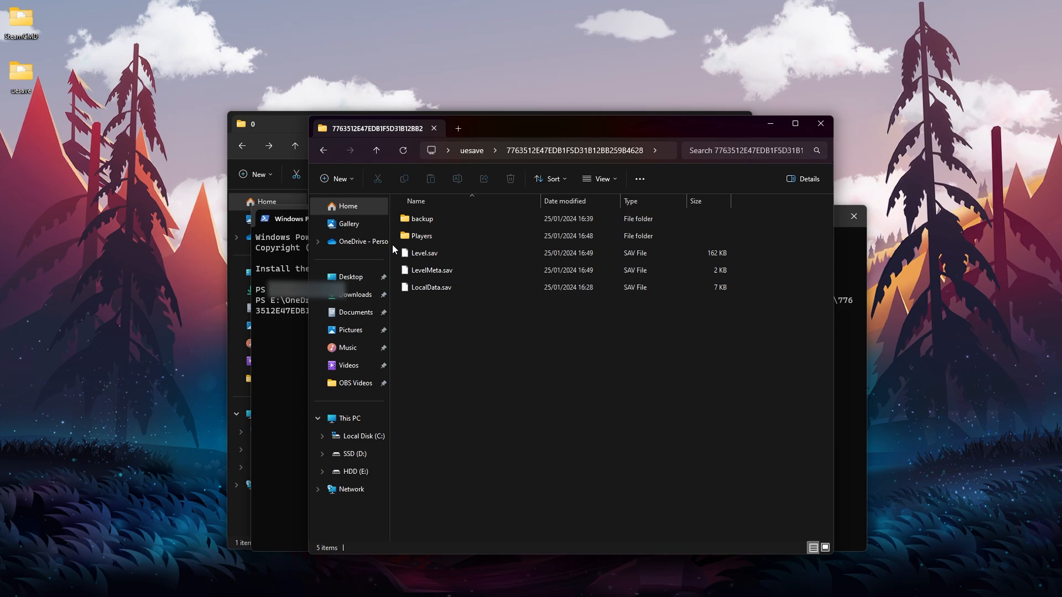
Step: Look up the player save IDs in the world's Players folder to add to the command
double_click(422, 235)
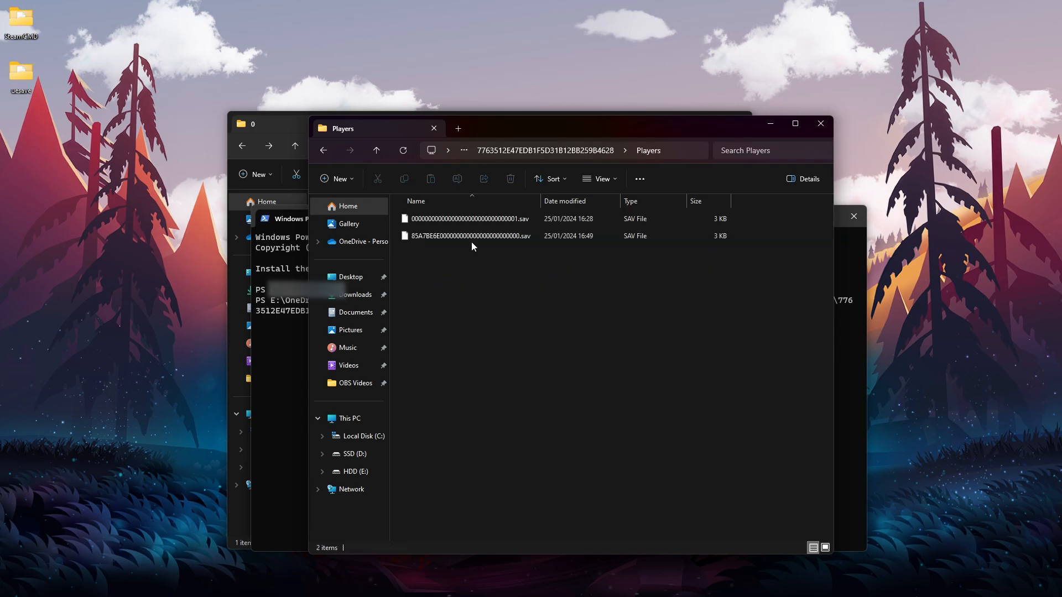
click(468, 235)
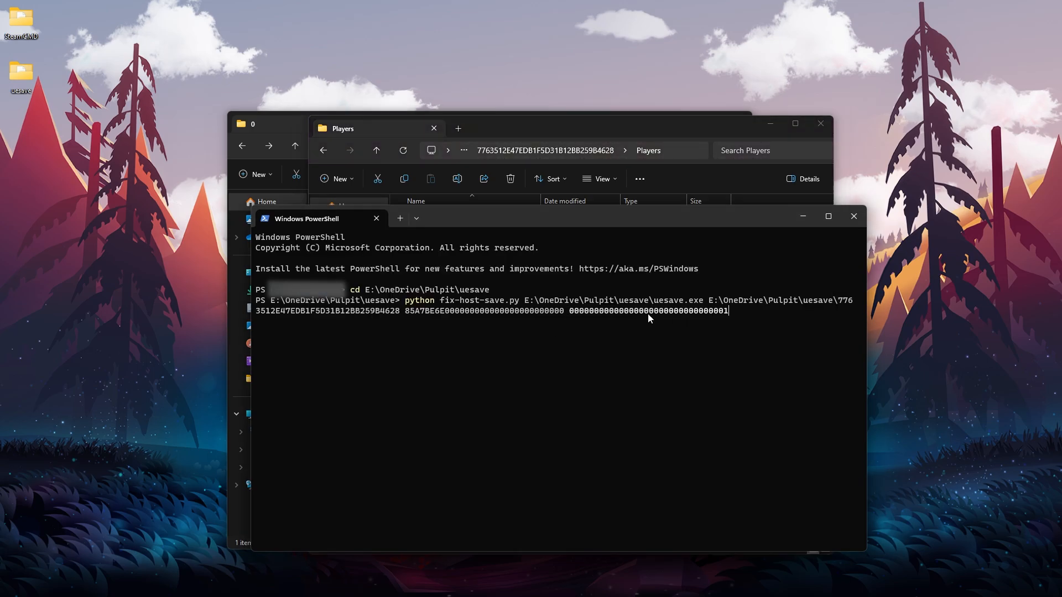
mouse_move(445, 340)
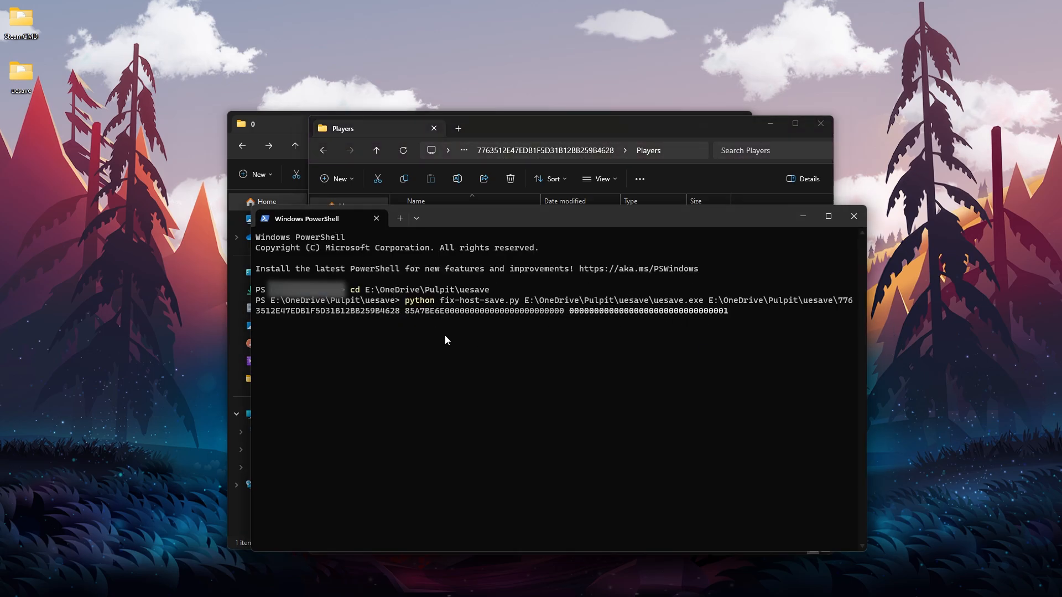
mouse_move(747, 340)
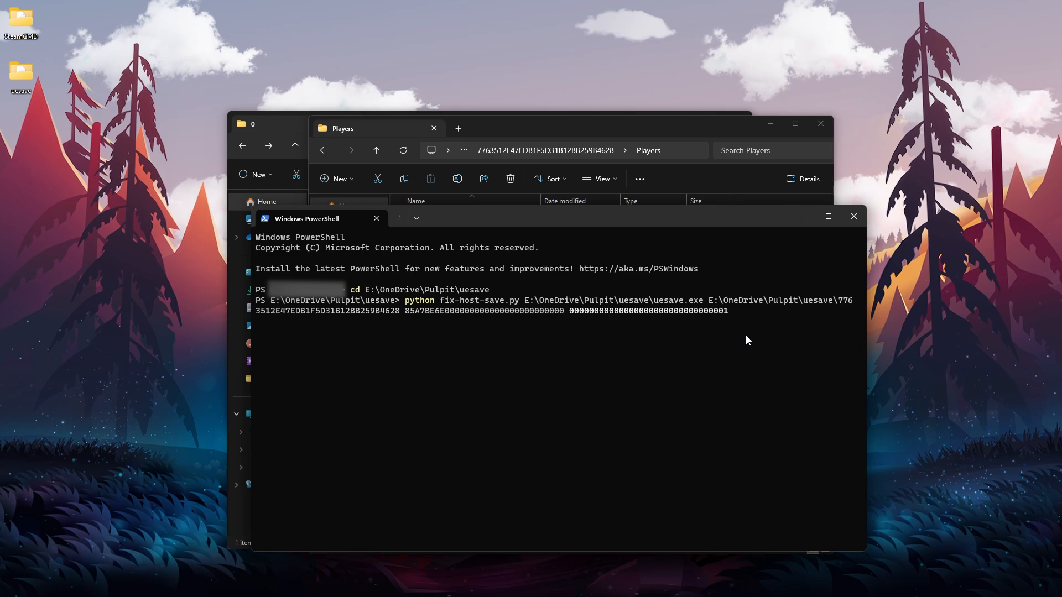
Step: Run the fix script and confirm past the backup warning until 'Fix has been applied'
key(enter)
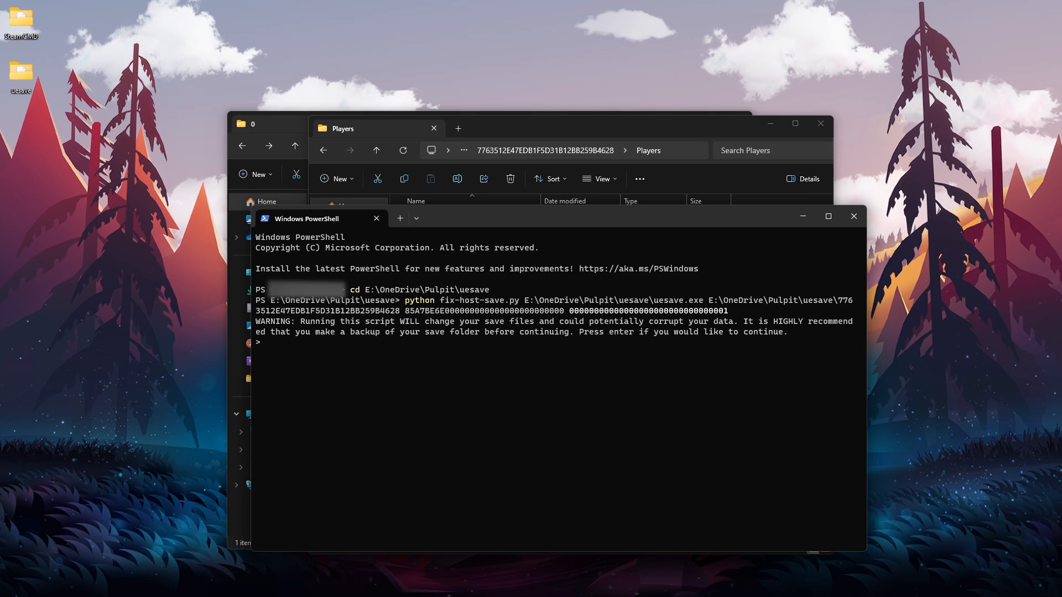
key(enter)
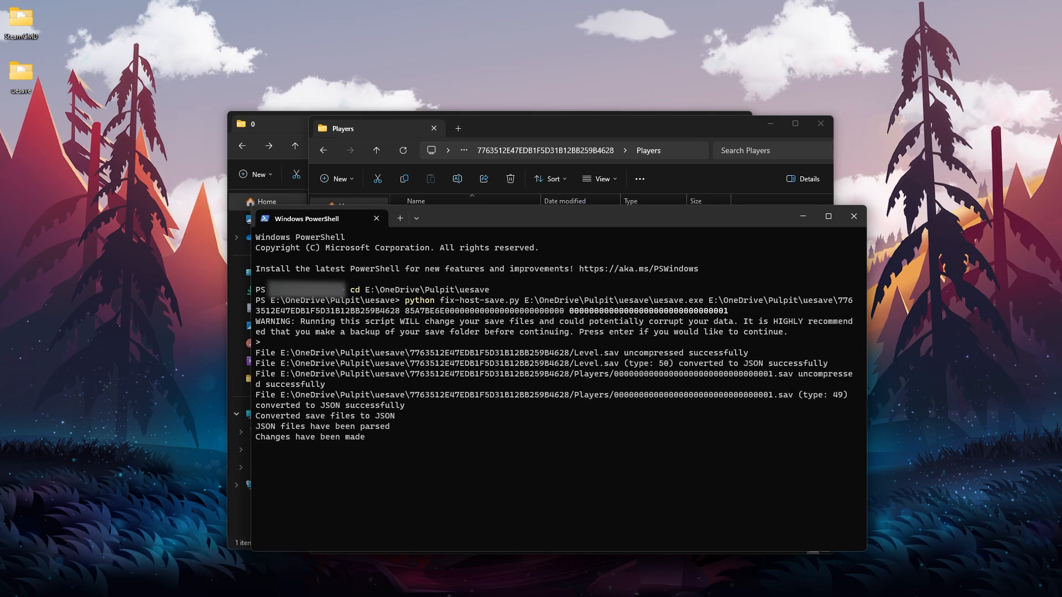
key(enter)
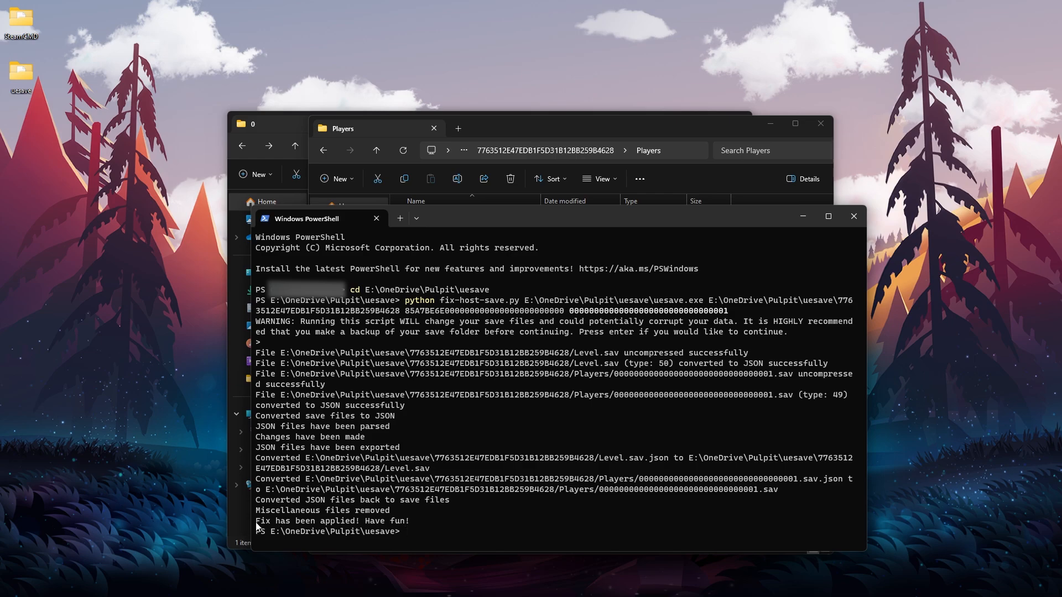
mouse_move(434, 527)
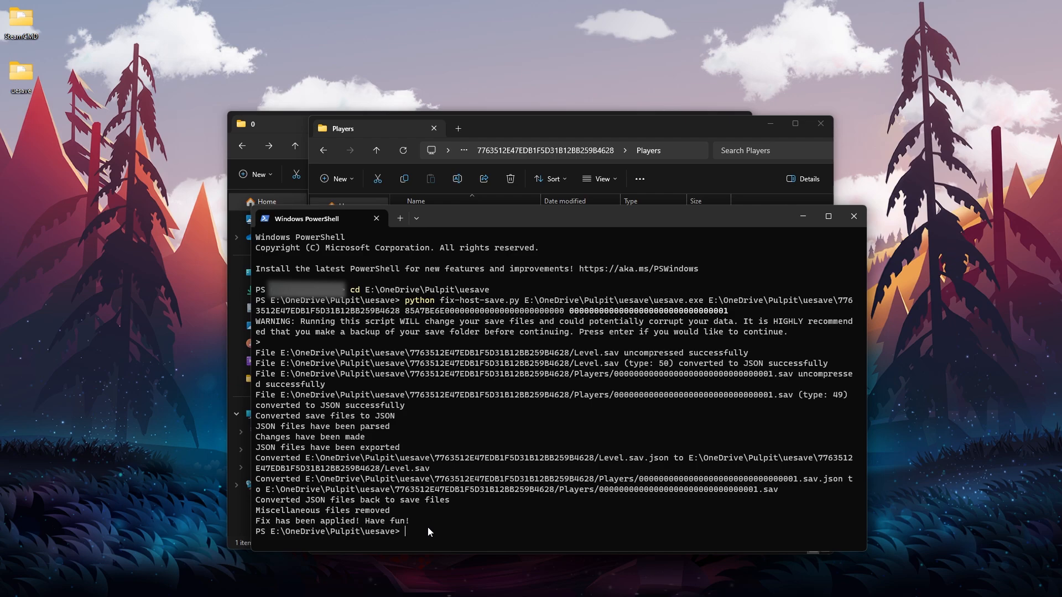
mouse_move(549, 440)
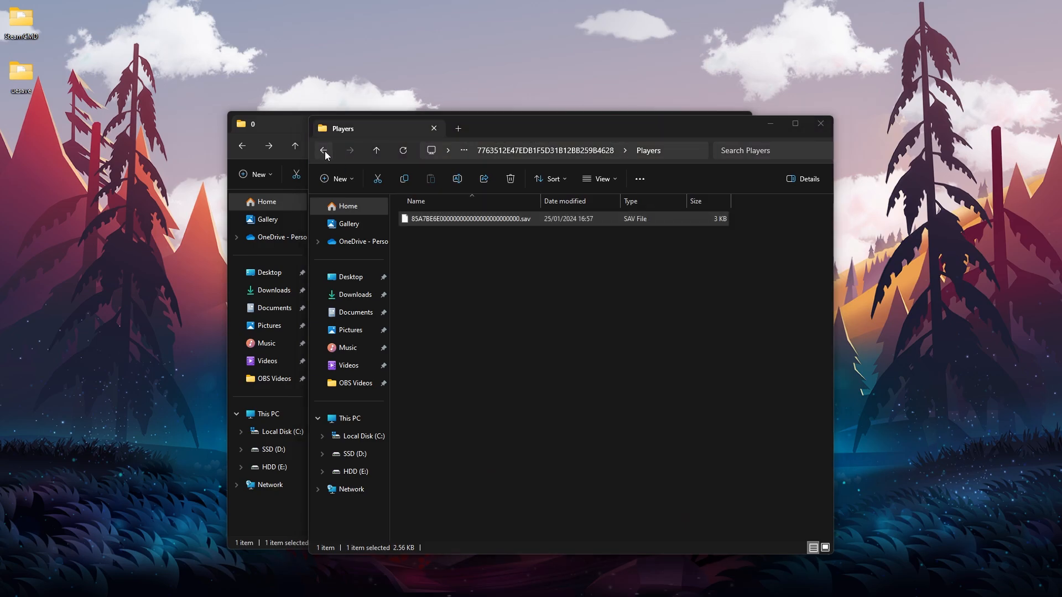
Step: Go back to the uesave folder and check the fixed world's Players folder holds the 85A7BE6E save
click(324, 151)
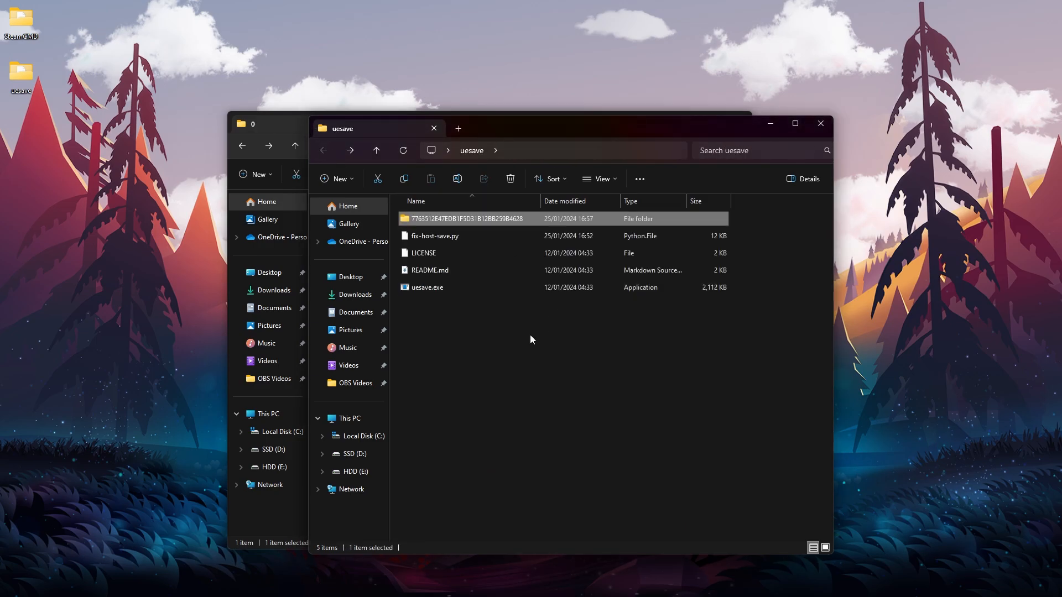
click(427, 287)
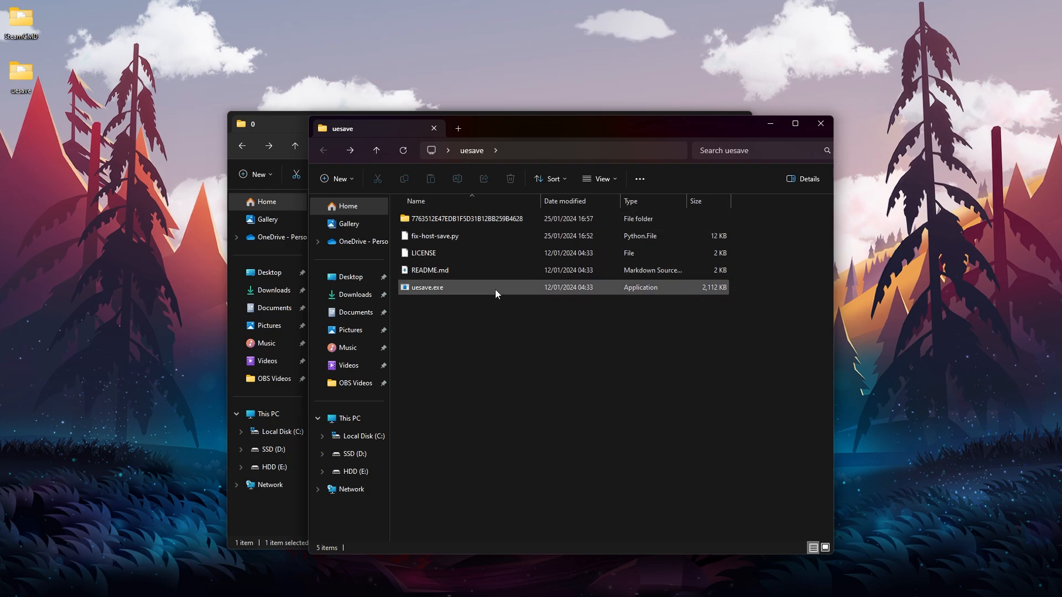
click(464, 218)
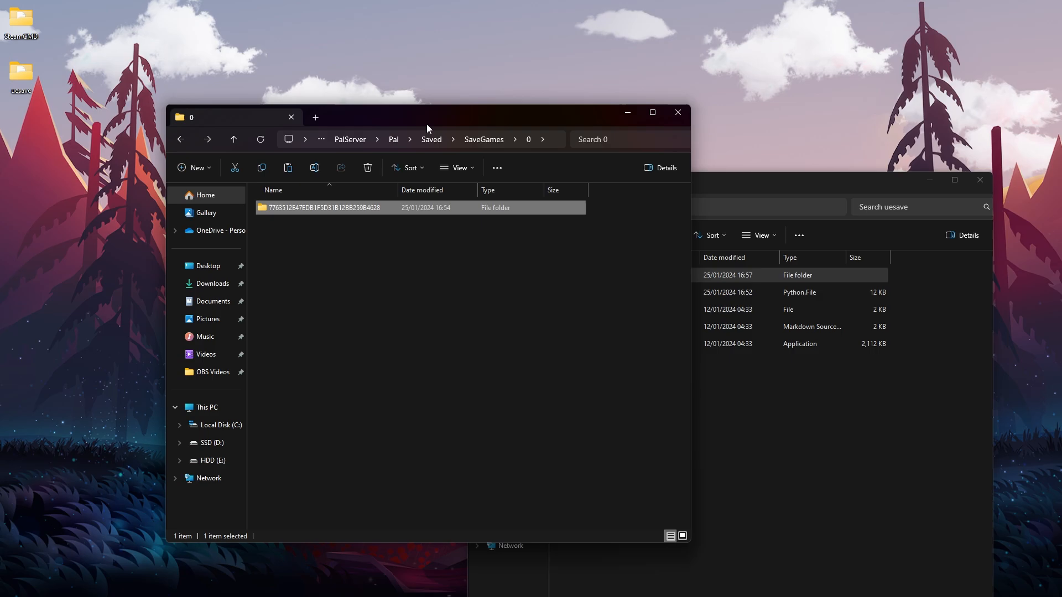
Step: Copy the fixed world into PalServer\Pal\Saved\SaveGames\0 and verify its contents
click(367, 167)
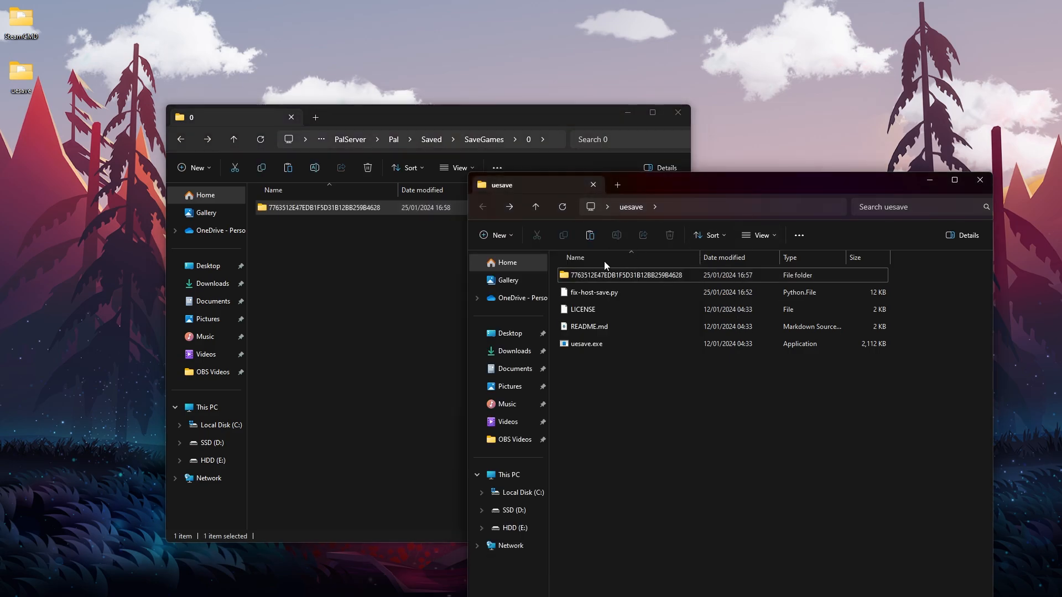
mouse_move(434, 293)
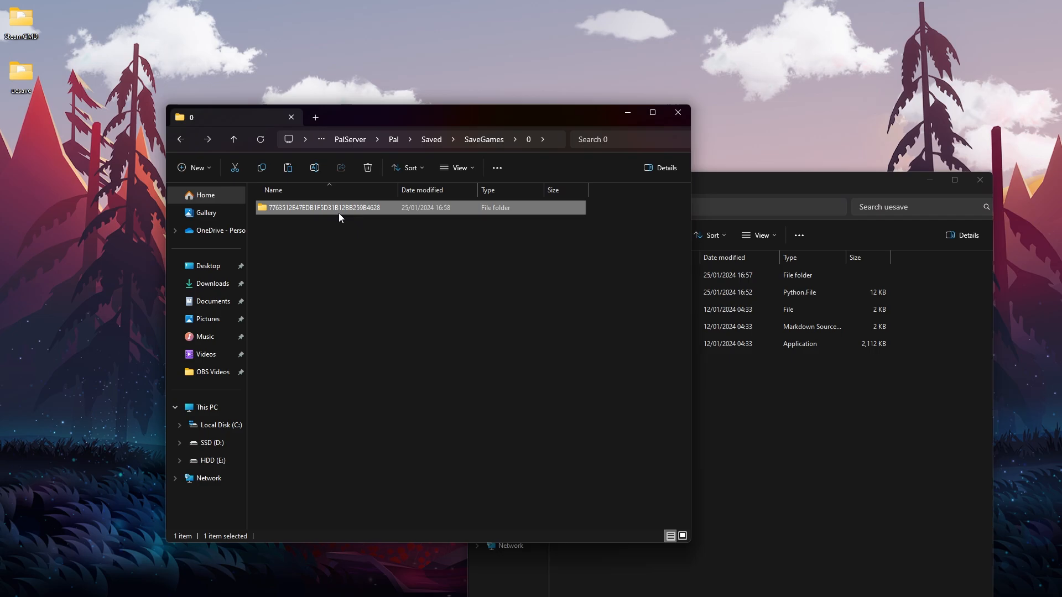
double_click(325, 208)
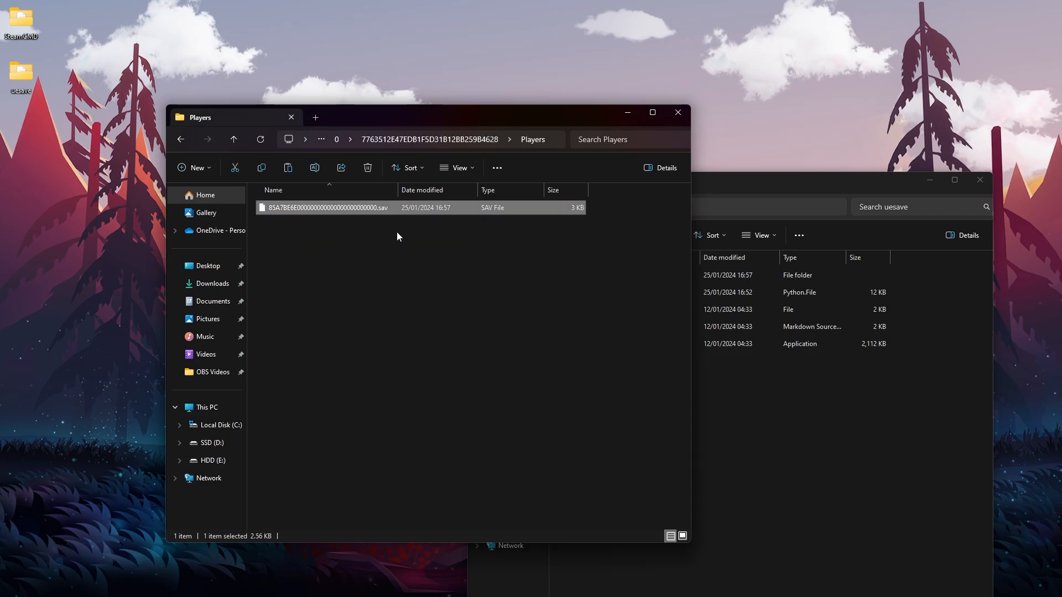
click(181, 139)
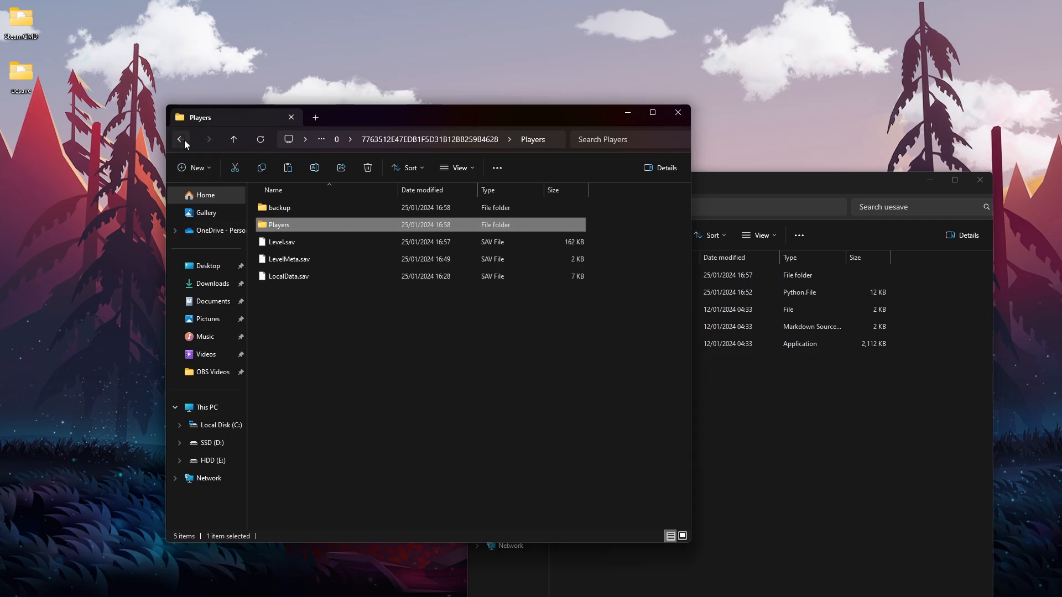
click(181, 139)
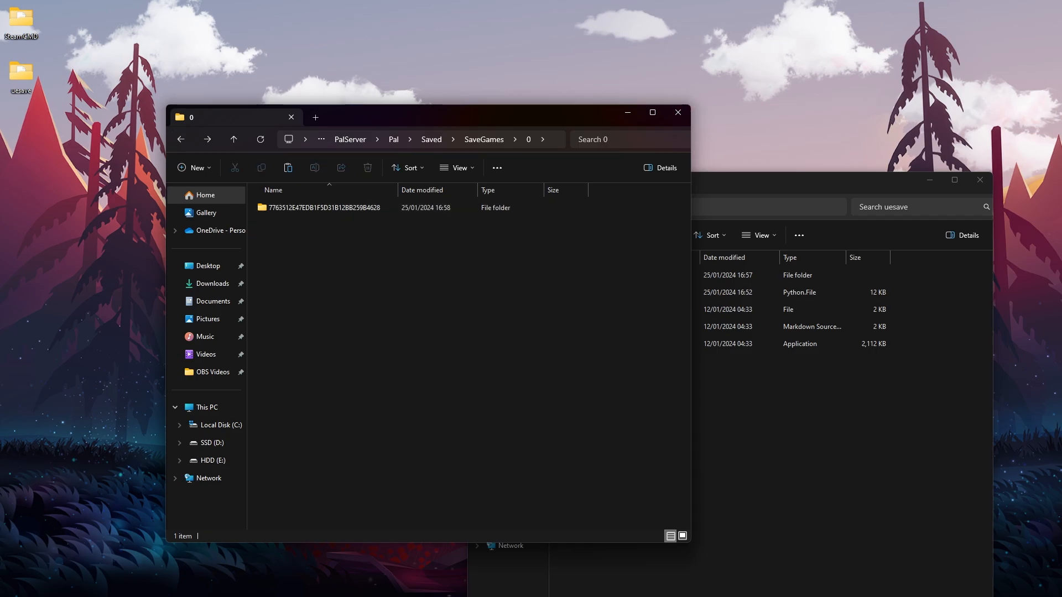
mouse_move(389, 143)
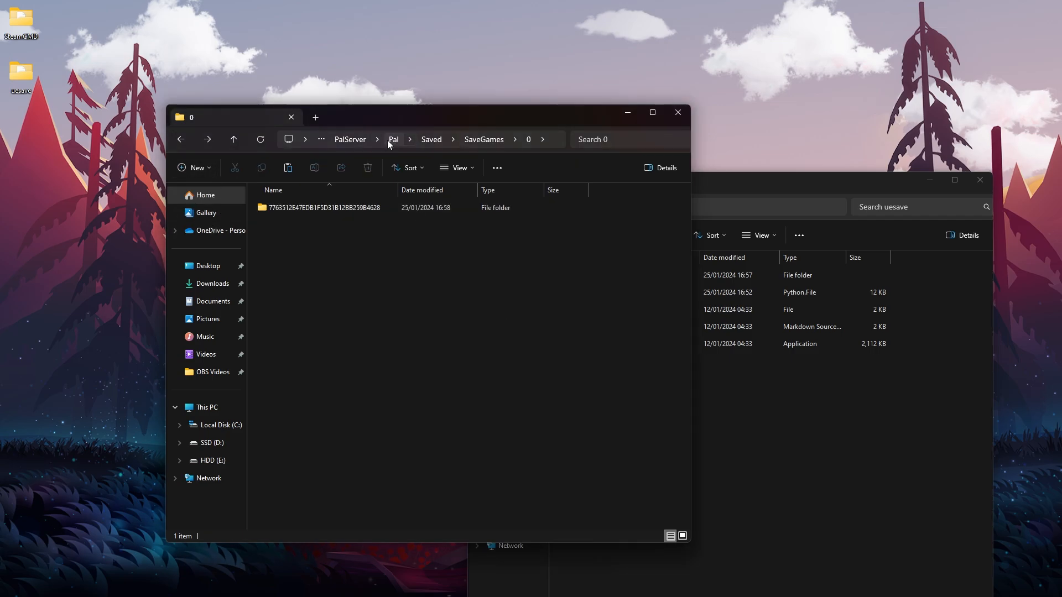
Step: Launch the dedicated server from the PalServer.exe shortcut in the PalServer folder
click(349, 139)
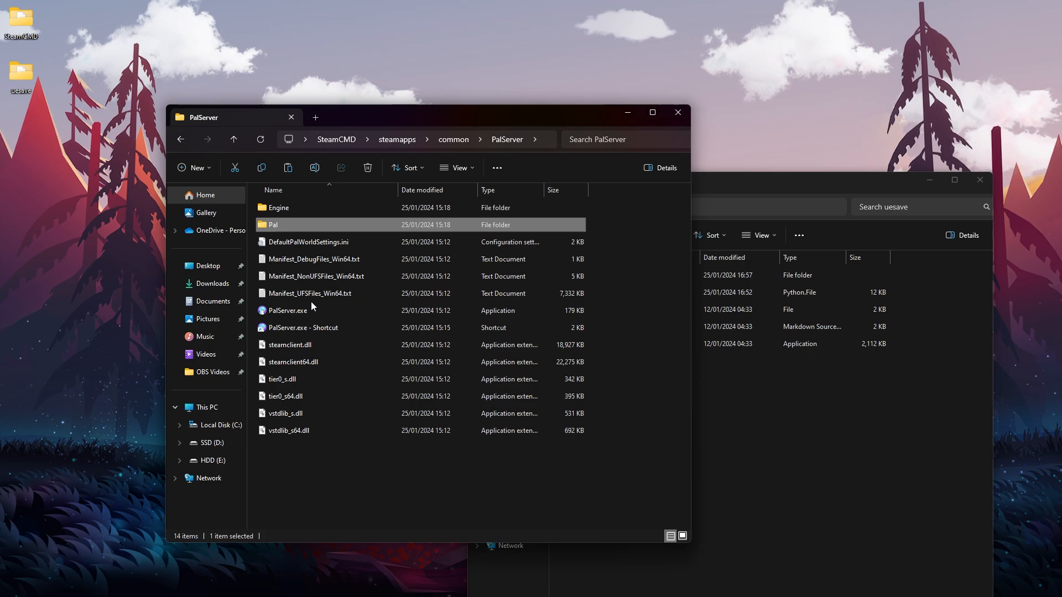
click(303, 327)
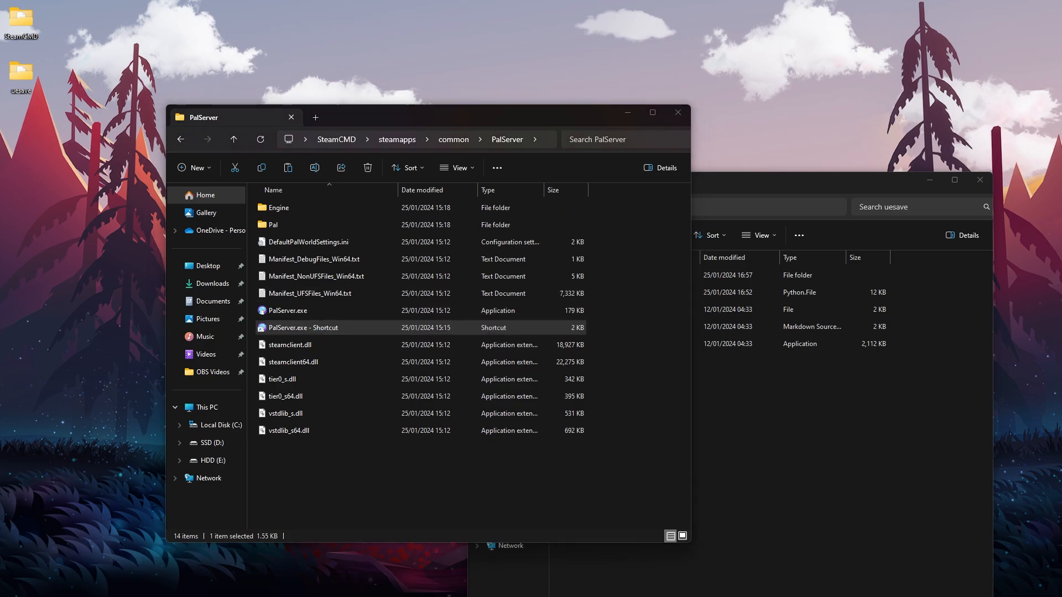
double_click(302, 326)
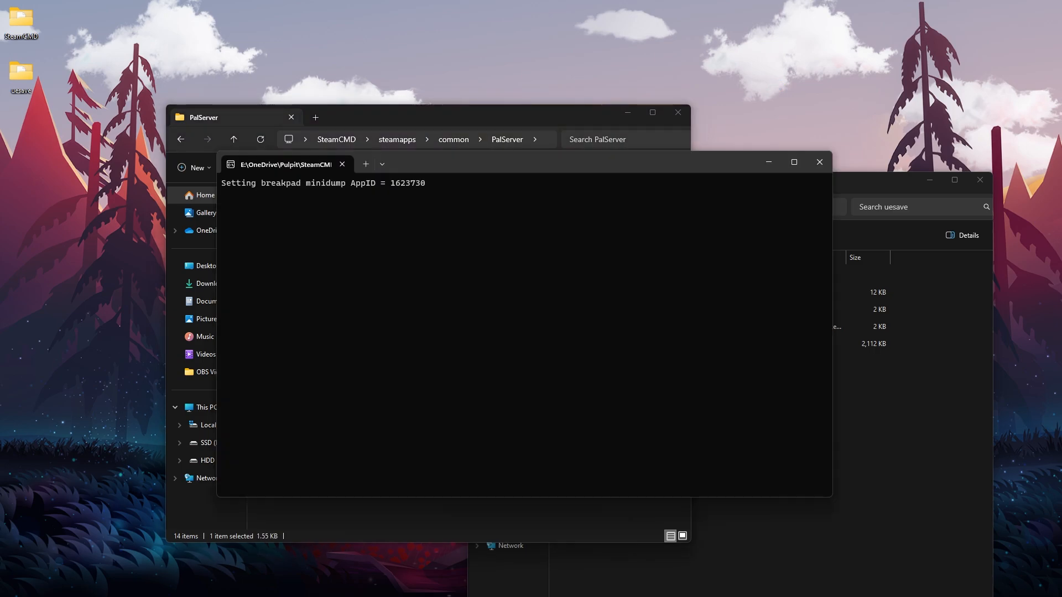